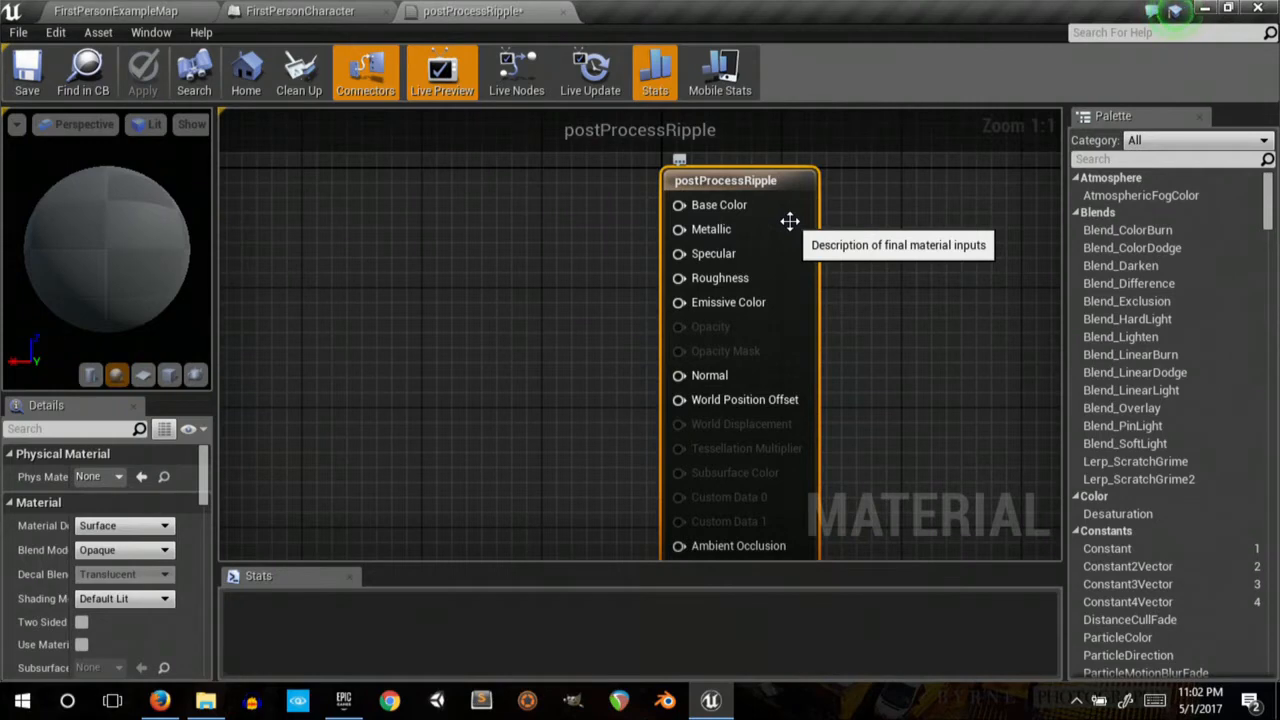
mouse_move(259, 541)
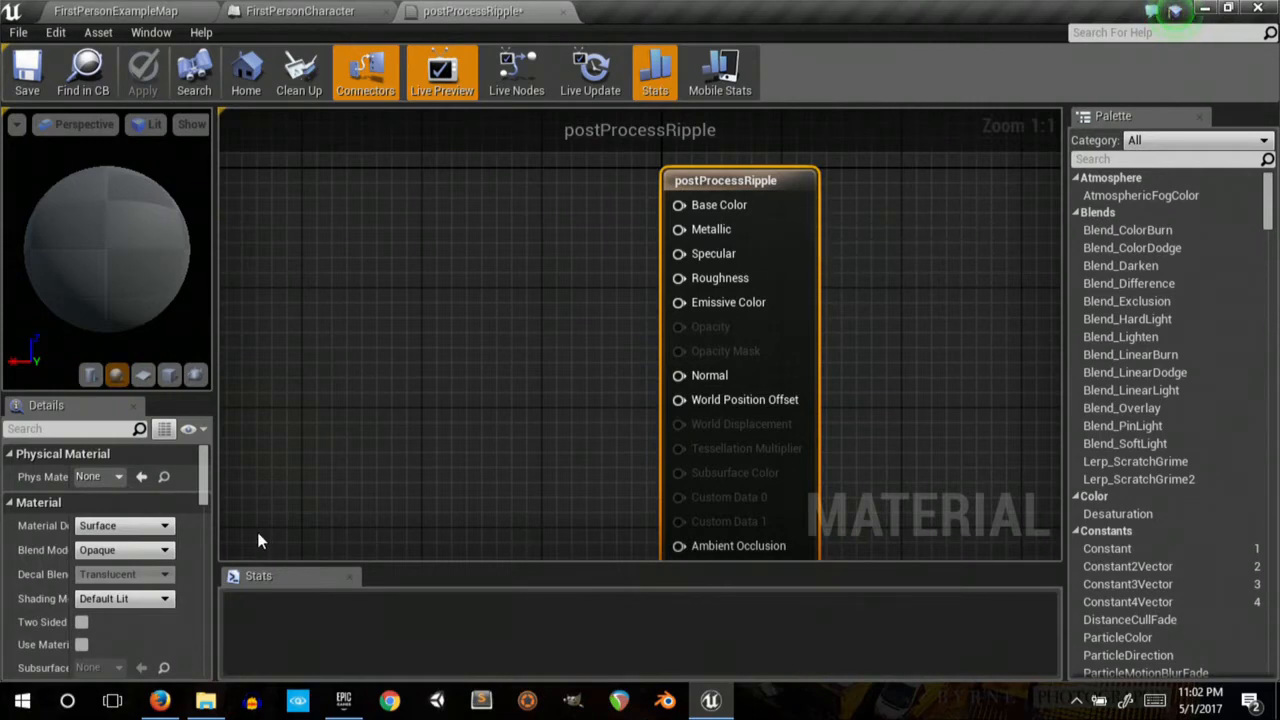
- Change the postProcessRipple material's Material Domain from Surface to Post Process
click(115, 11)
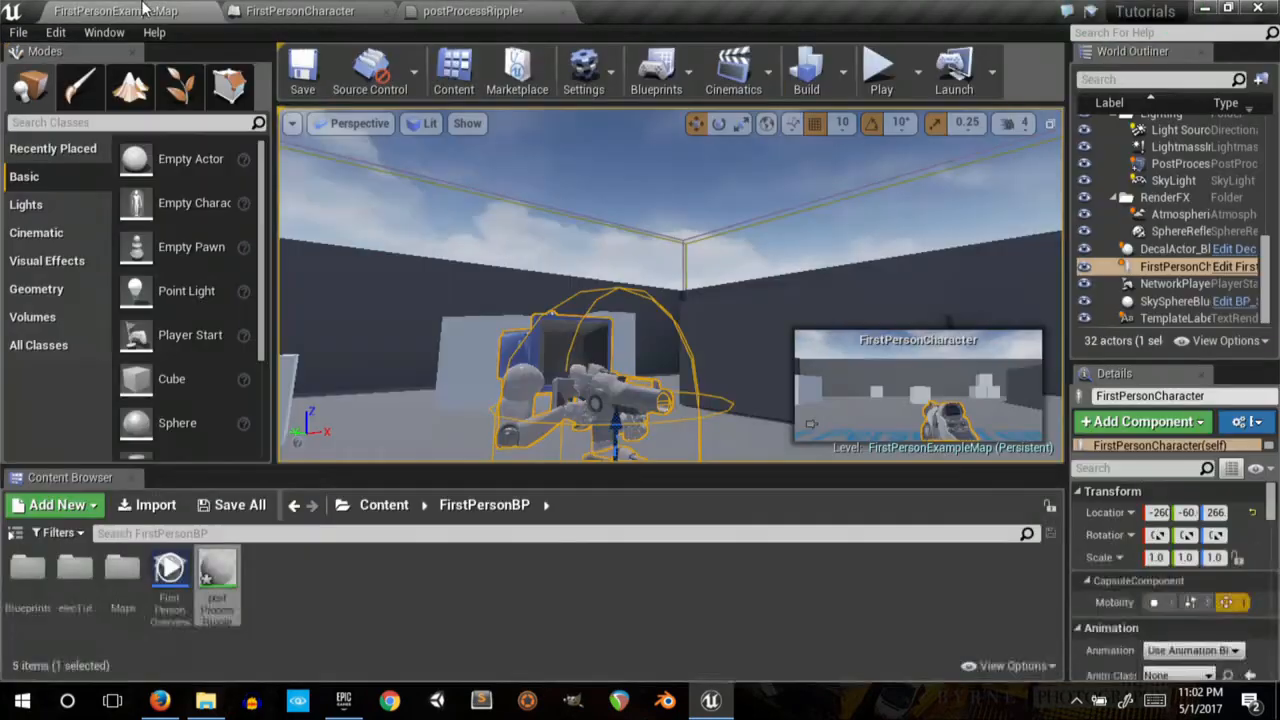
click(470, 11)
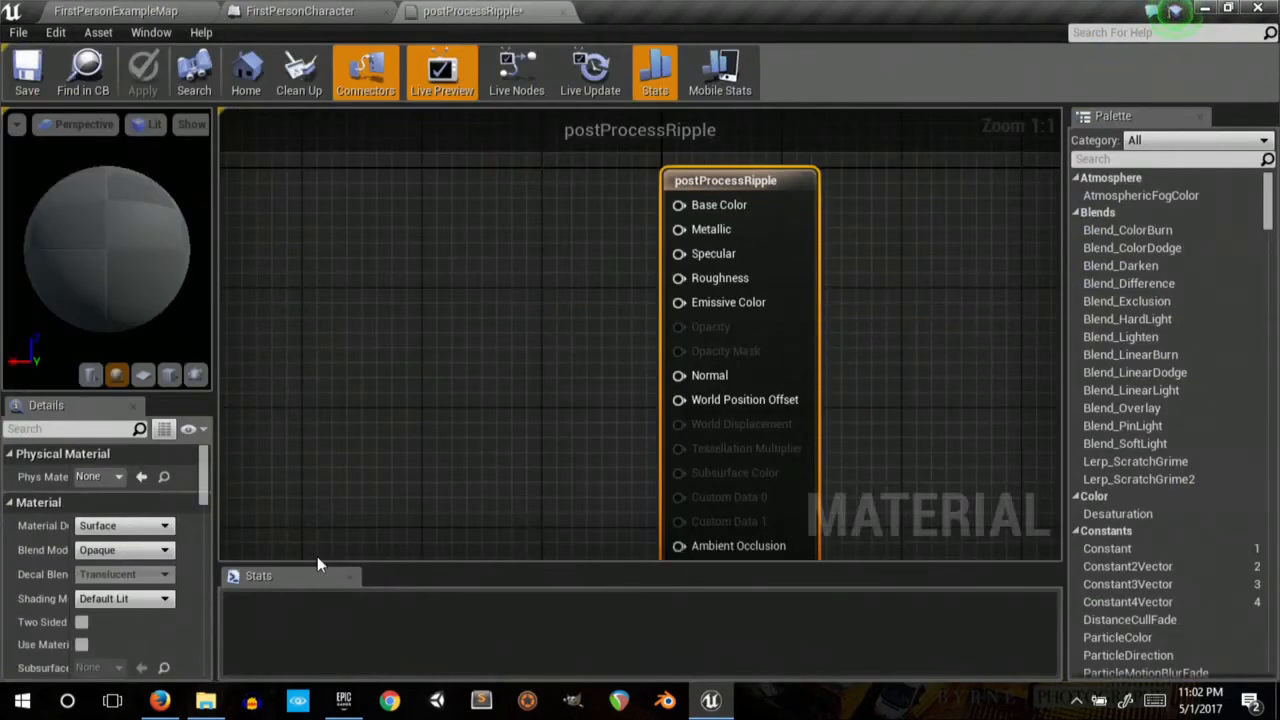
click(123, 525)
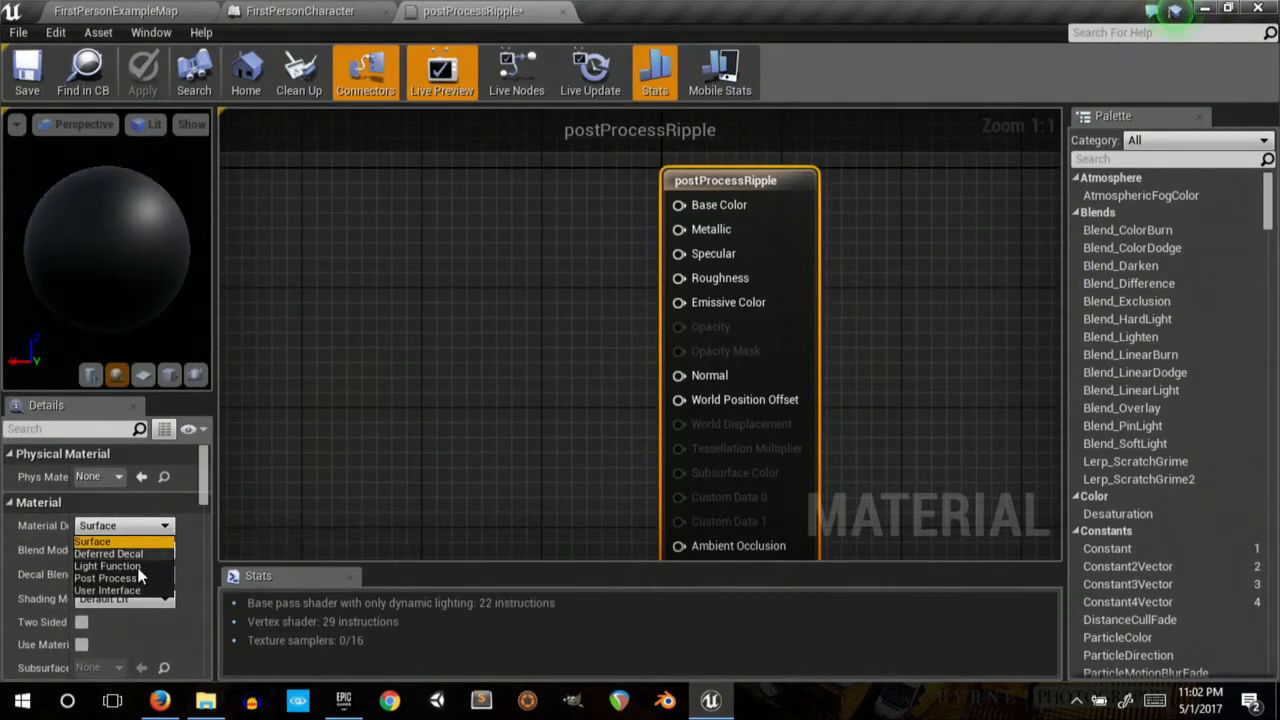
click(107, 577)
text(t)
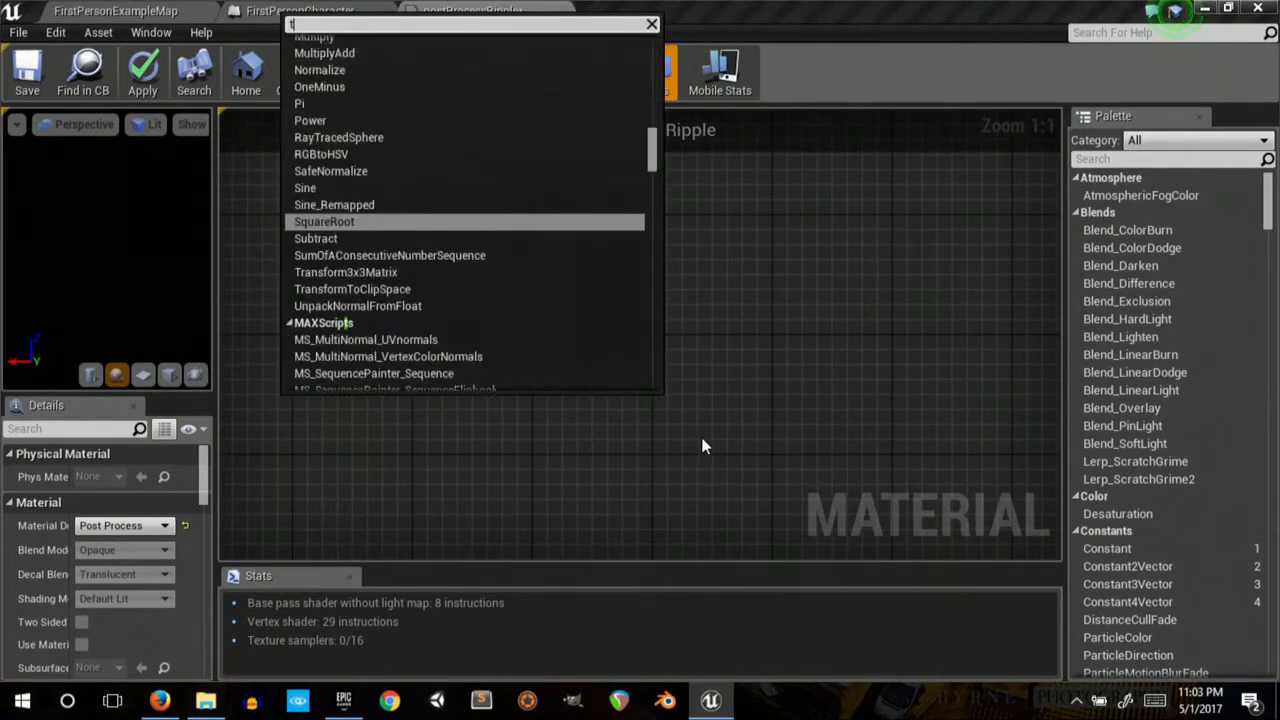
- Add a TextureCoordinate (TexCoord[0]) node from a 'tex coord' search and position it
text(ex coo)
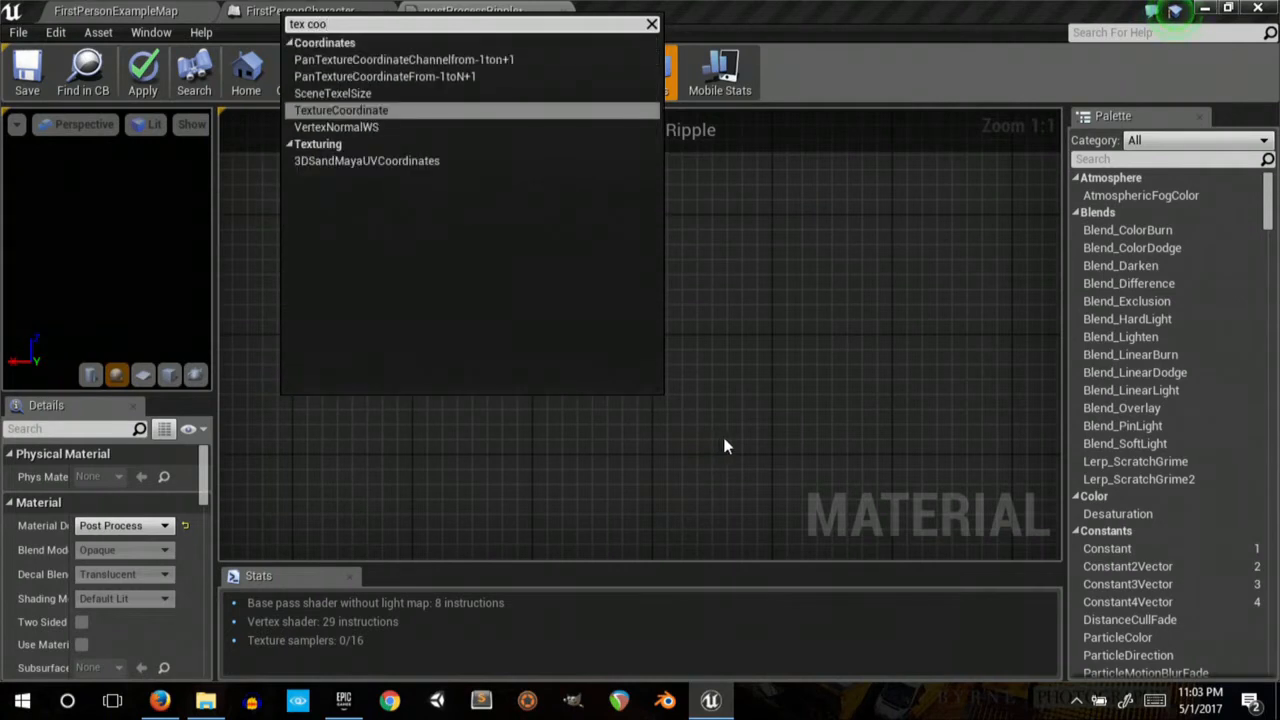
click(340, 110)
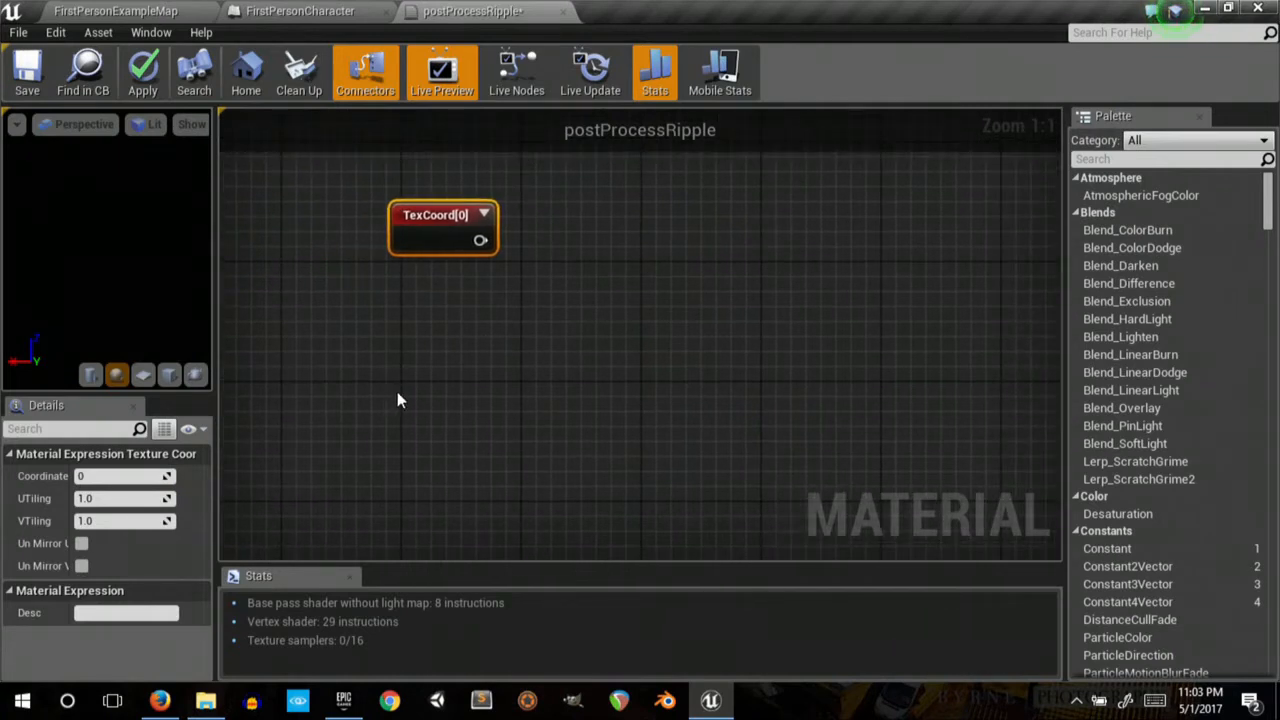
drag(443, 227, 440, 352)
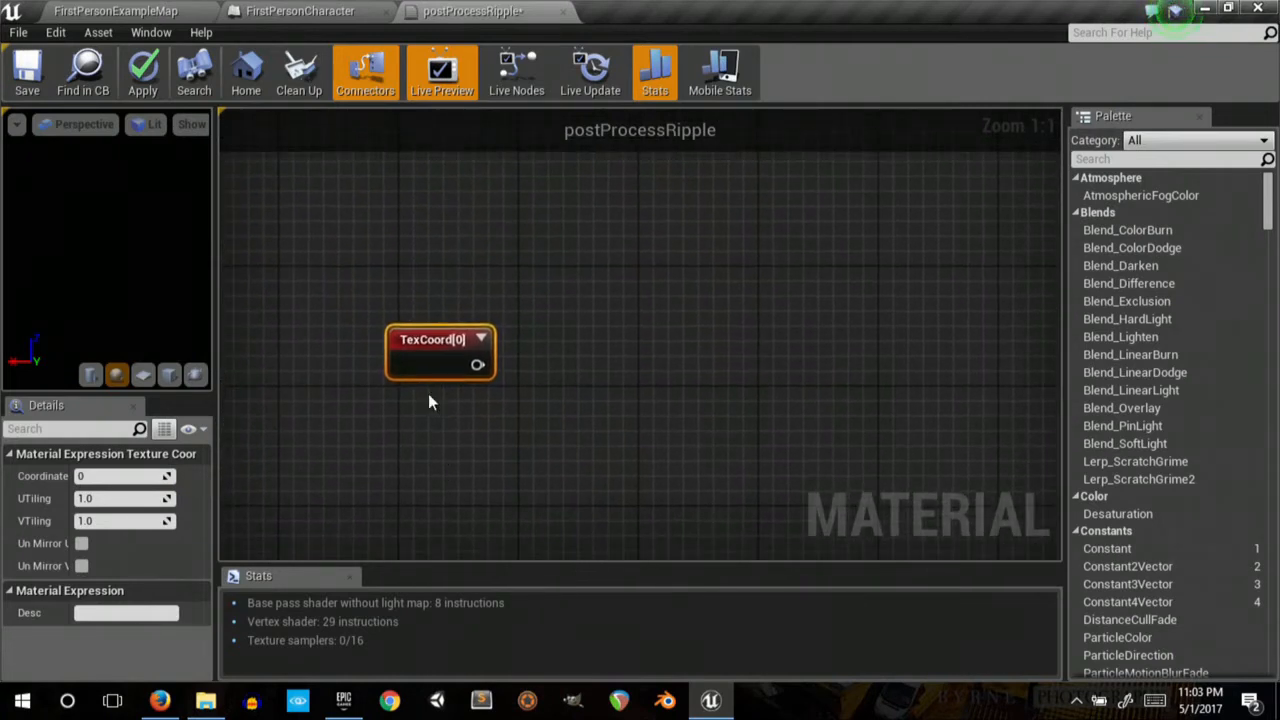
drag(440, 353, 440, 305)
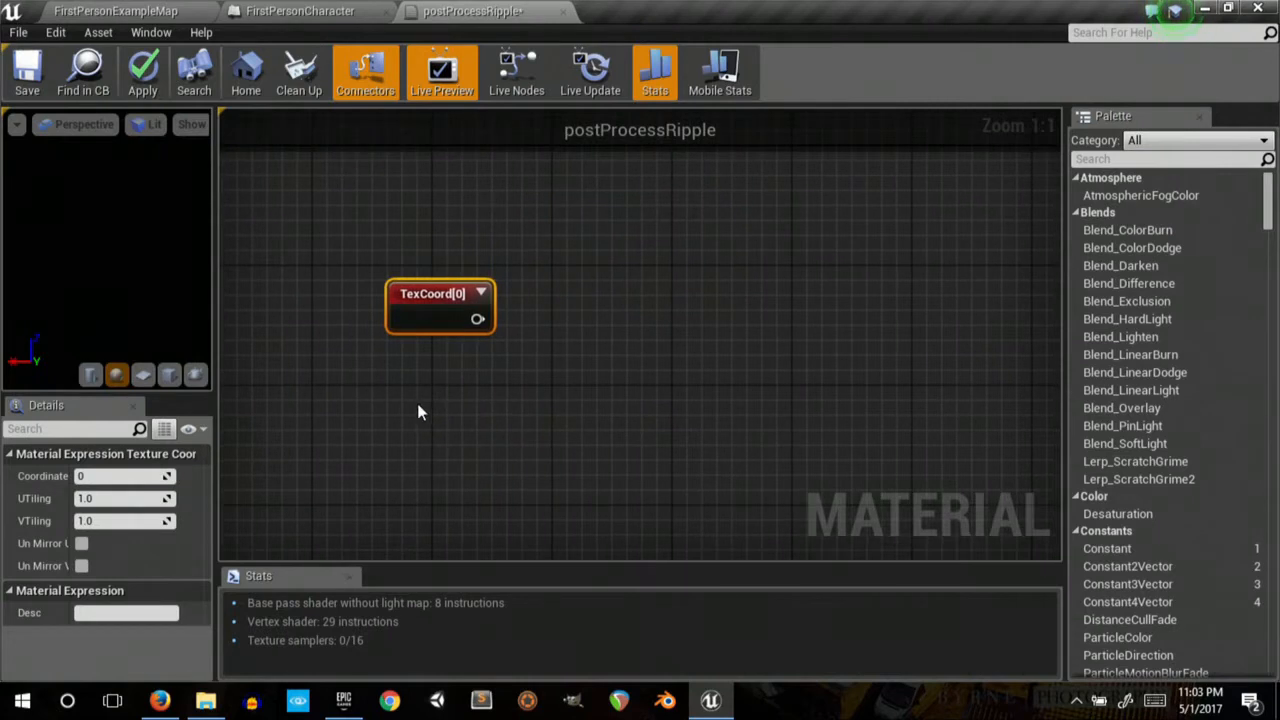
mouse_move(443, 411)
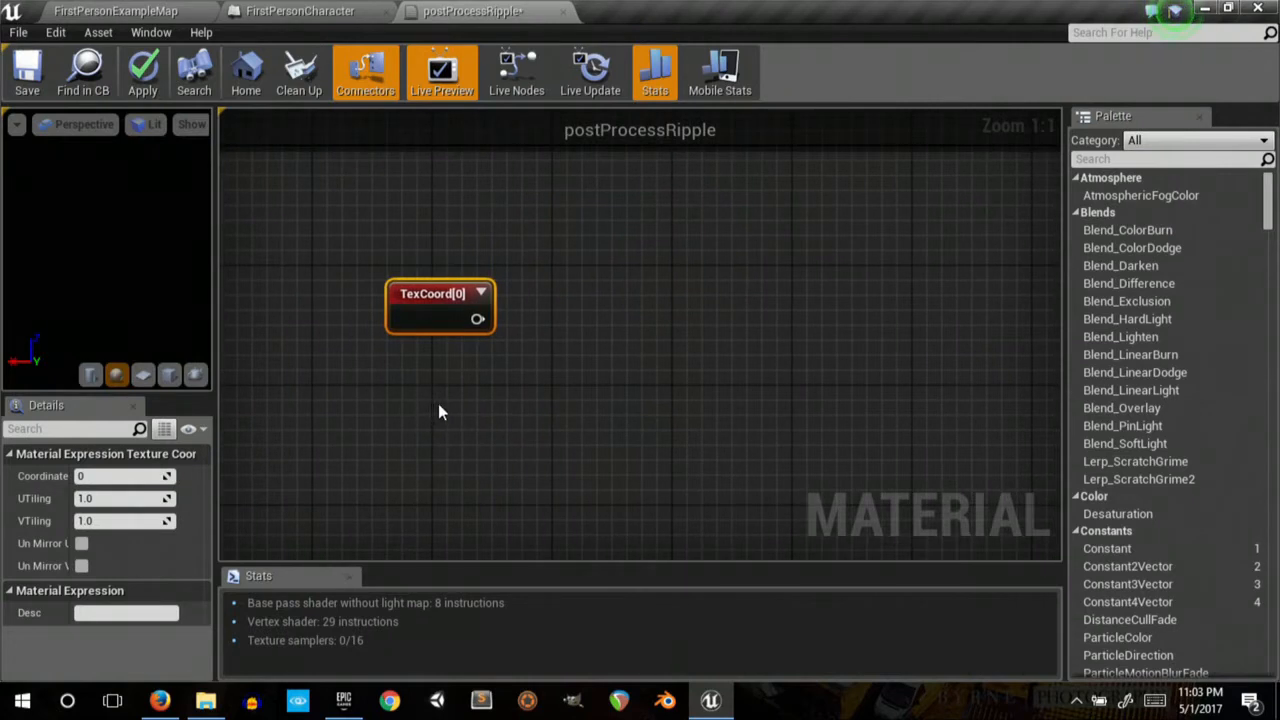
mouse_move(445, 412)
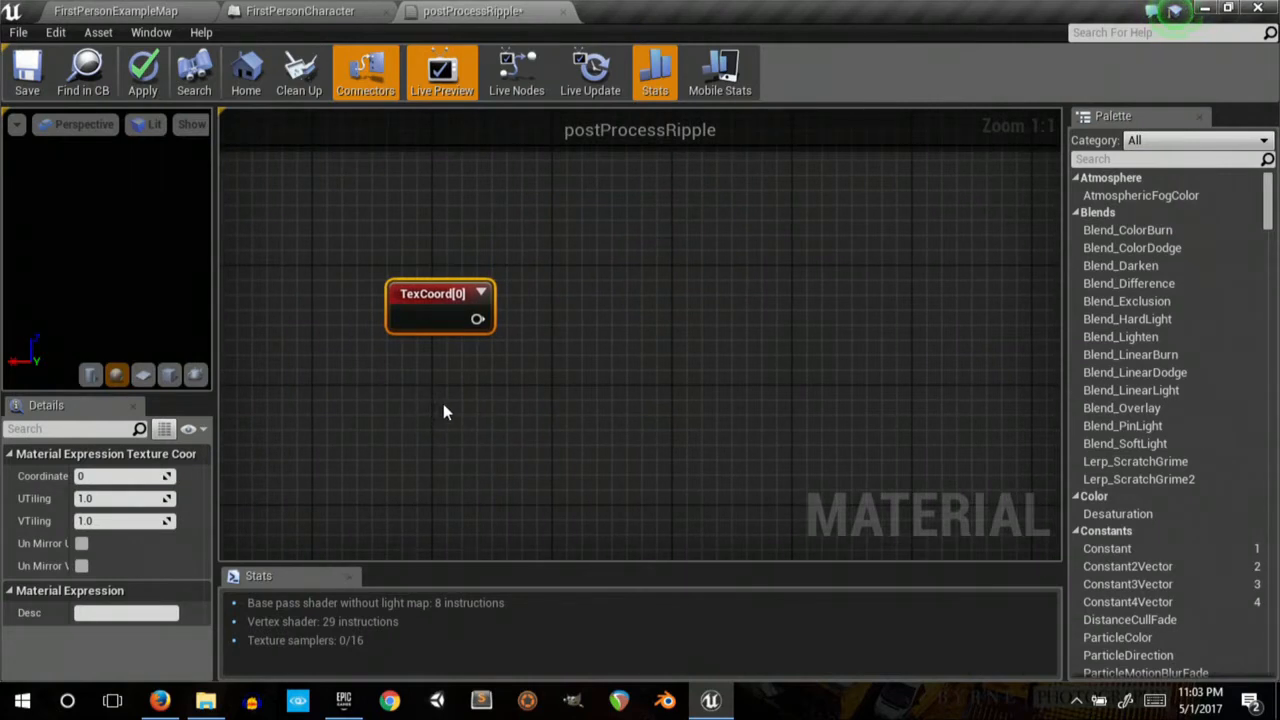
mouse_move(405, 417)
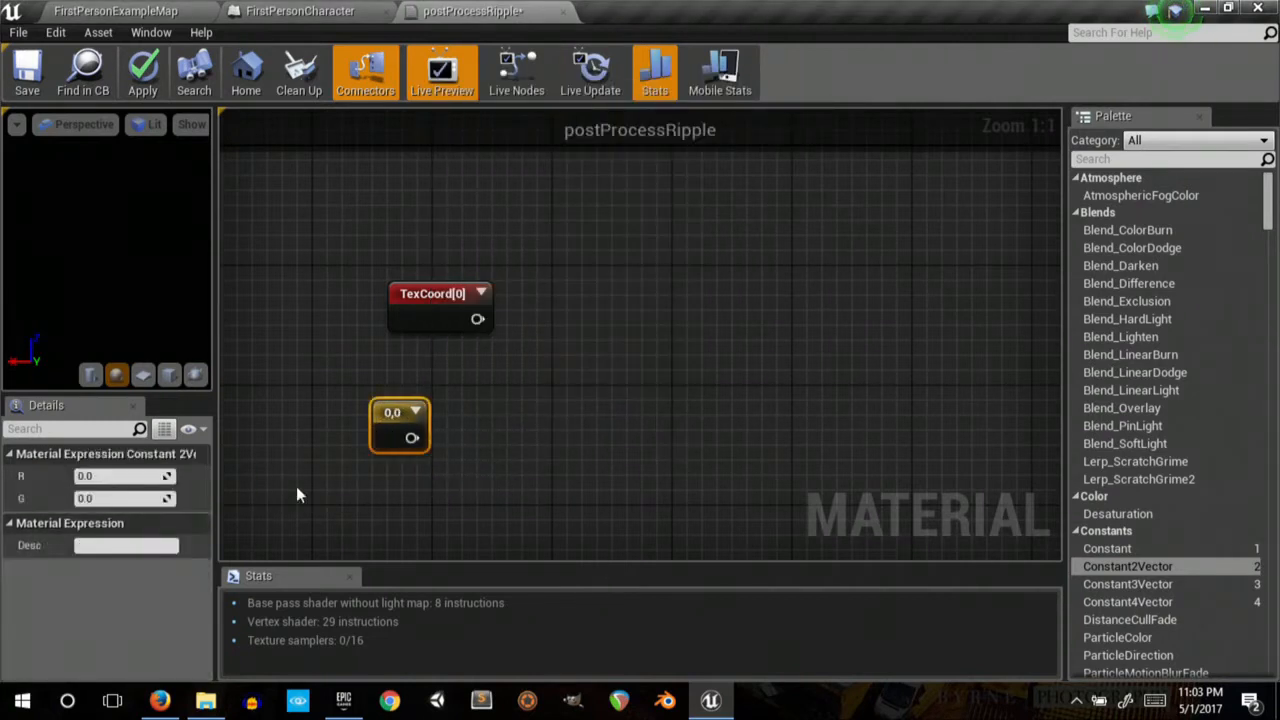
- Set the Constant2Vector node's R and G values to 0.5
click(120, 476)
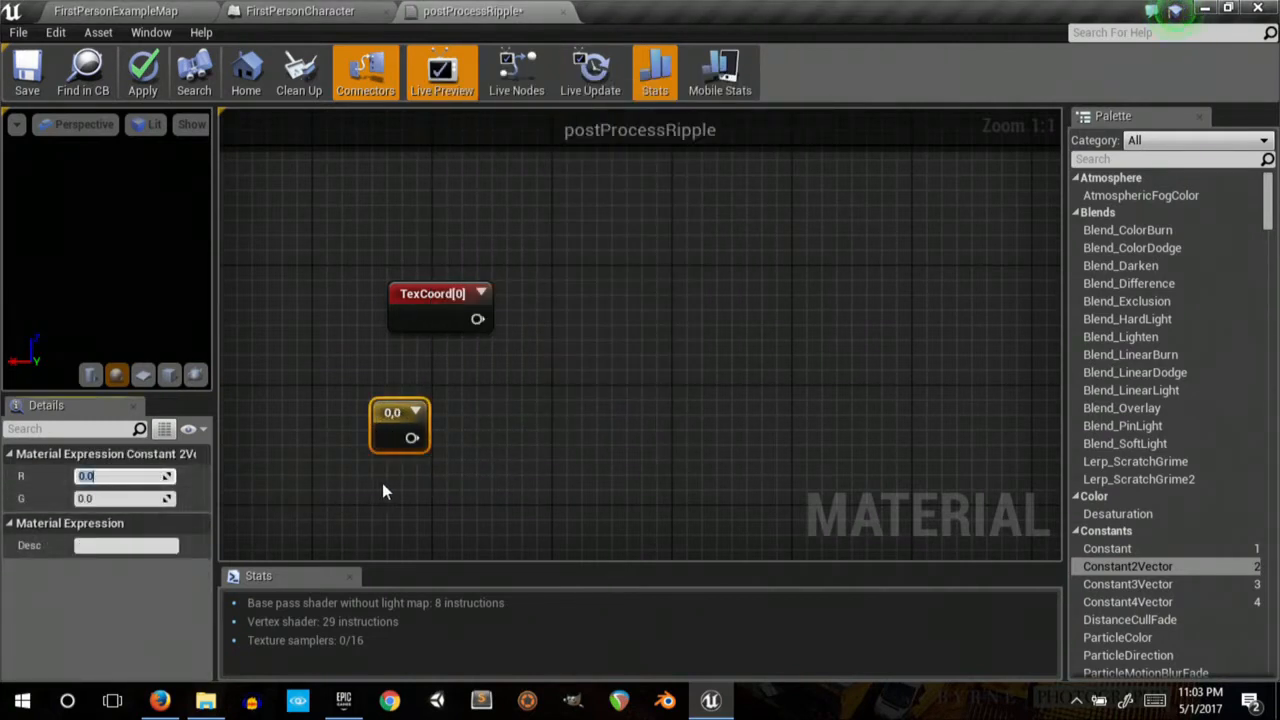
text(5)
click(125, 498)
text(0.5)
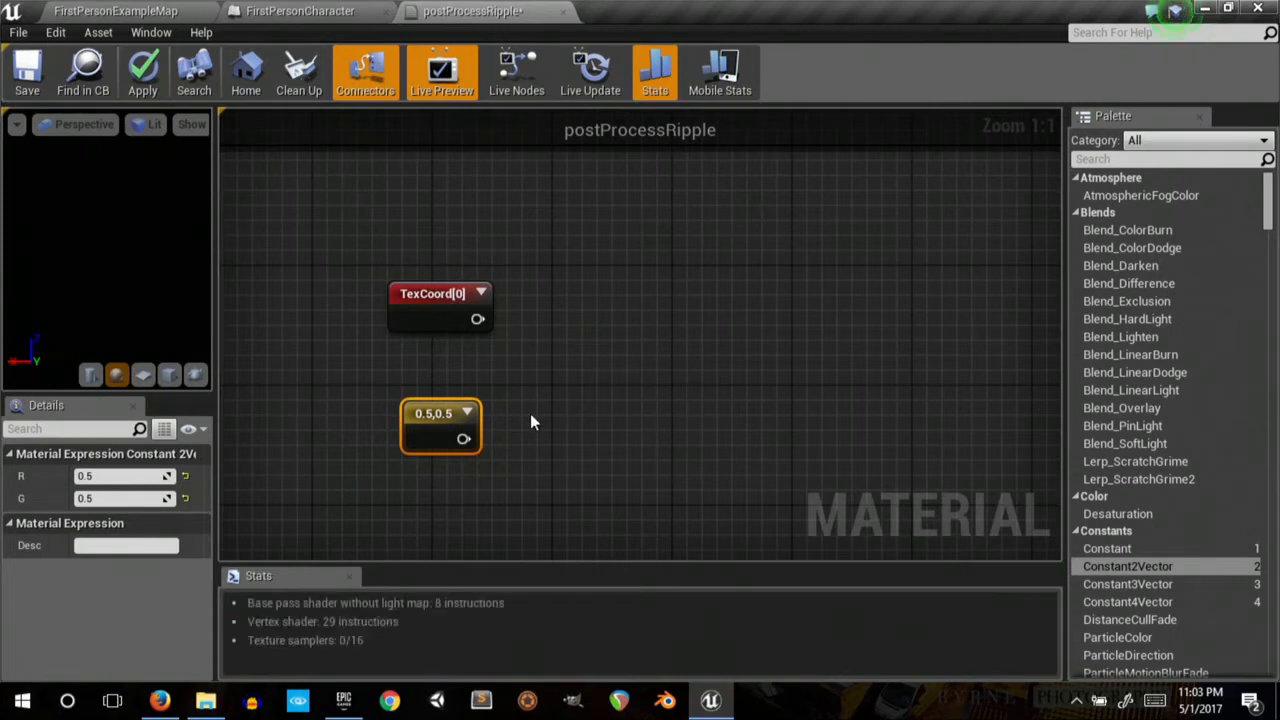
mouse_move(463, 439)
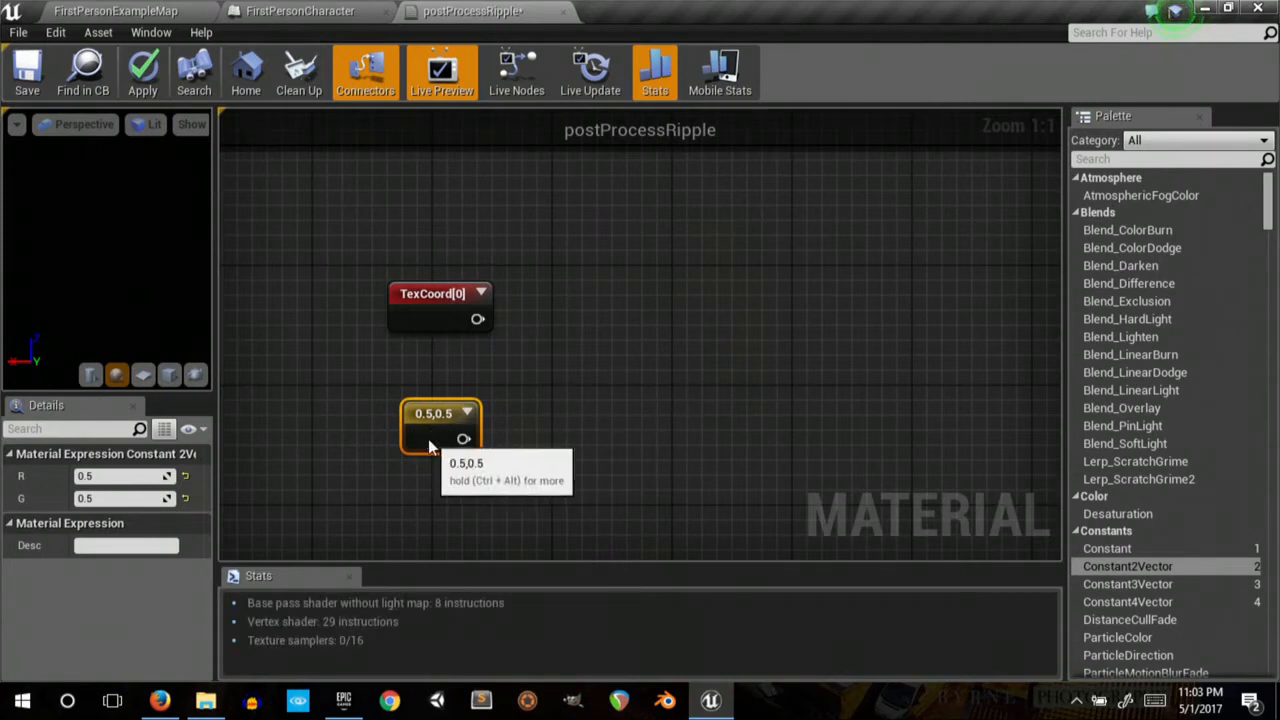
mouse_move(590, 424)
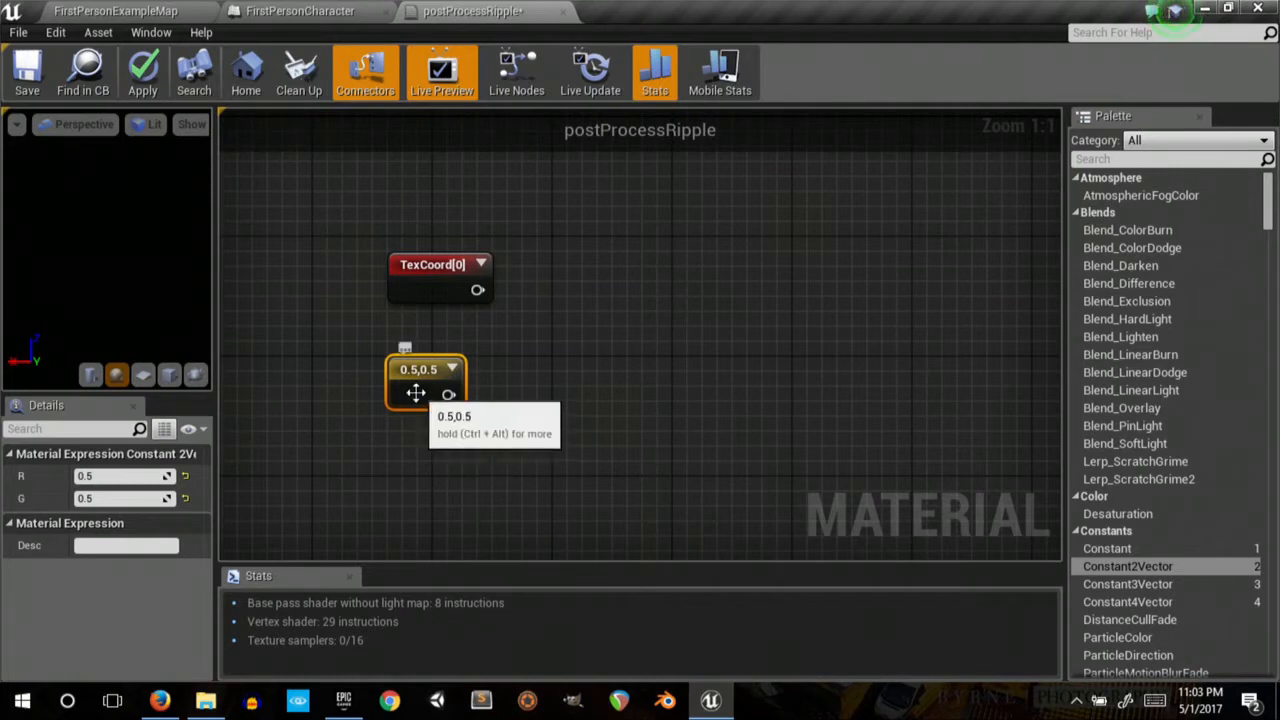
mouse_move(583, 373)
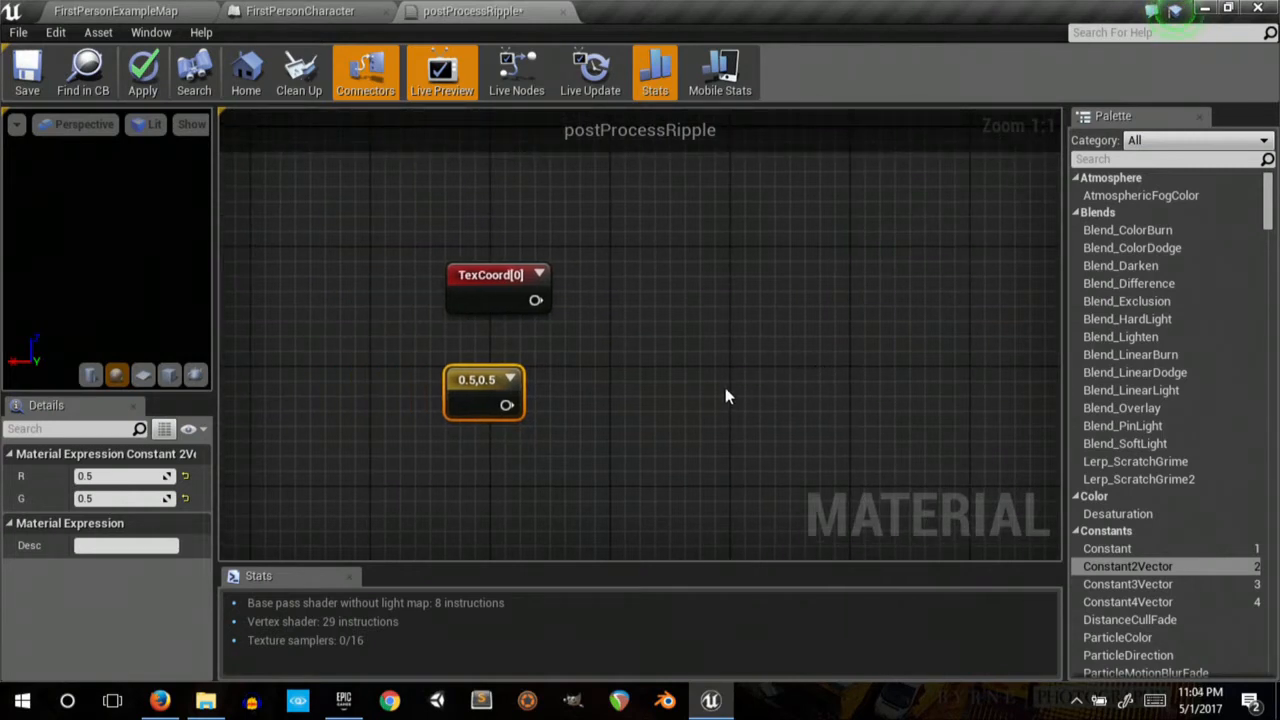
- Wire TexCoord and the 0.5 constant into a Subtract node, then search 'vect' for VectorToRadialValue
drag(535, 300, 630, 355)
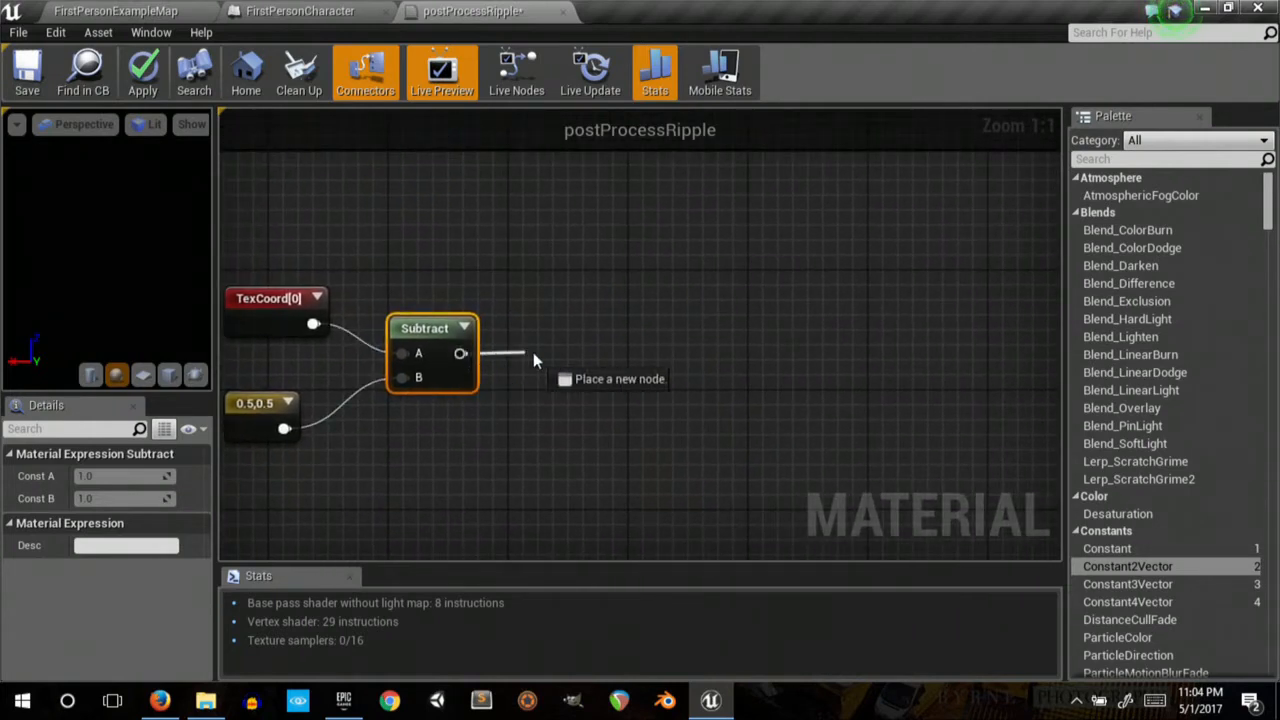
text(vect)
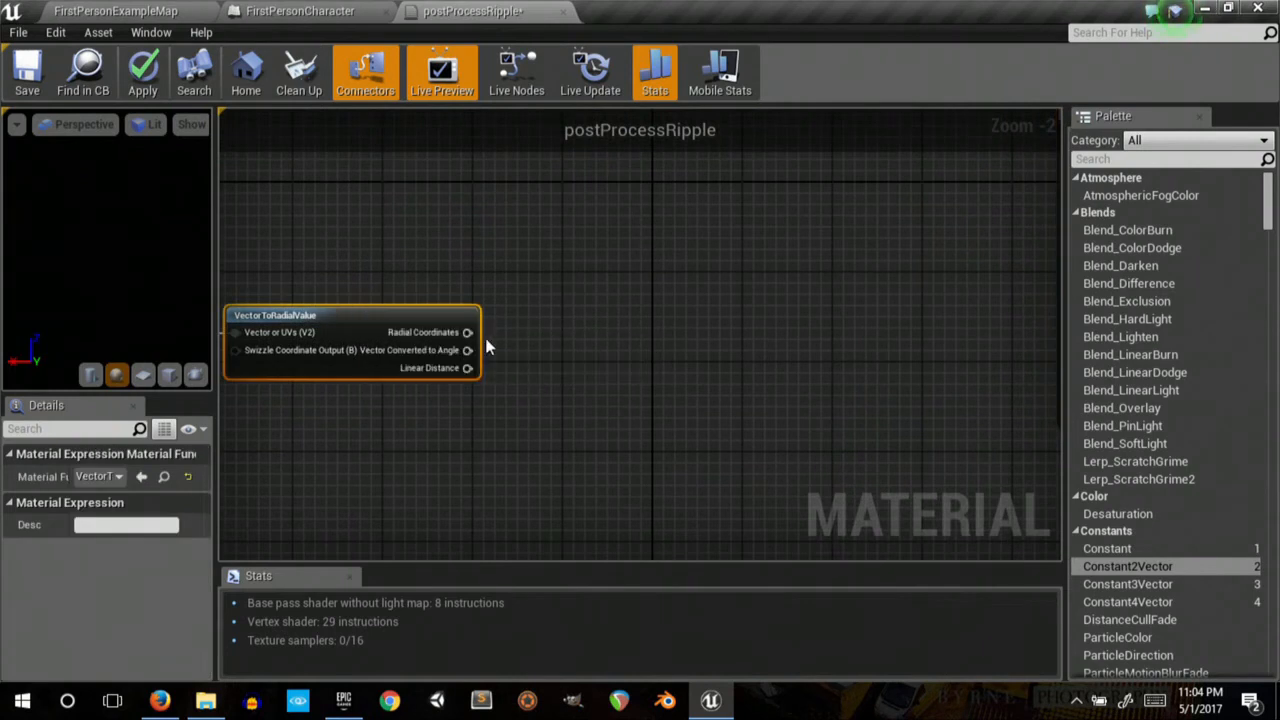
mouse_move(466, 332)
text(mask)
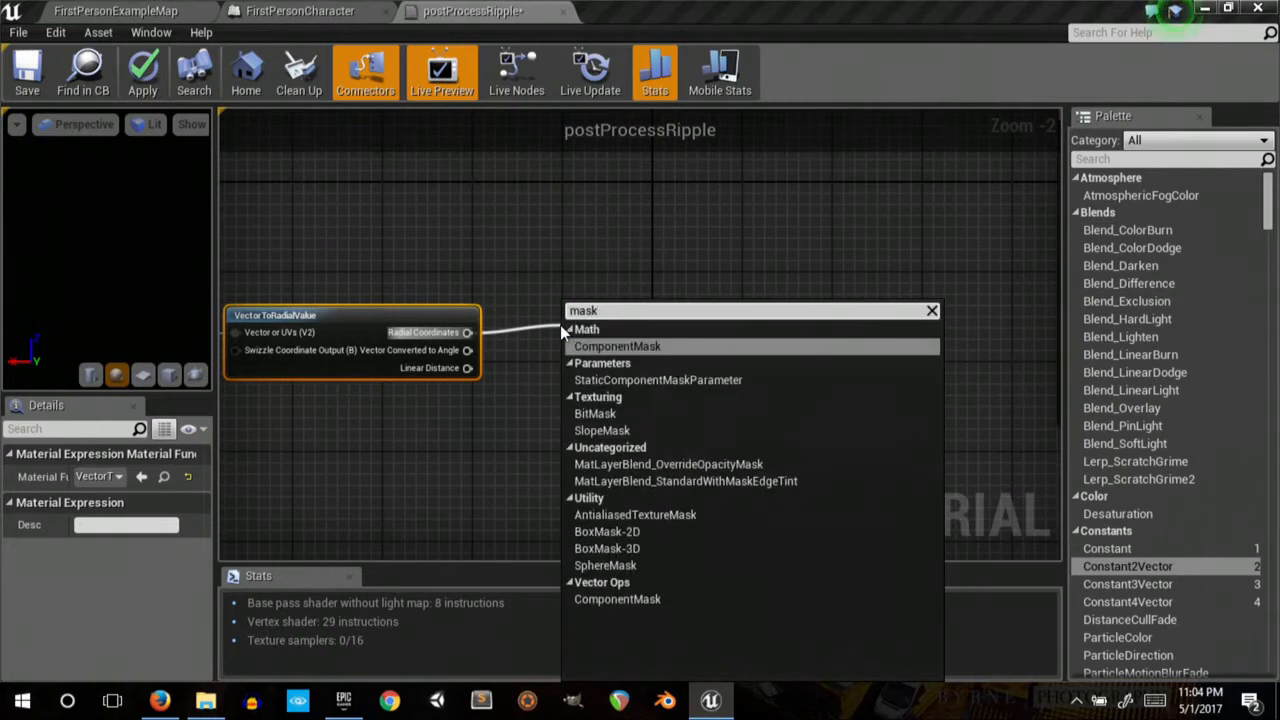
- Mask the radial coordinates to the G channel and feed it into a Multiply by 15
click(617, 346)
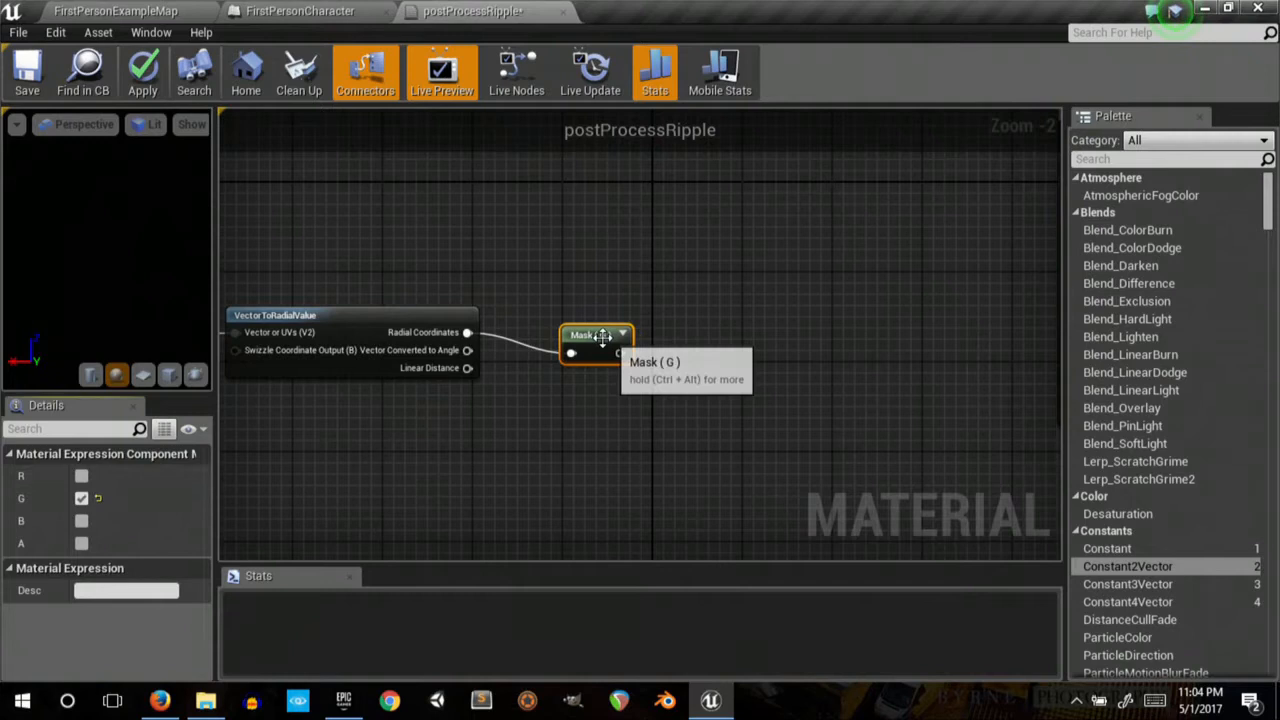
drag(595, 337, 553, 345)
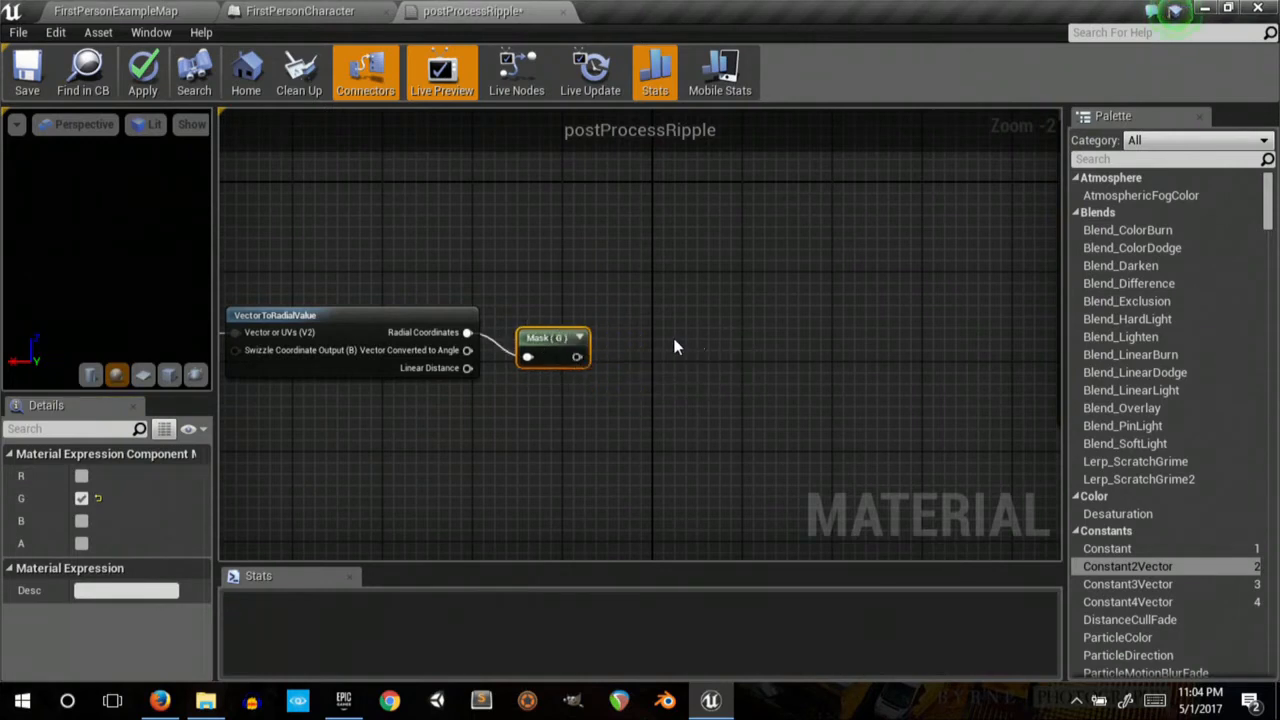
drag(576, 357, 650, 350)
text(15)
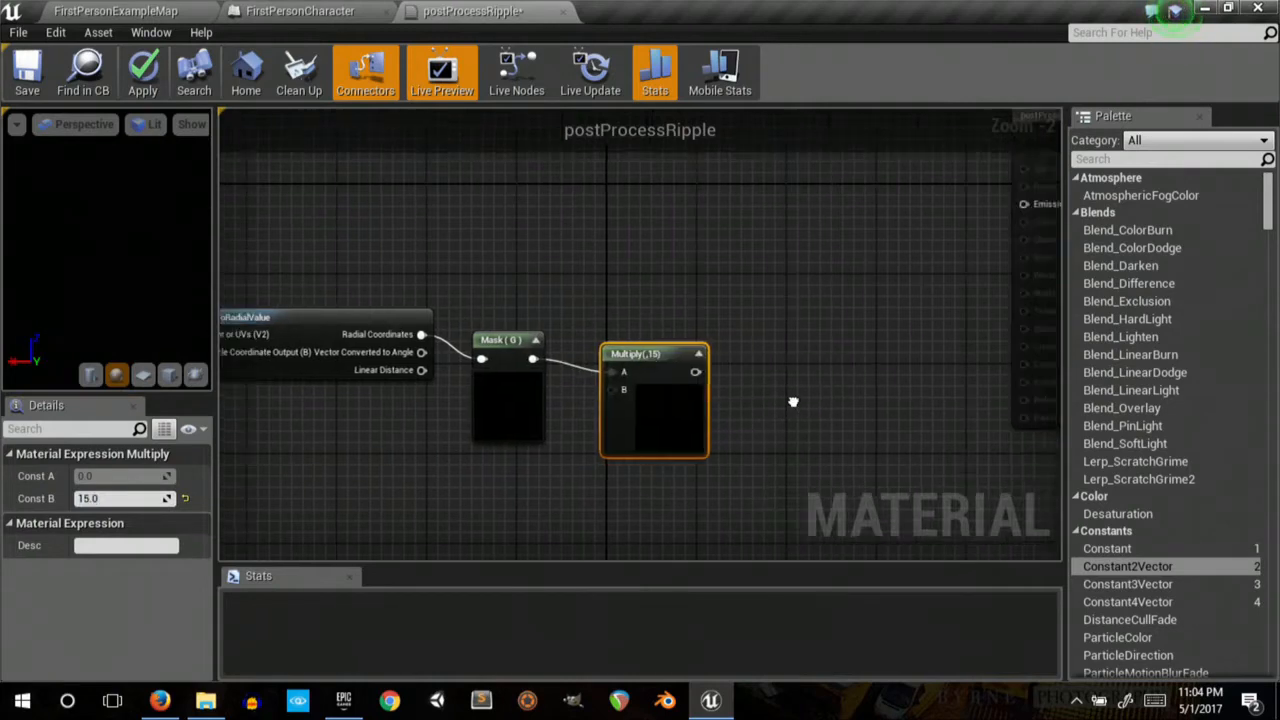
drag(793, 402, 859, 234)
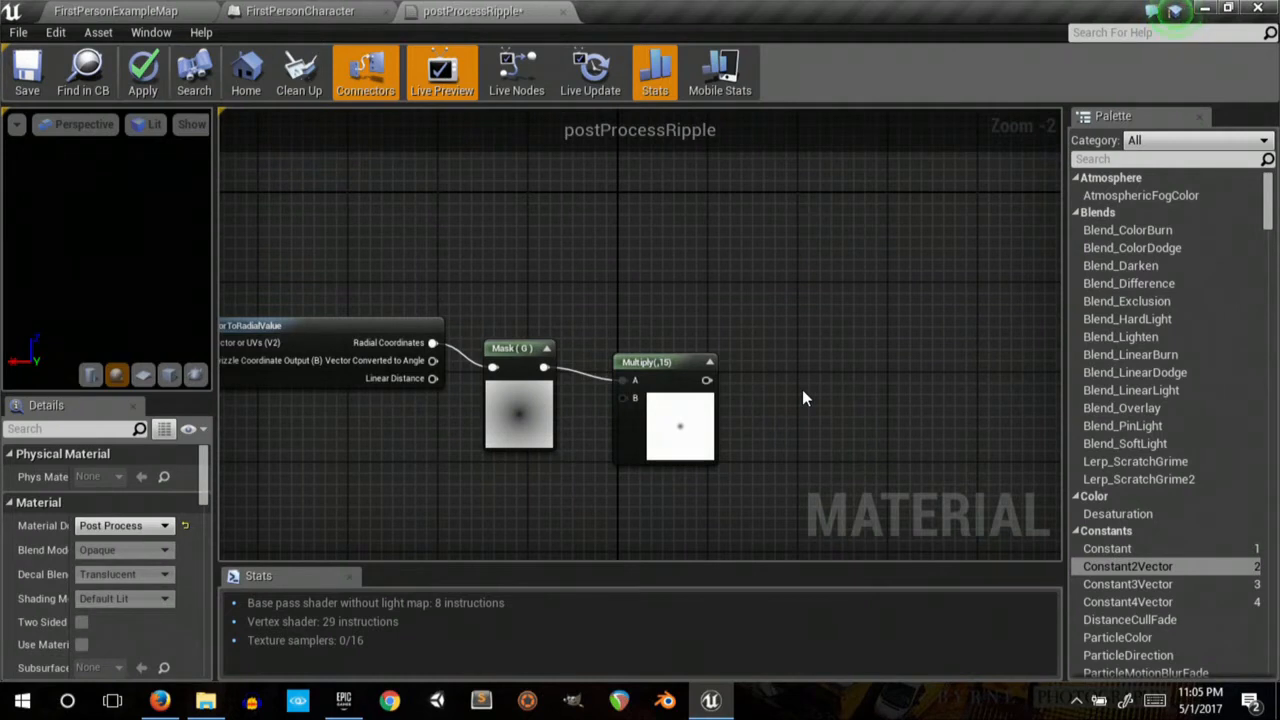
mouse_move(727, 334)
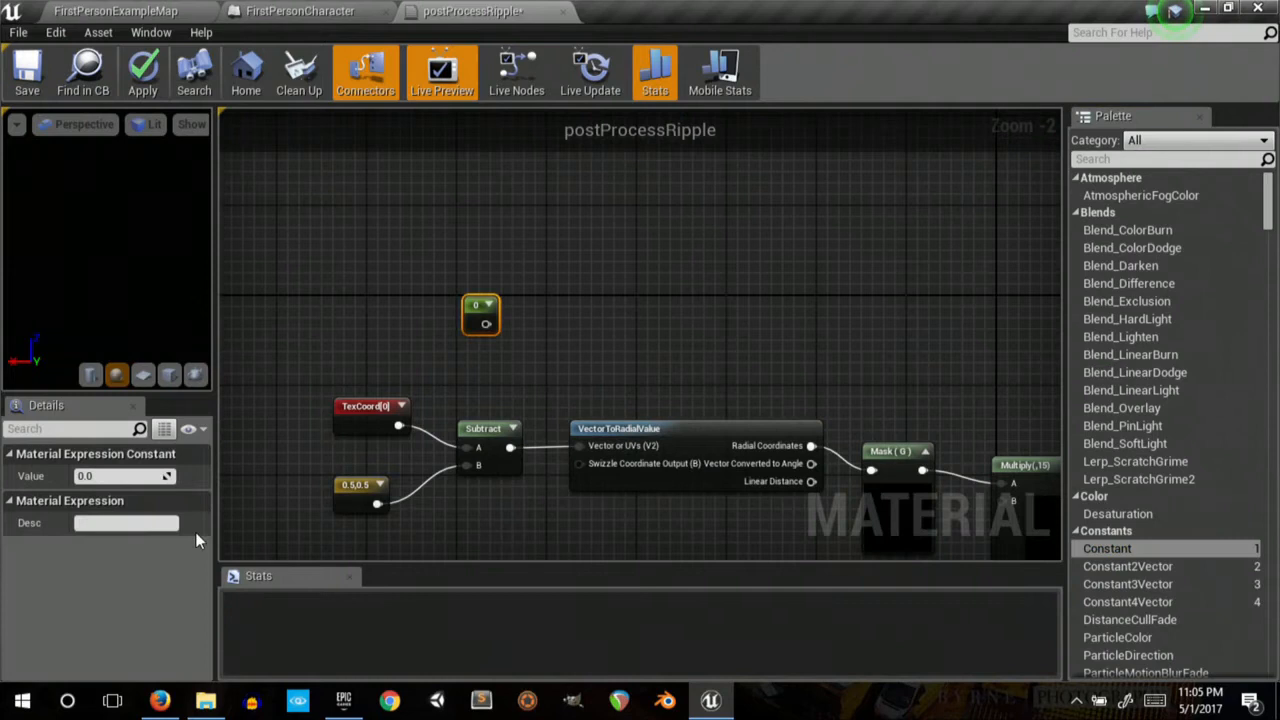
- Add a speed-6 TimeWithSpeedVariable node, then chain an Add node into a Sine node
text(6.0)
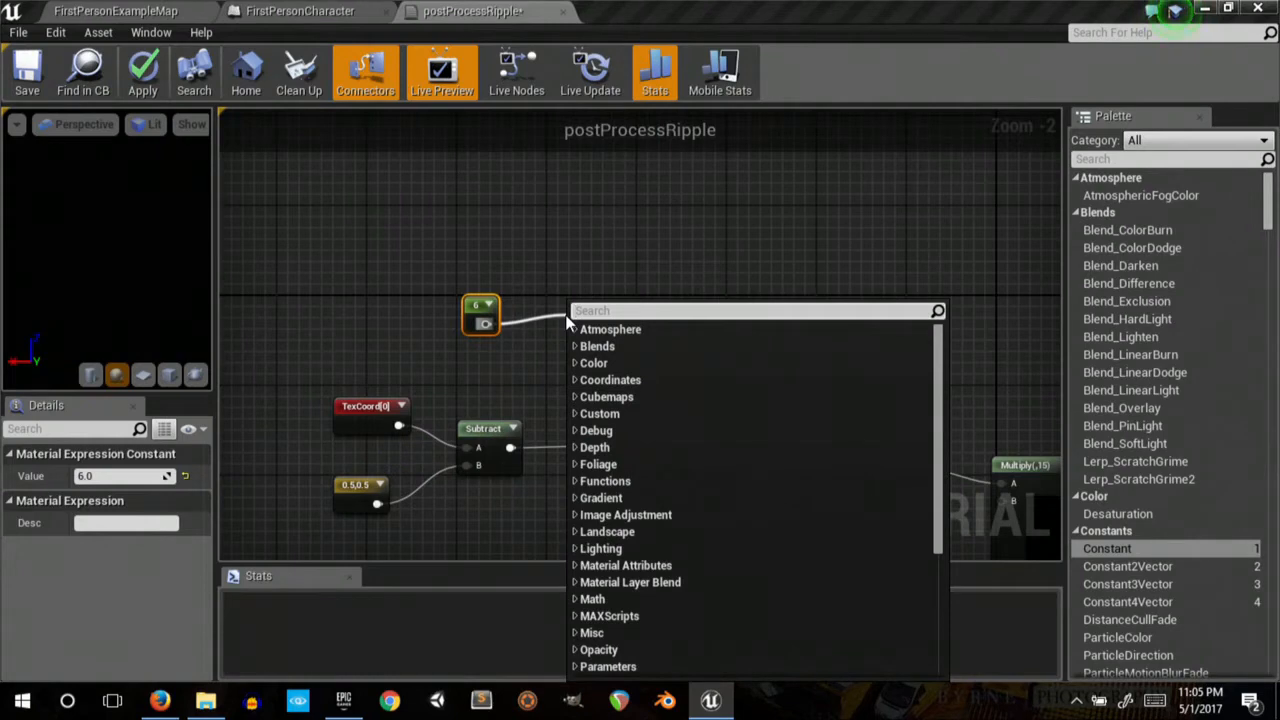
text(time)
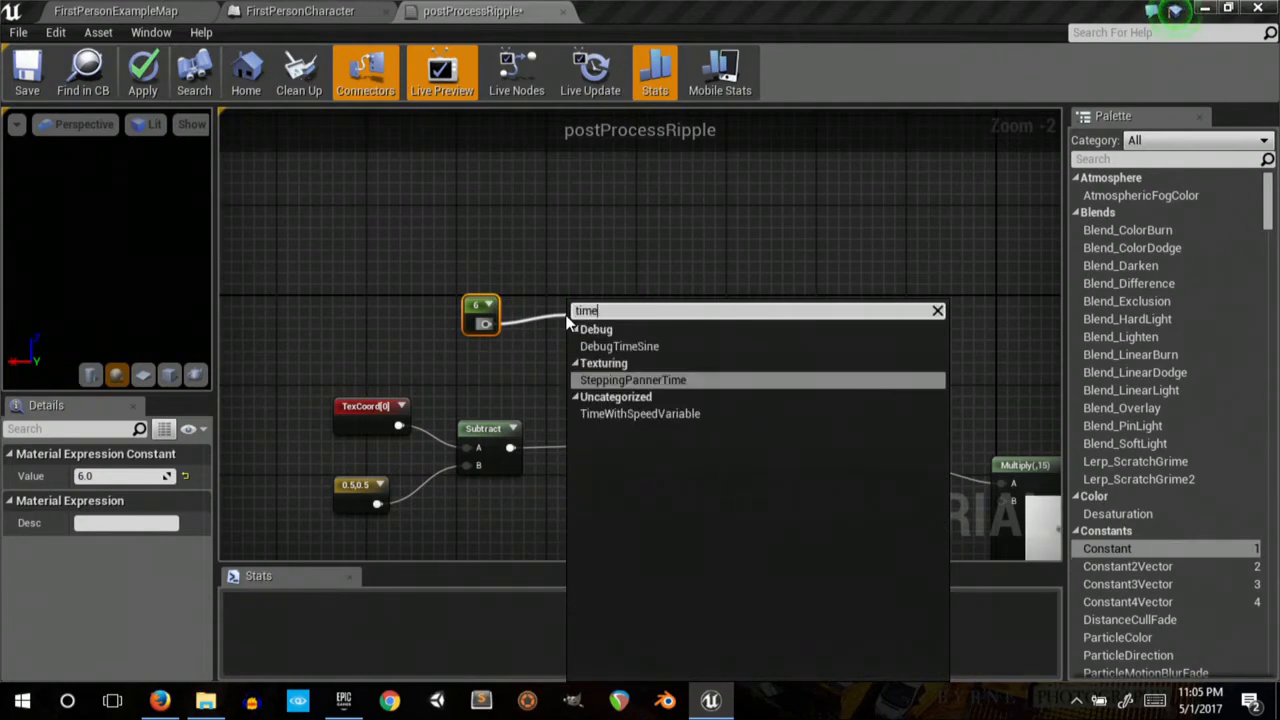
click(640, 413)
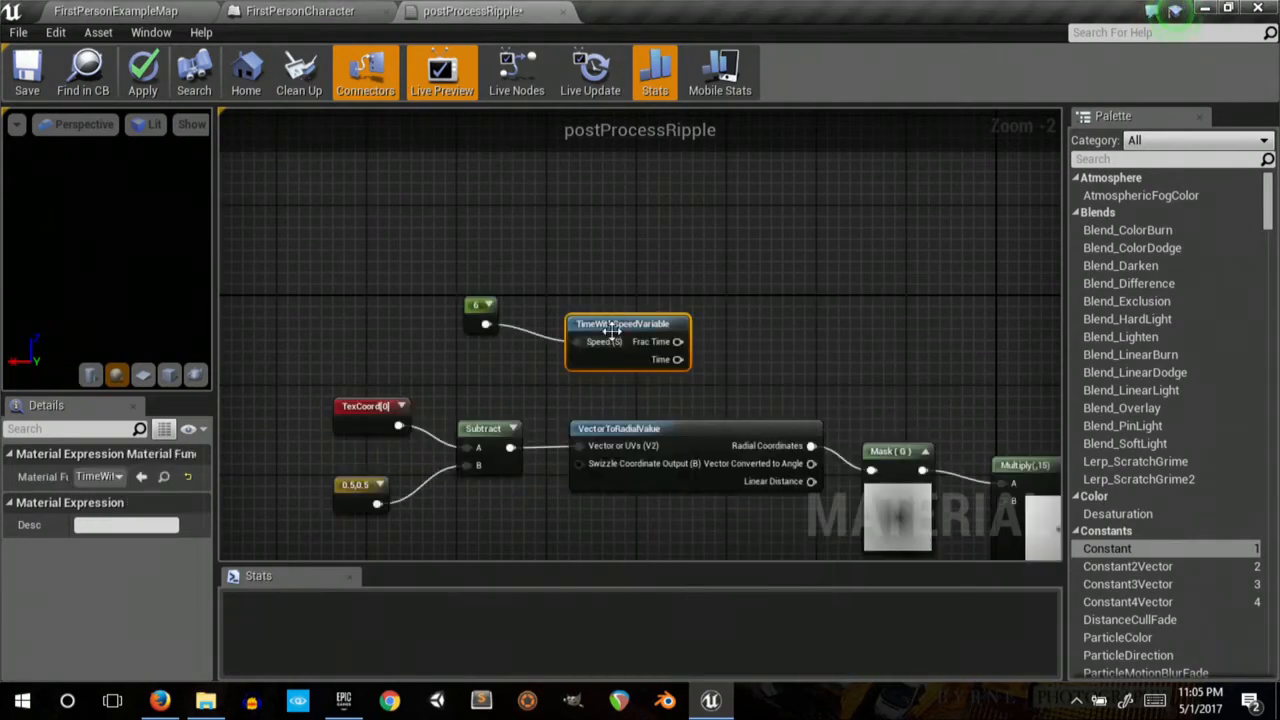
drag(640, 350, 490, 310)
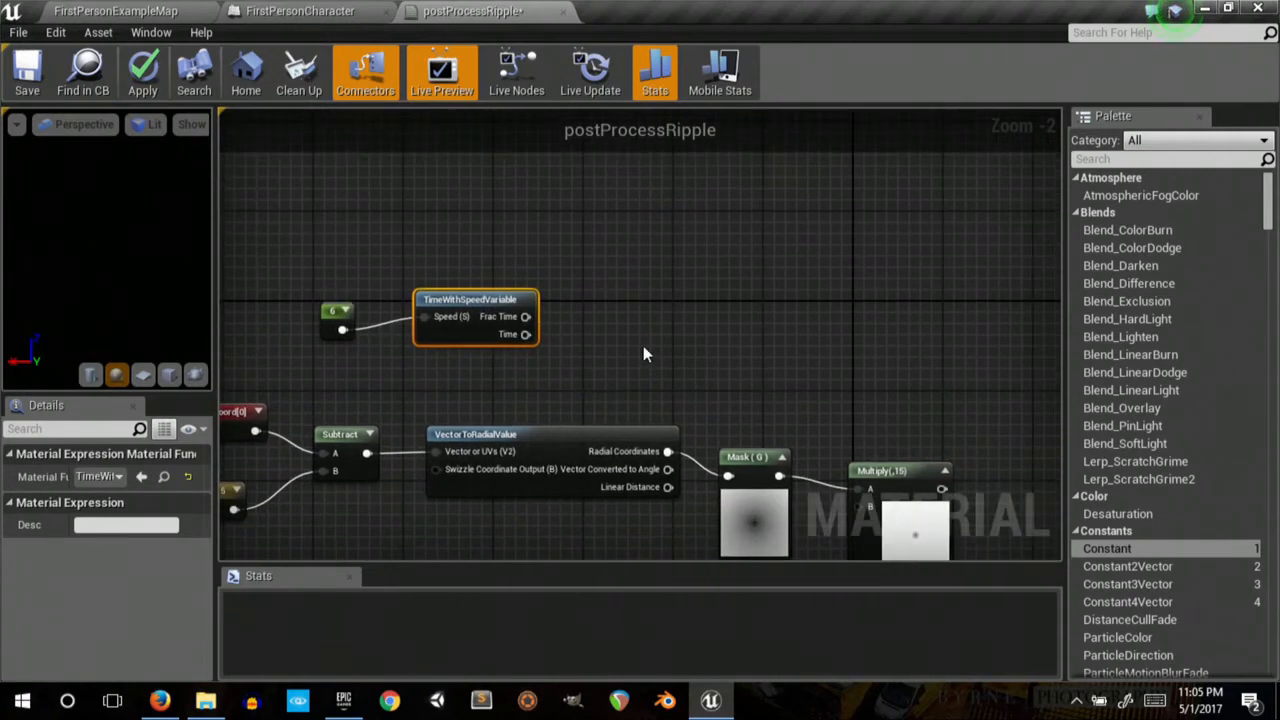
click(655, 72)
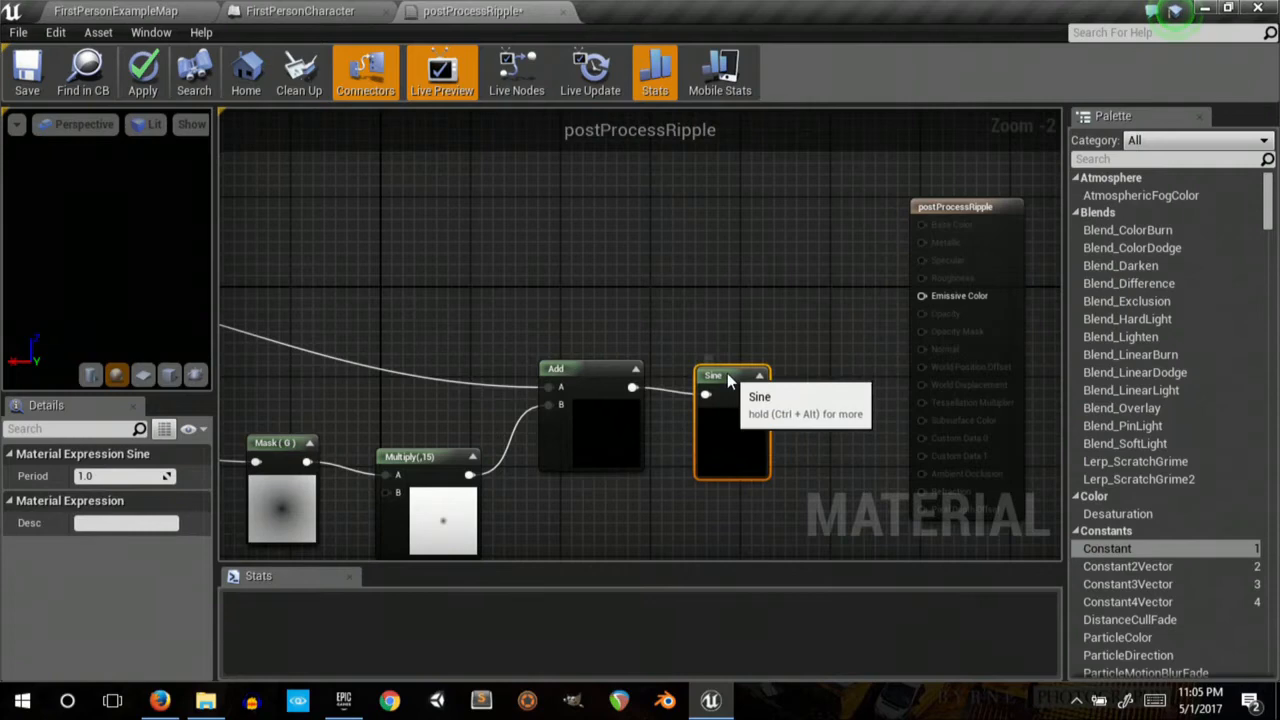
drag(730, 380, 635, 230)
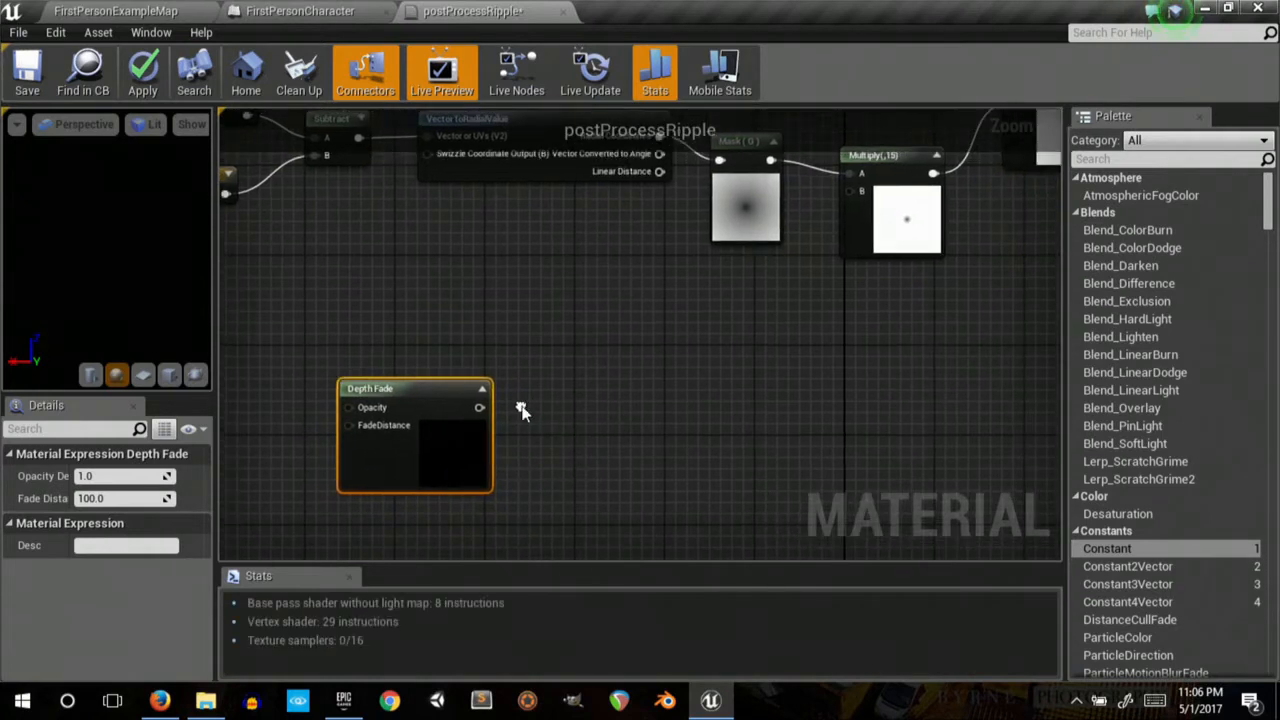
mouse_move(527, 413)
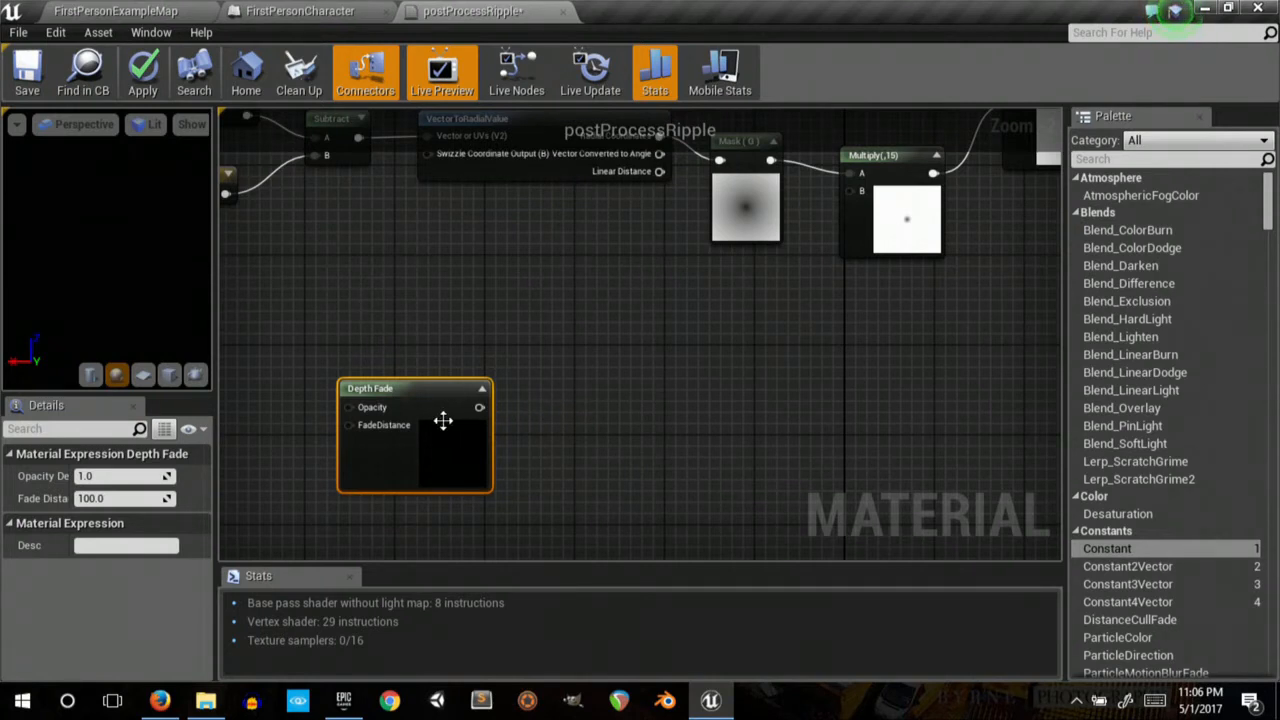
- Route Depth Fade opacity through a red-channel ComponentMask into a Round node
drag(480, 407, 545, 435)
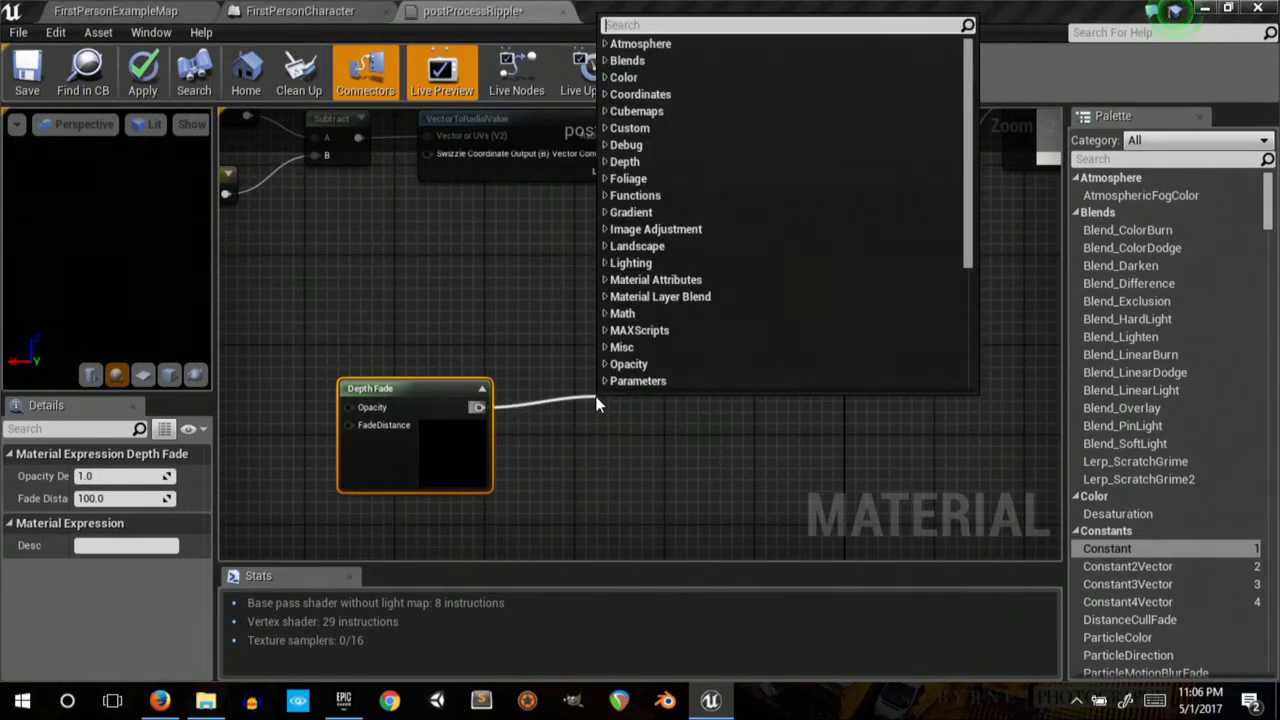
text(mask)
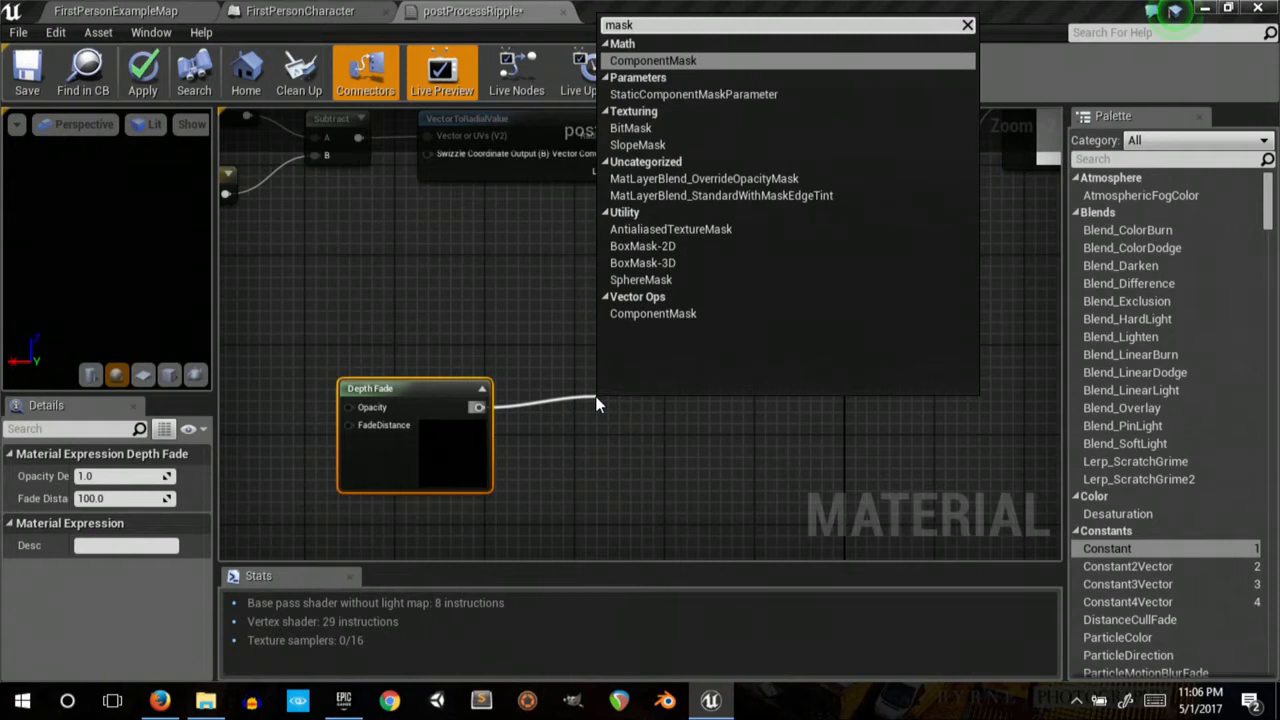
click(653, 61)
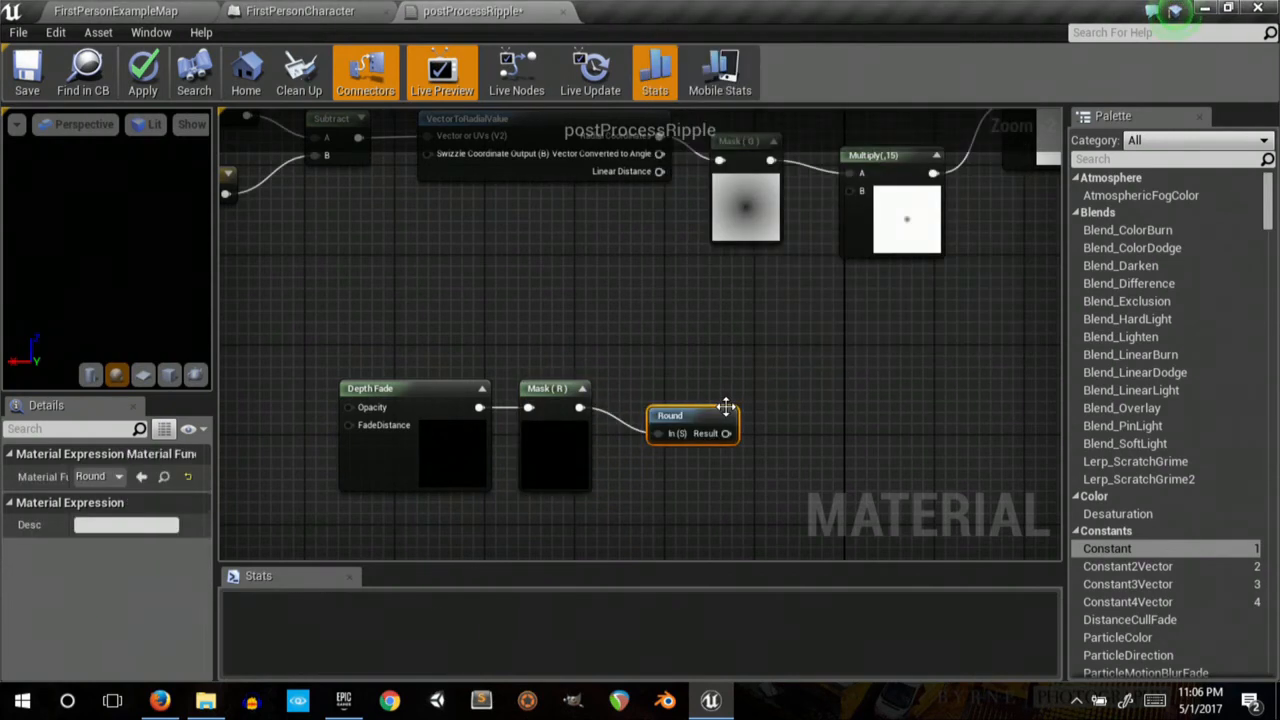
drag(725, 408, 665, 418)
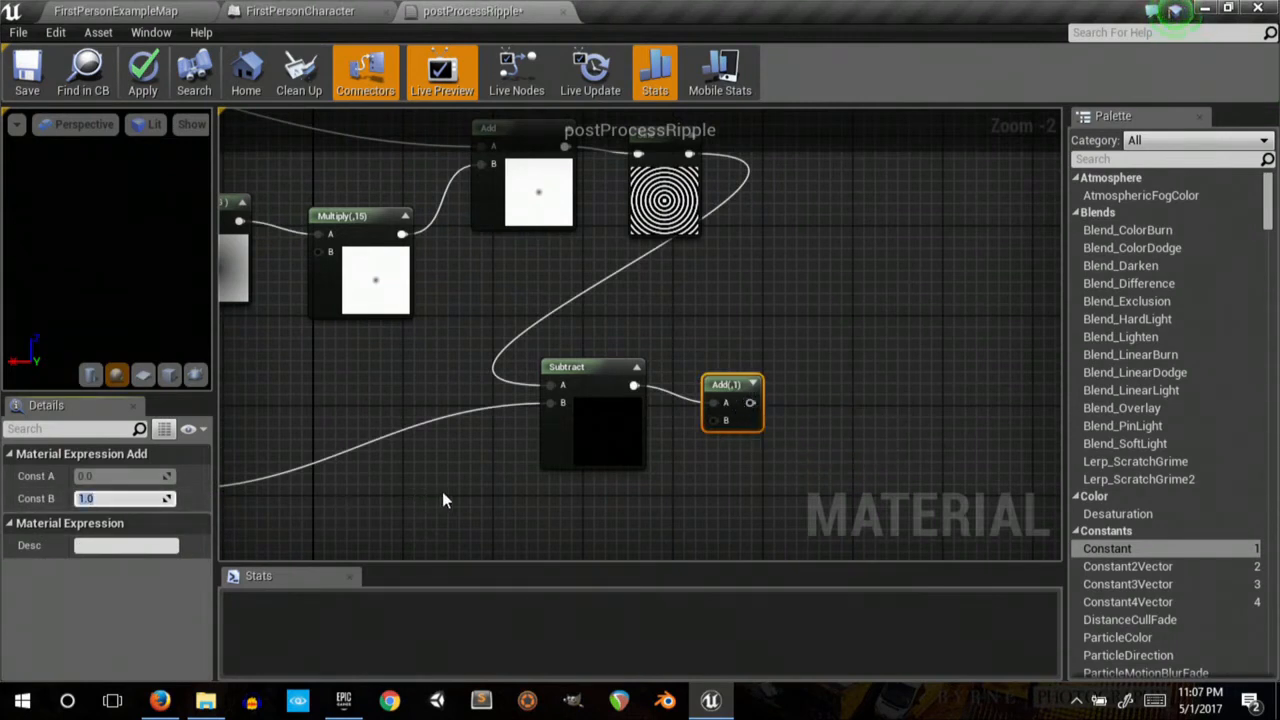
- Change the Add node's Const B from 1 to 0.999
text(0.999)
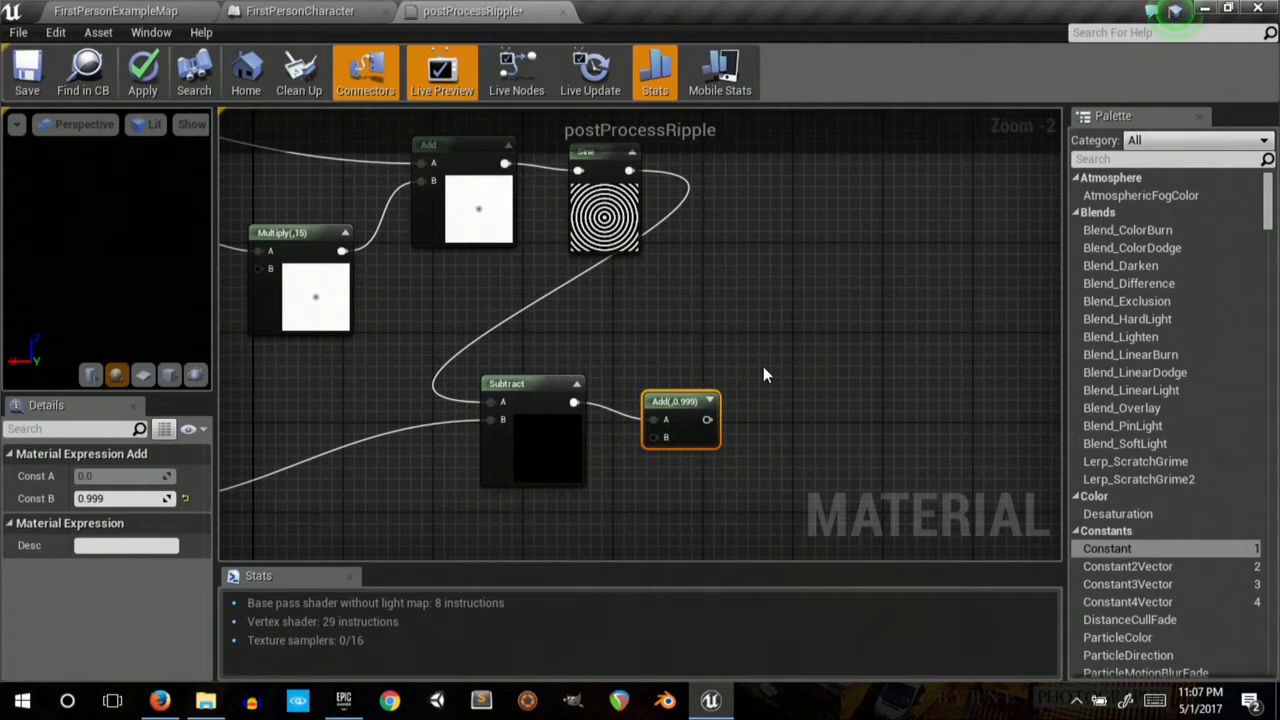
mouse_move(585, 217)
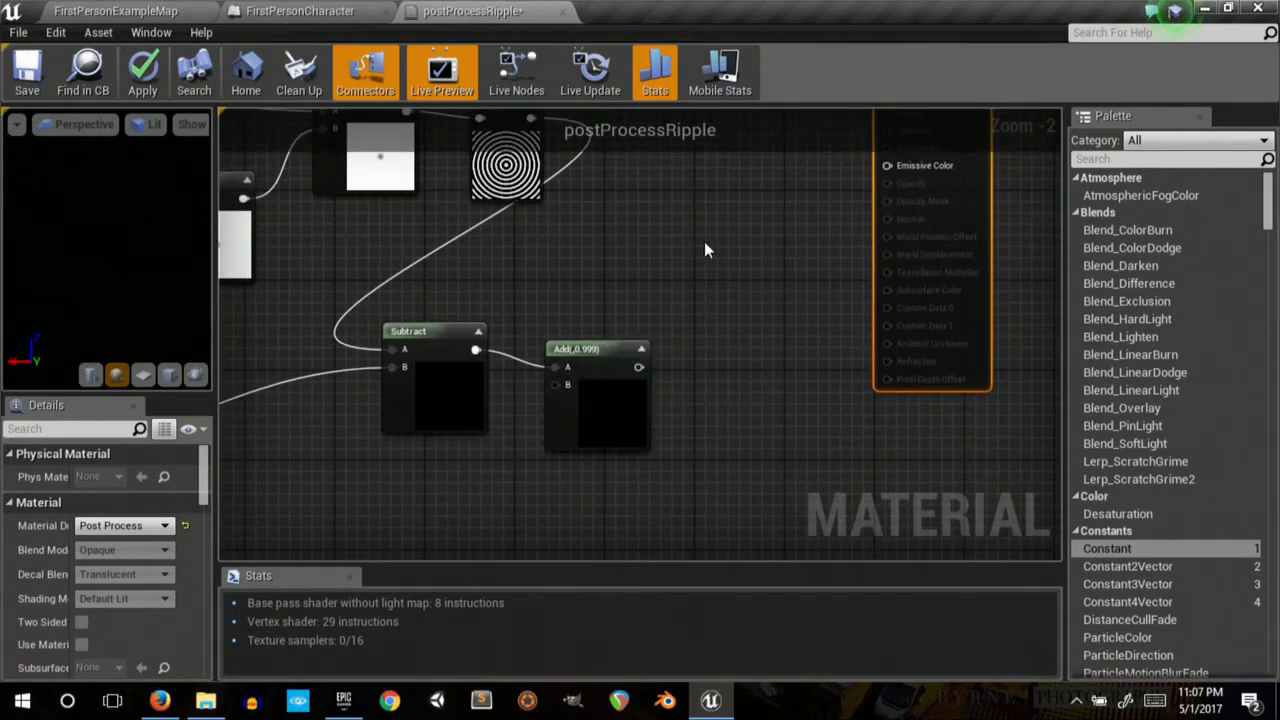
mouse_move(655, 360)
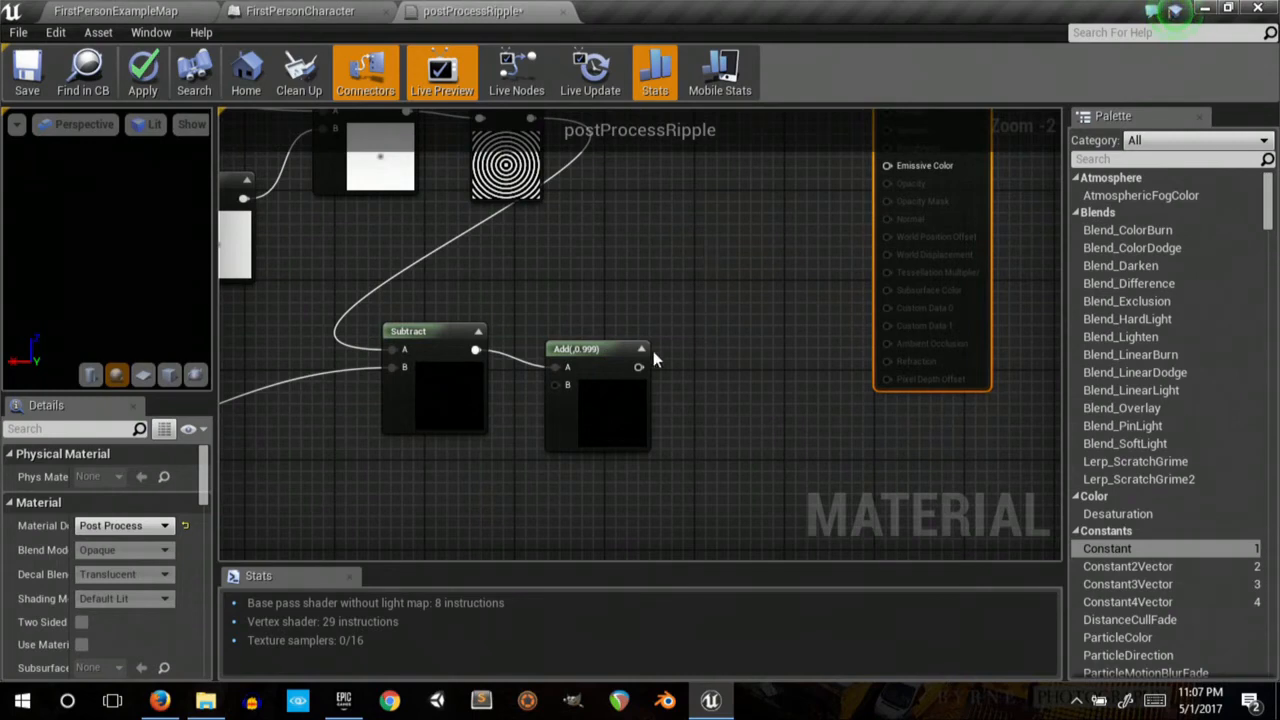
text(clam)
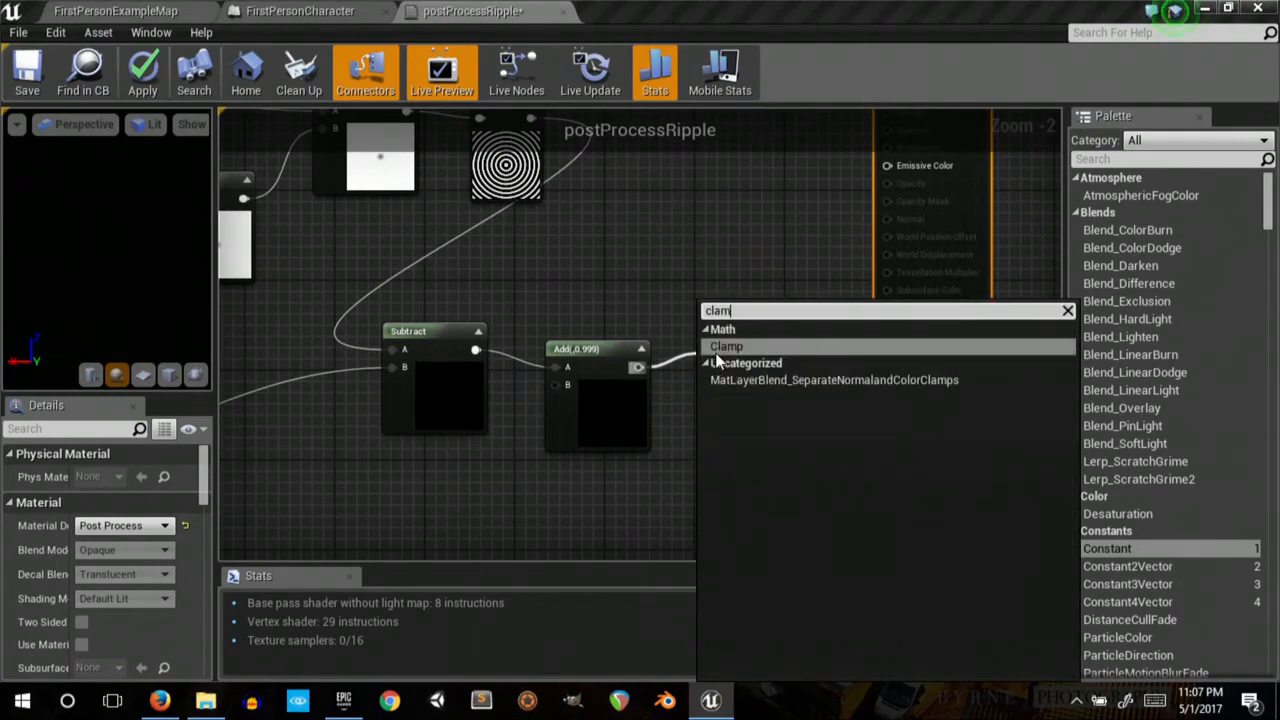
- Clamp the Add result and multiply a new TexCoord node by the clamped value
click(726, 346)
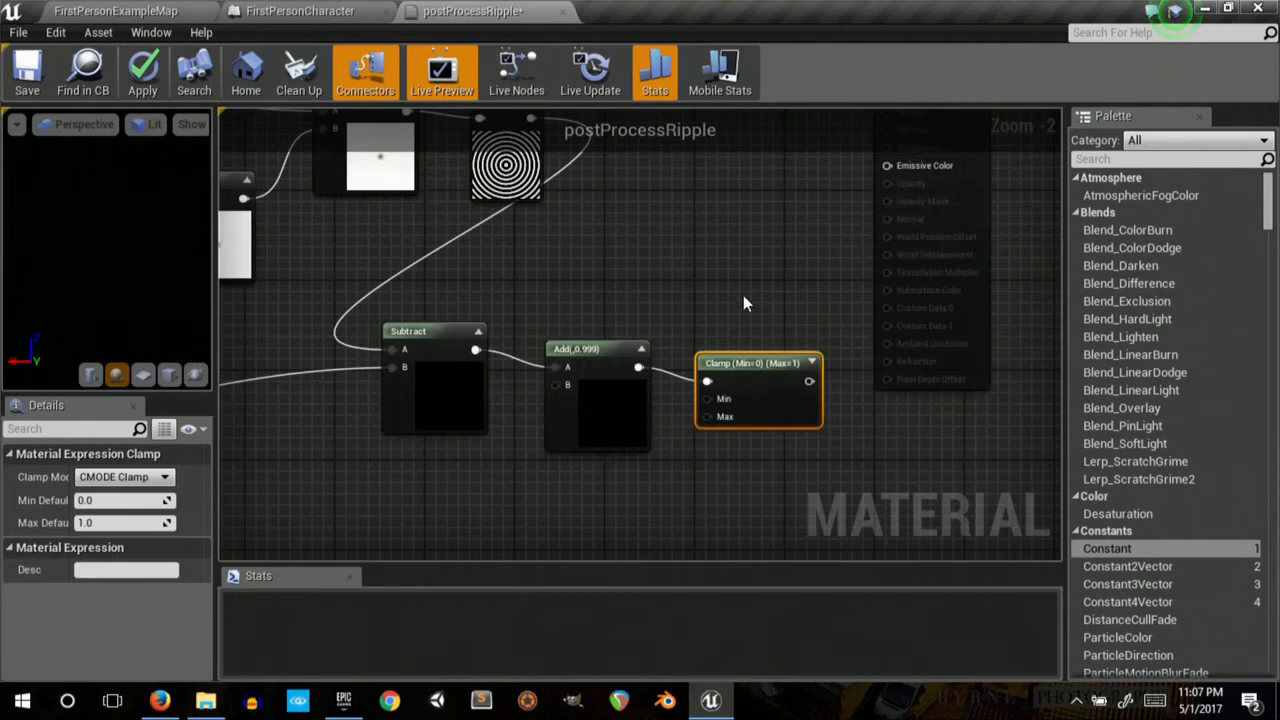
mouse_move(750, 297)
text(tex coor)
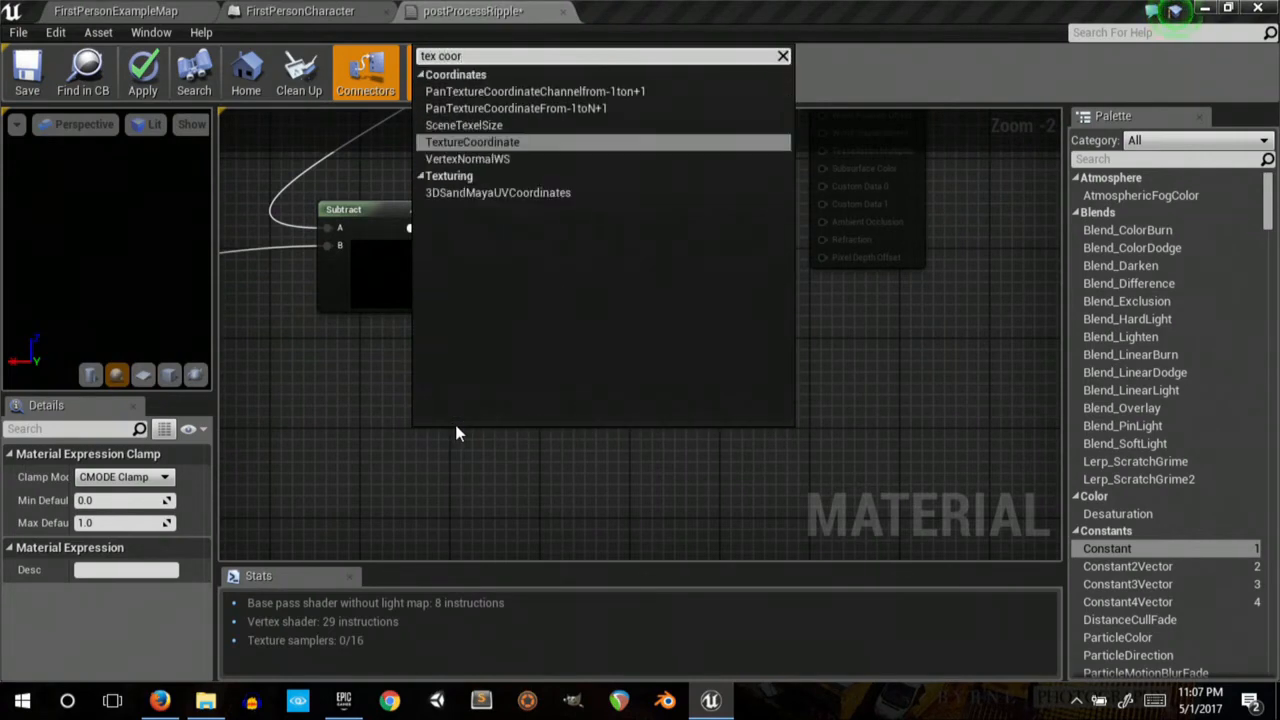
click(472, 141)
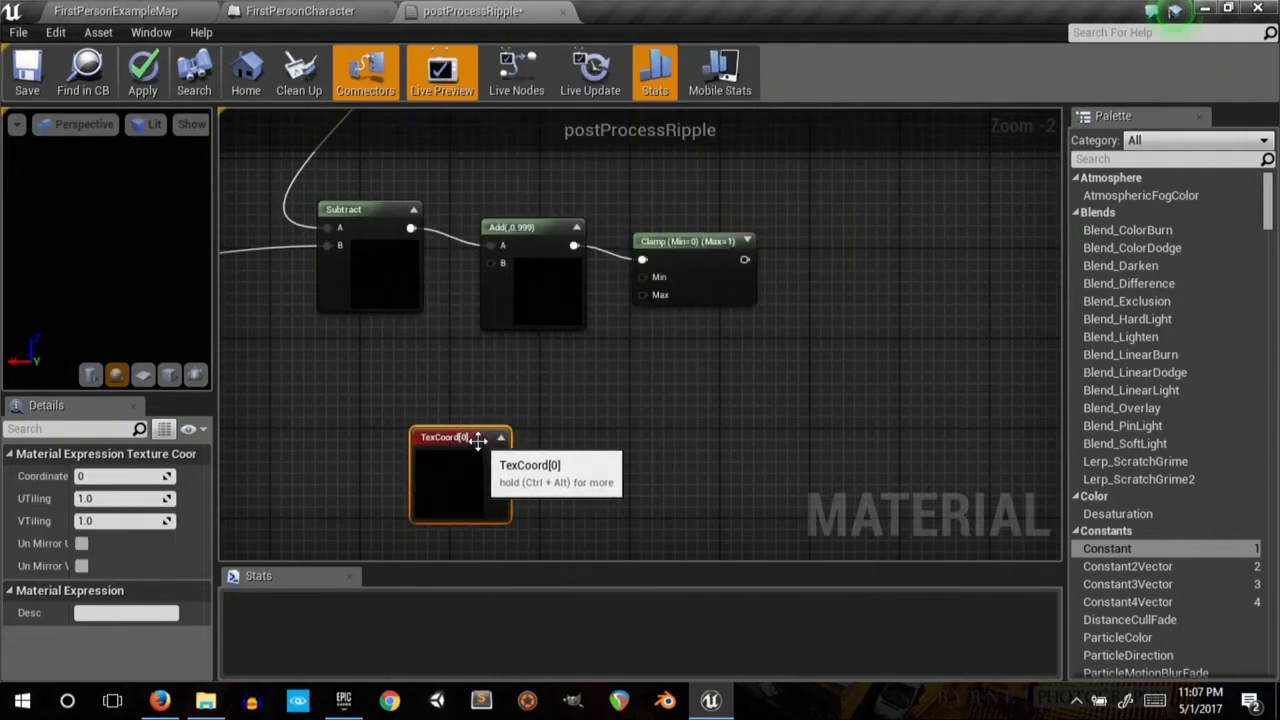
drag(498, 456, 570, 467)
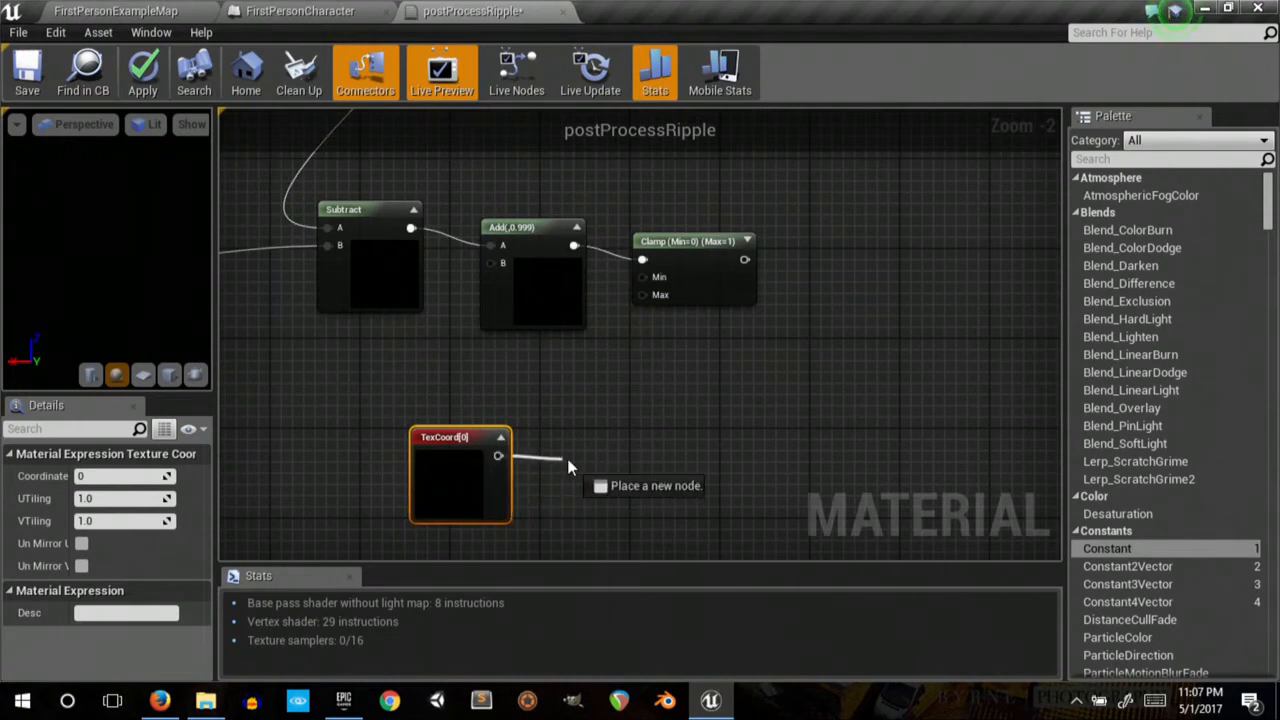
click(573, 467)
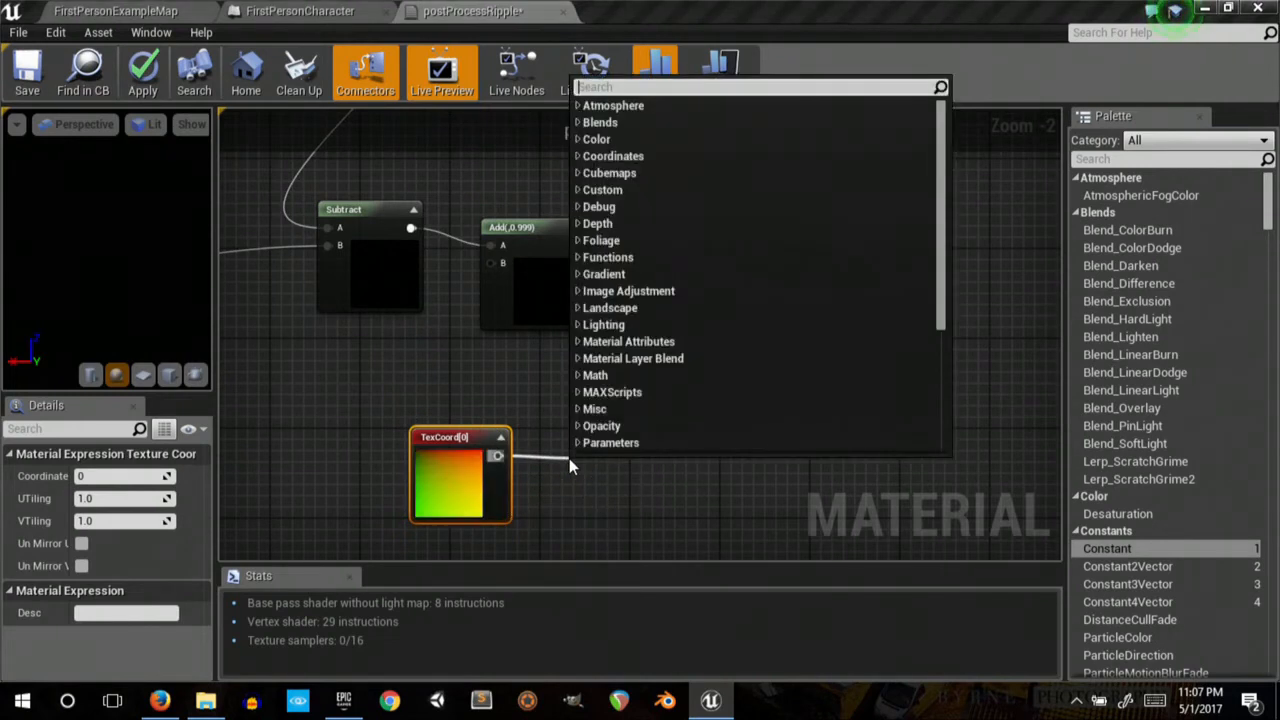
text(mul)
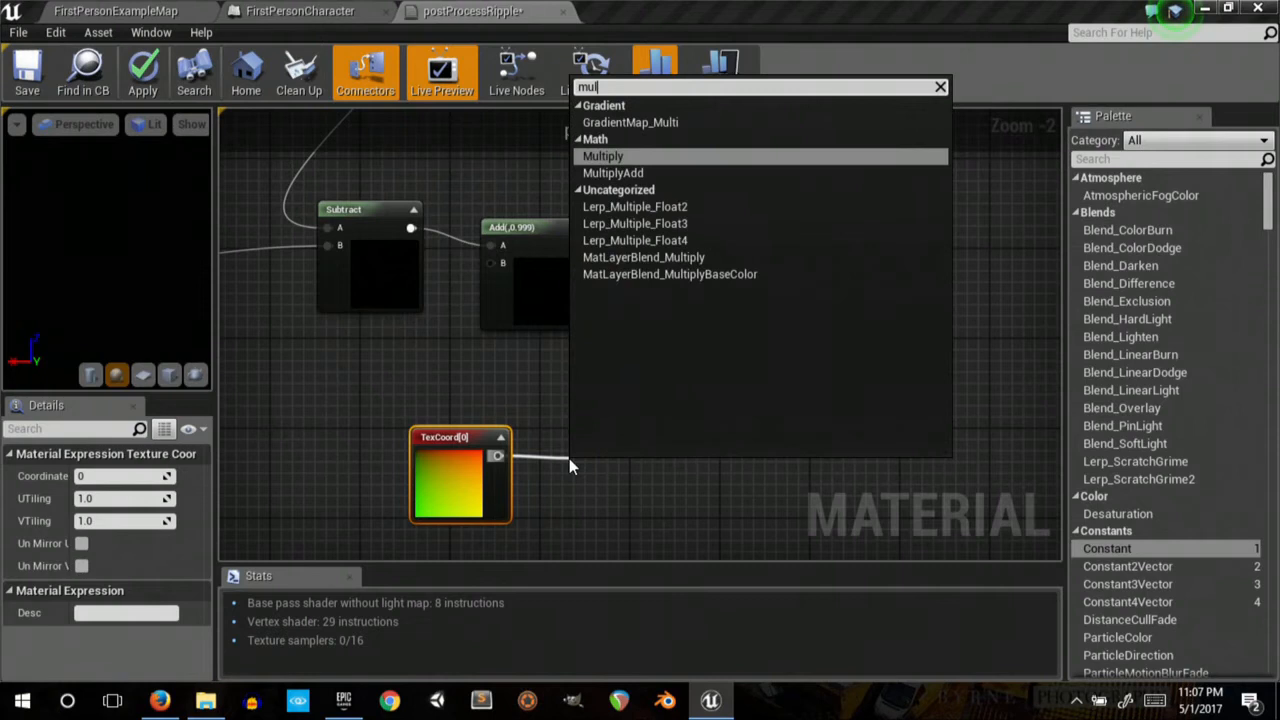
click(603, 156)
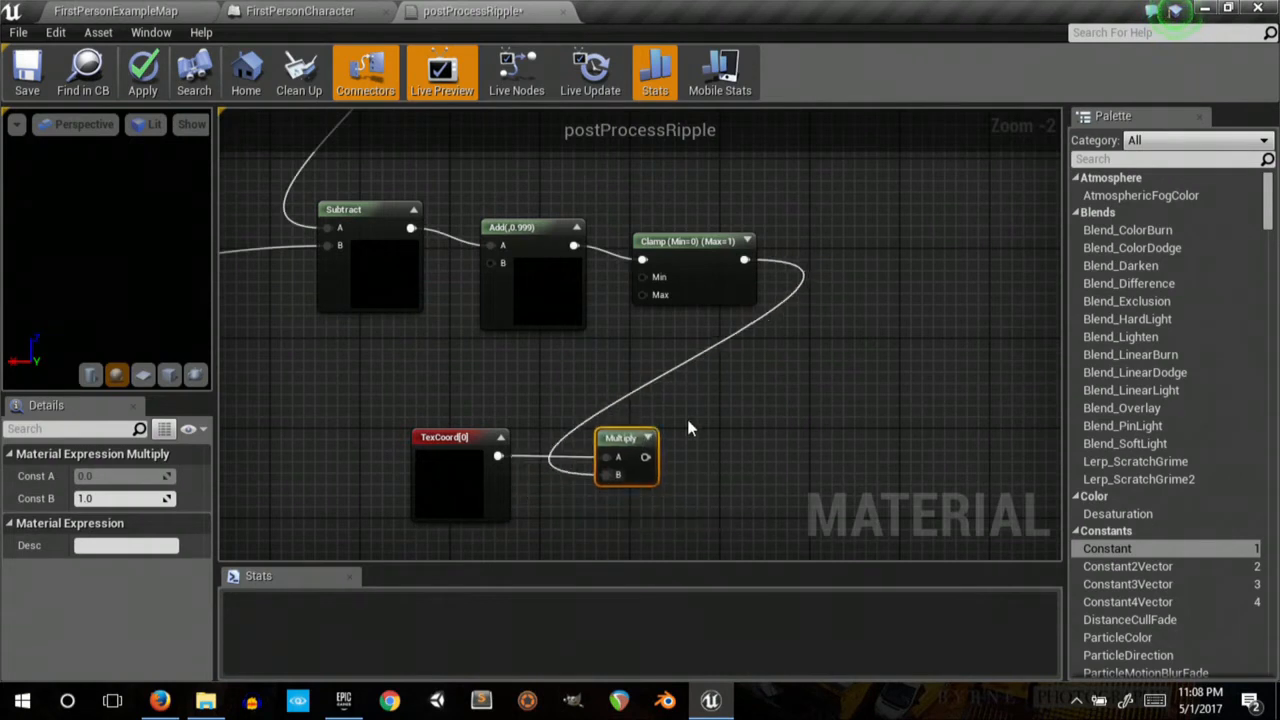
drag(688, 428, 672, 336)
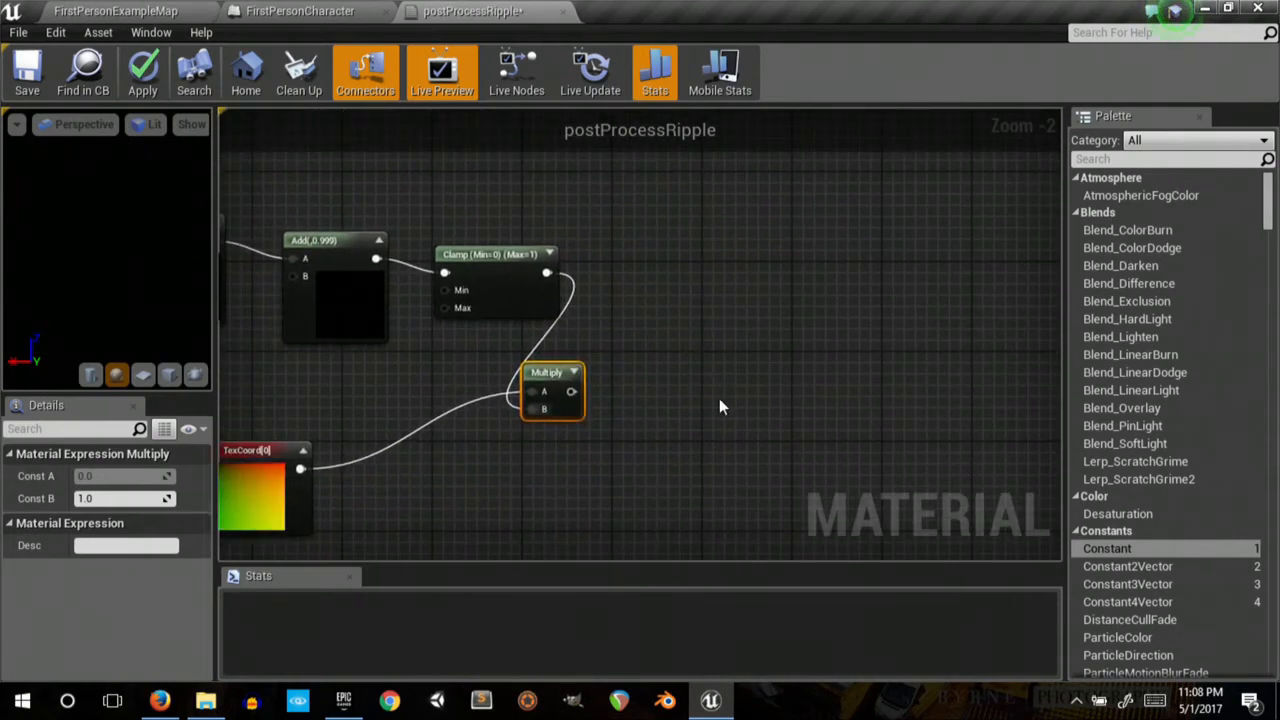
drag(571, 391, 695, 370)
text(p)
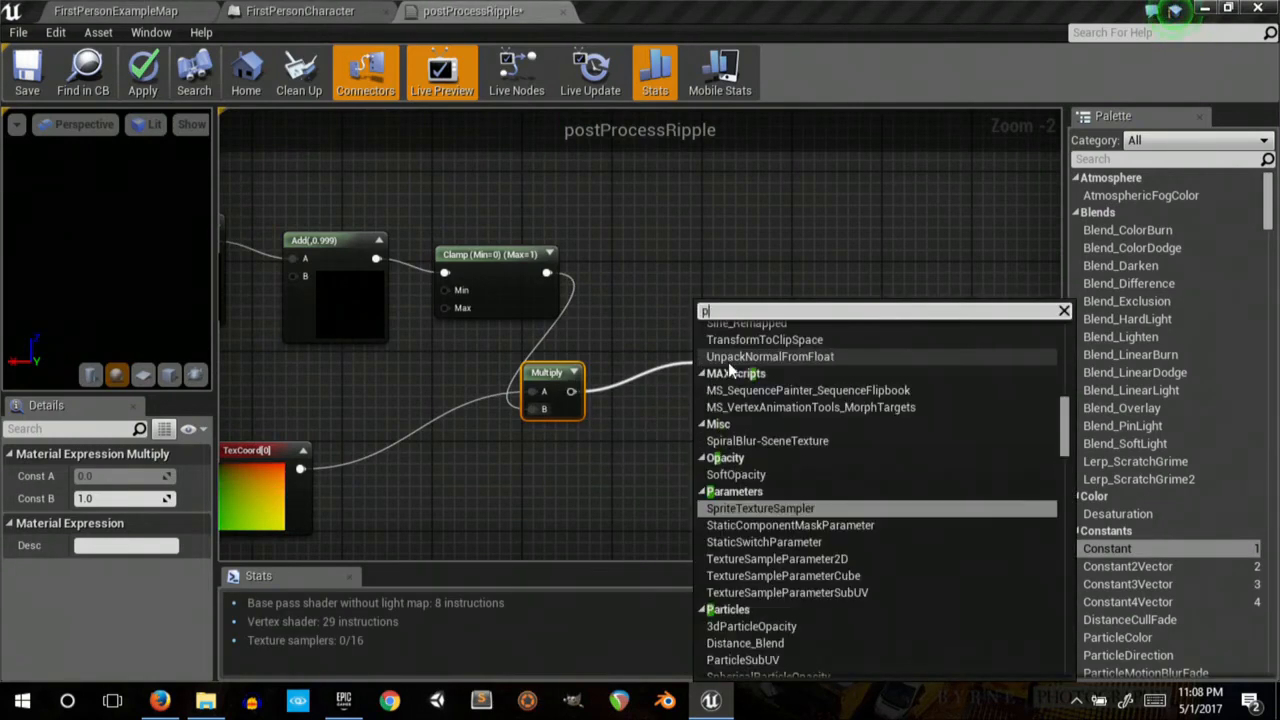
- Sample a PostProcessInput0 SceneTexture with the multiplied coordinates, then switch to FirstPersonCharacter
text(sce)
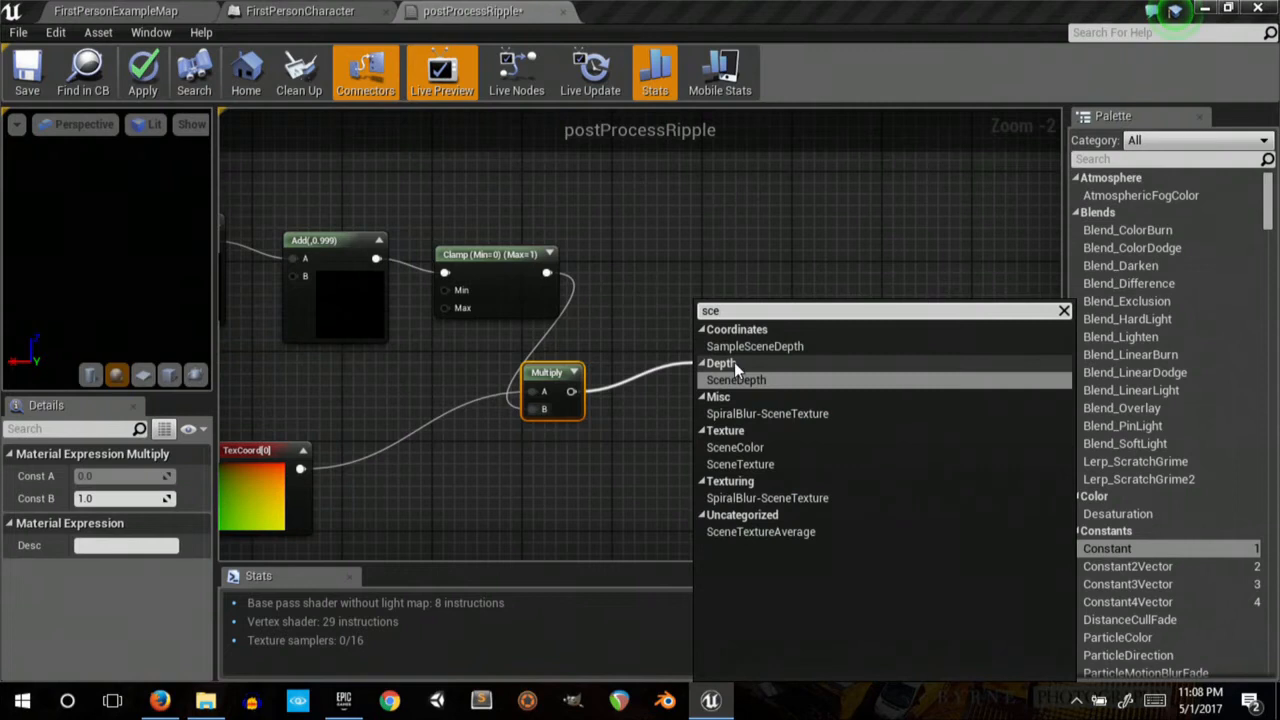
text(n)
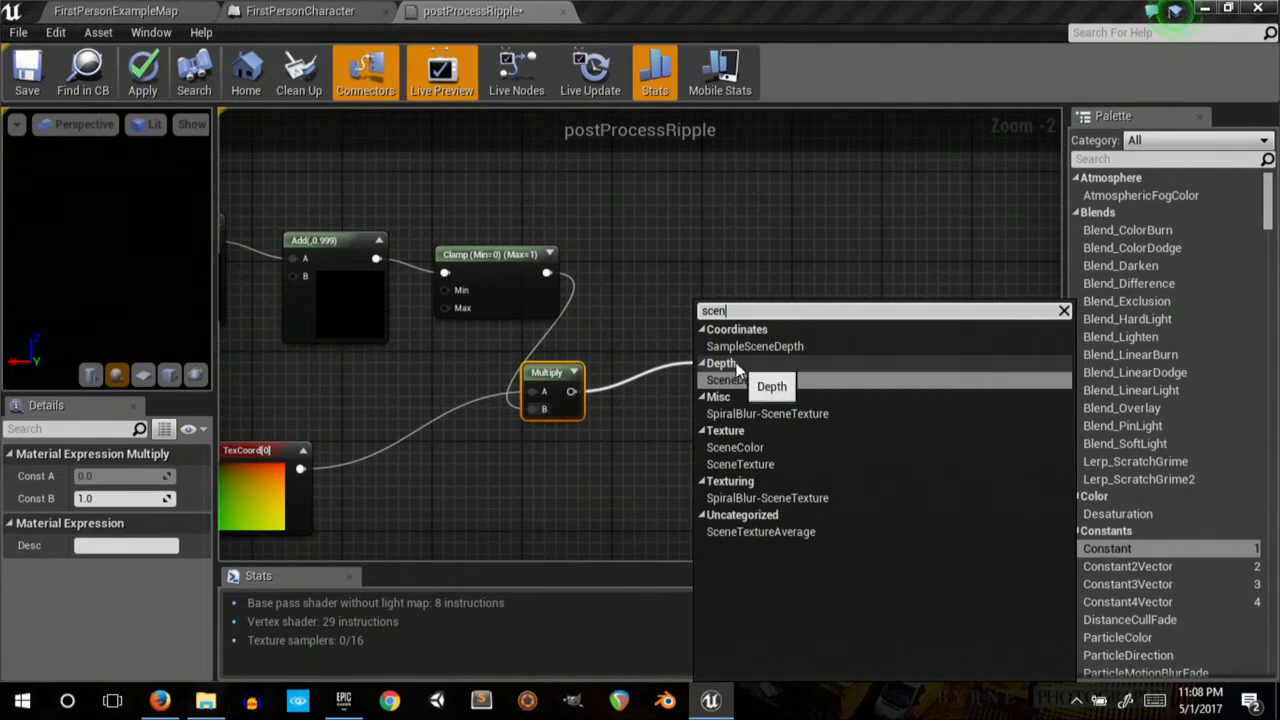
click(735, 447)
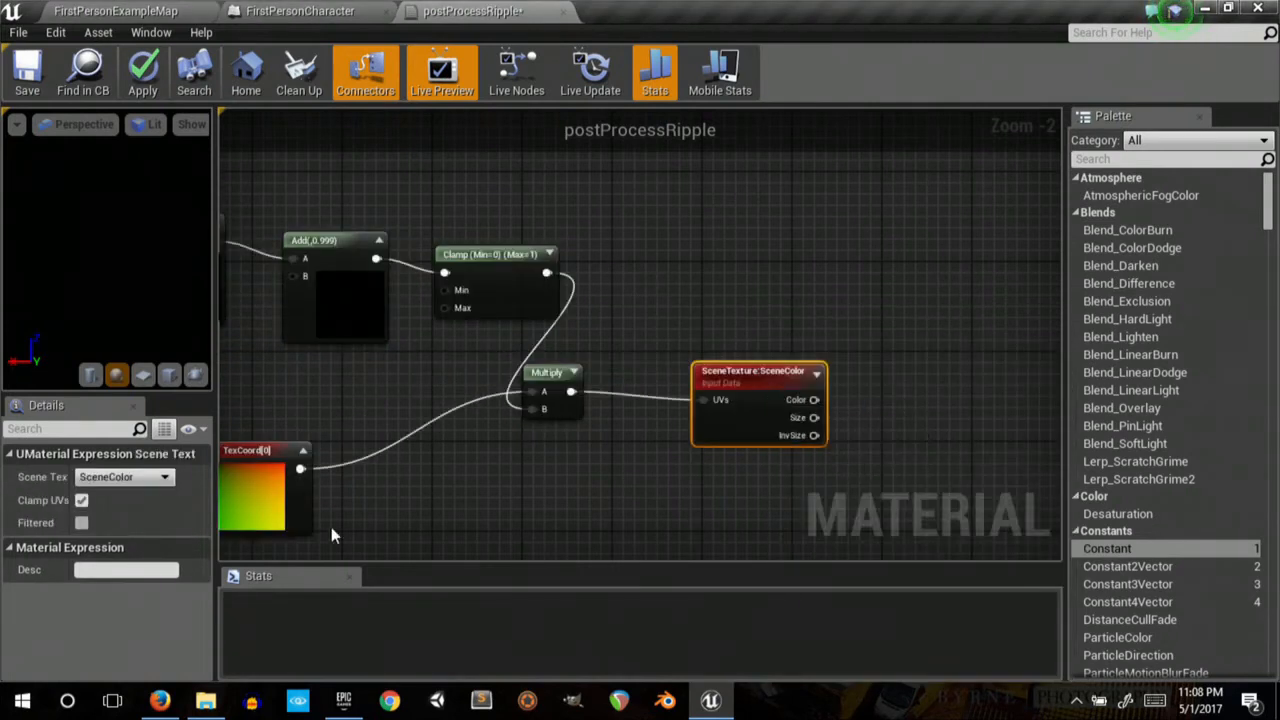
click(124, 476)
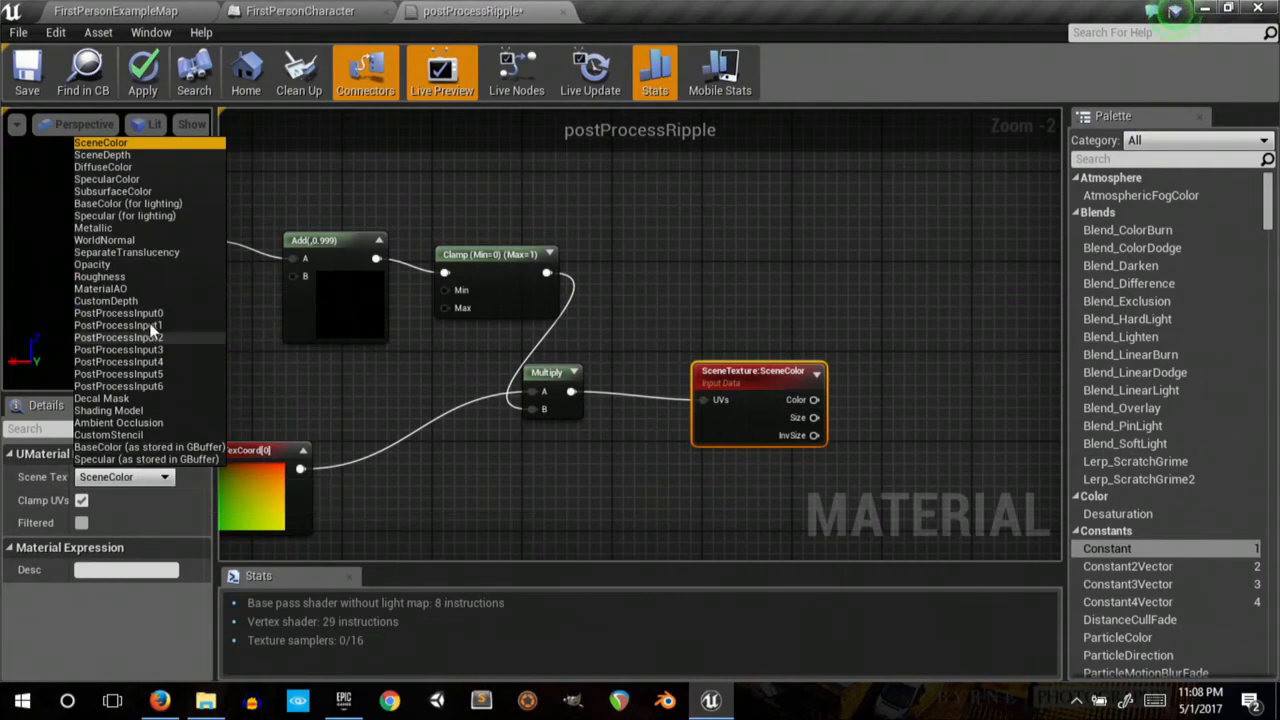
click(118, 313)
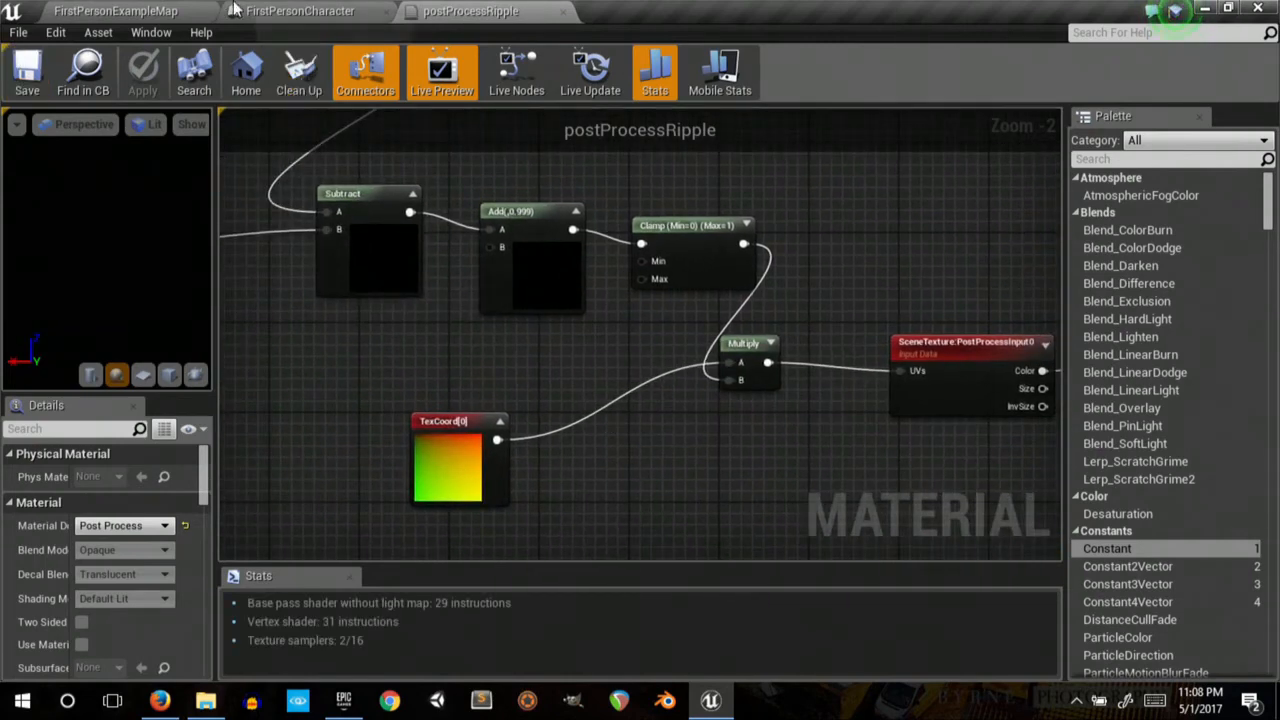
click(300, 11)
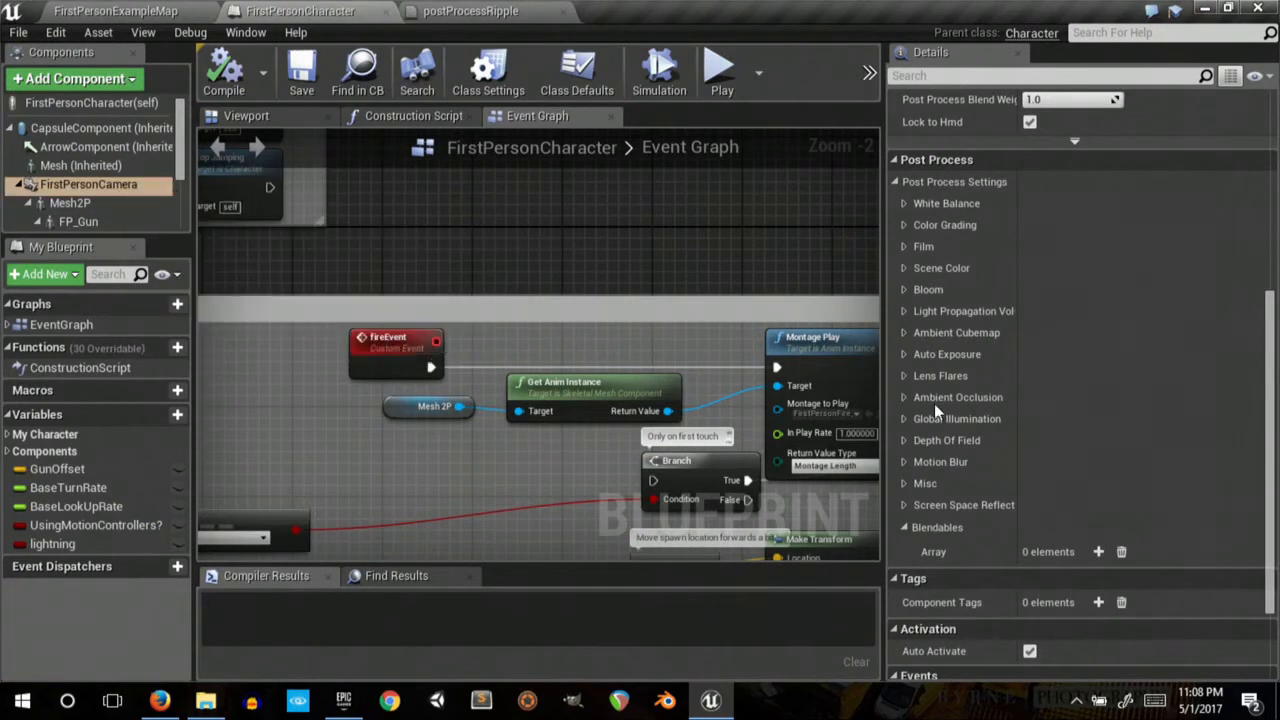
mouse_move(88, 184)
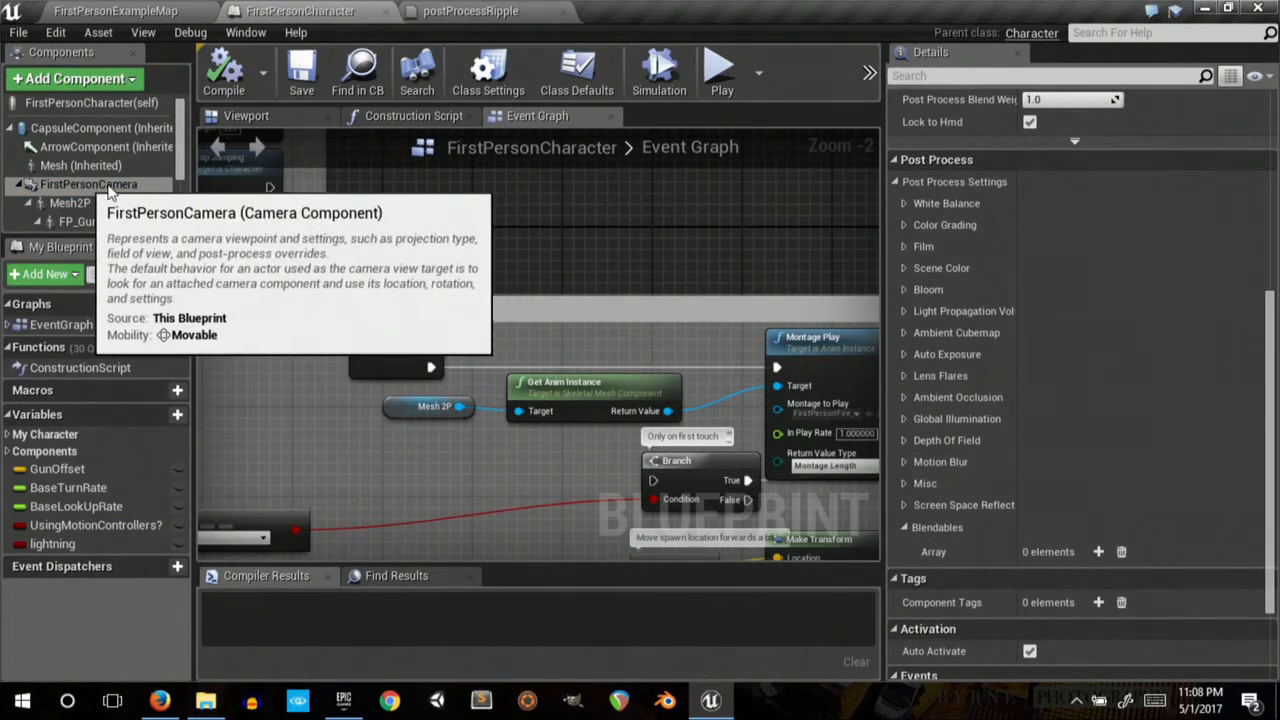
- Add postProcessRipple as an asset-reference Blendable on FirstPersonCamera, compile, and start play
click(88, 184)
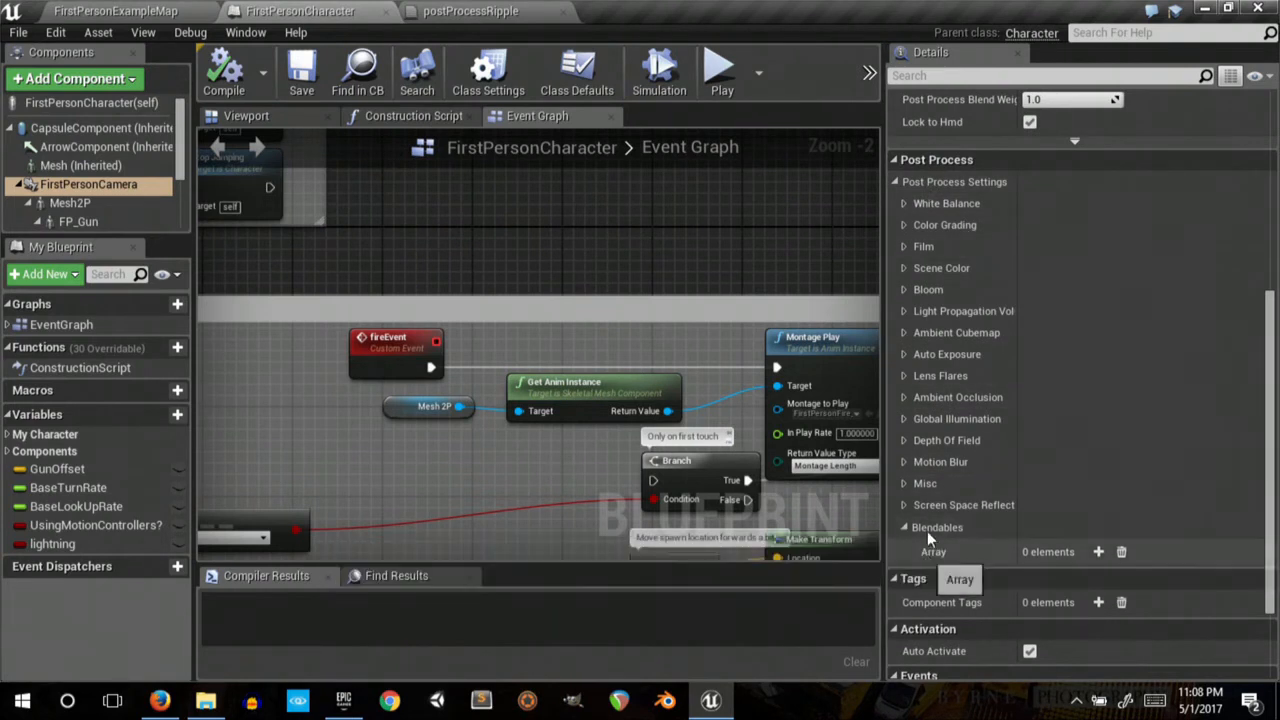
mouse_move(1098, 551)
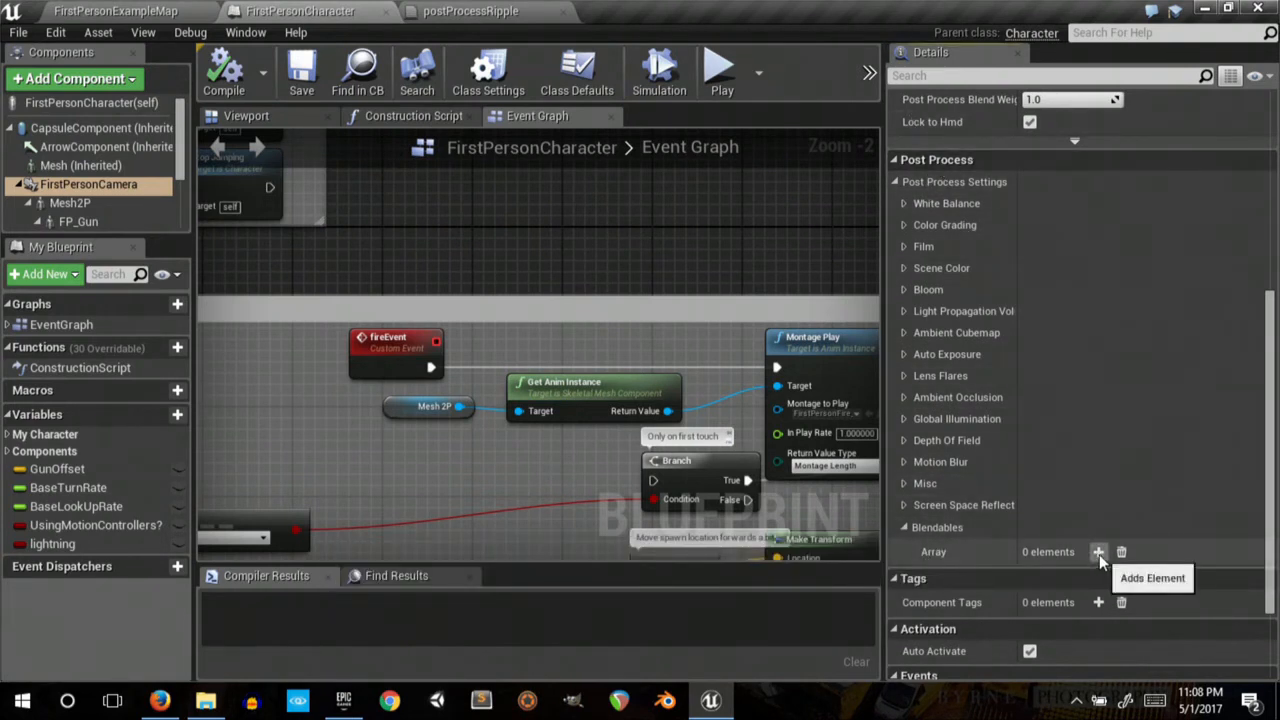
click(1098, 551)
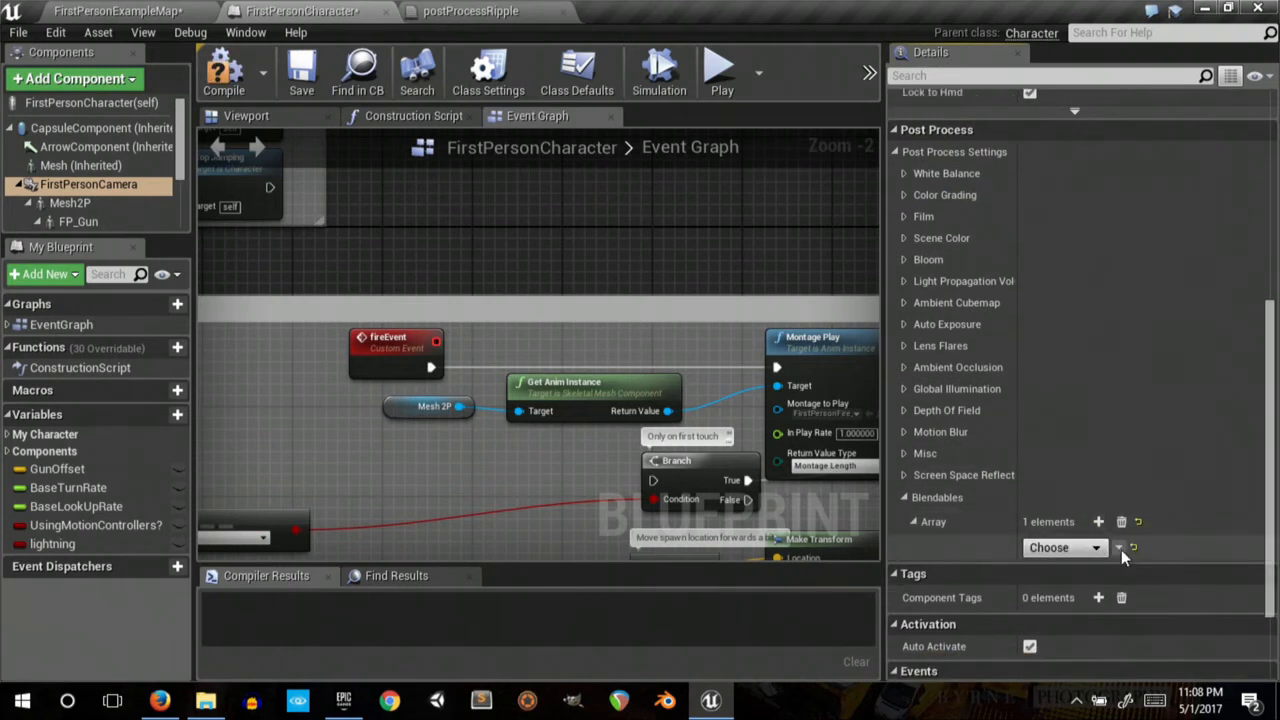
click(1096, 547)
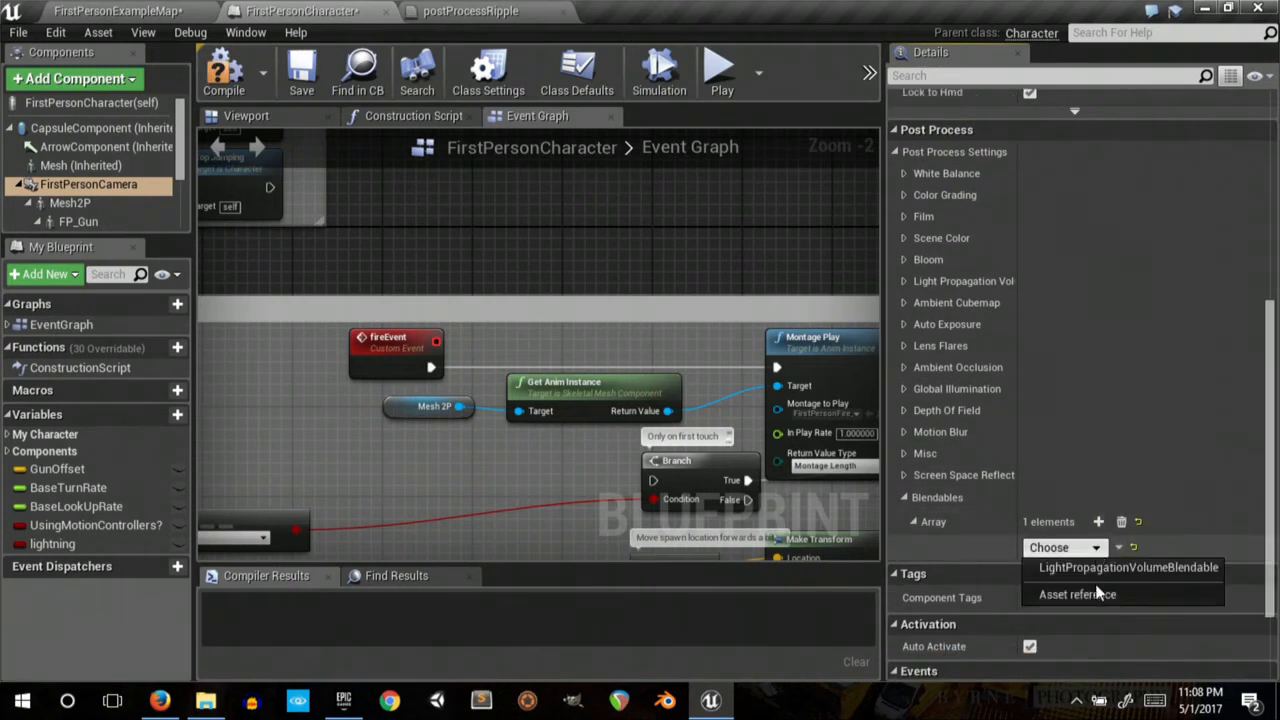
click(1040, 547)
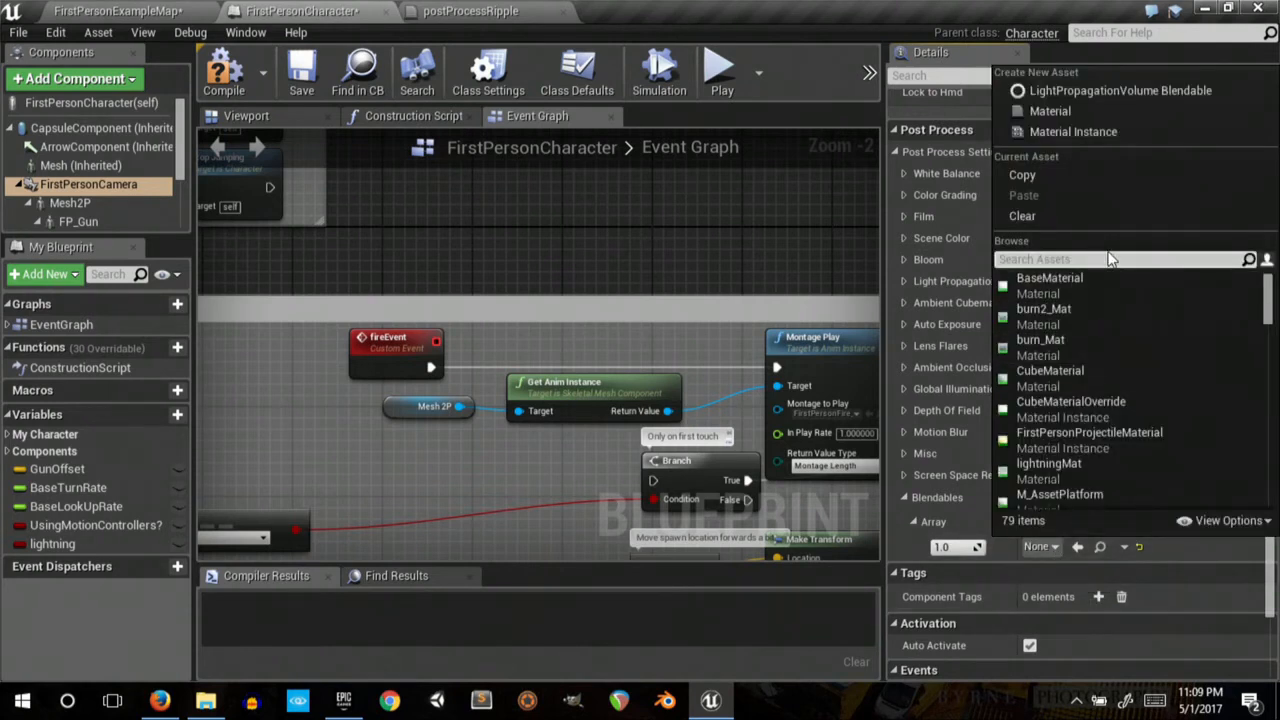
text(postp)
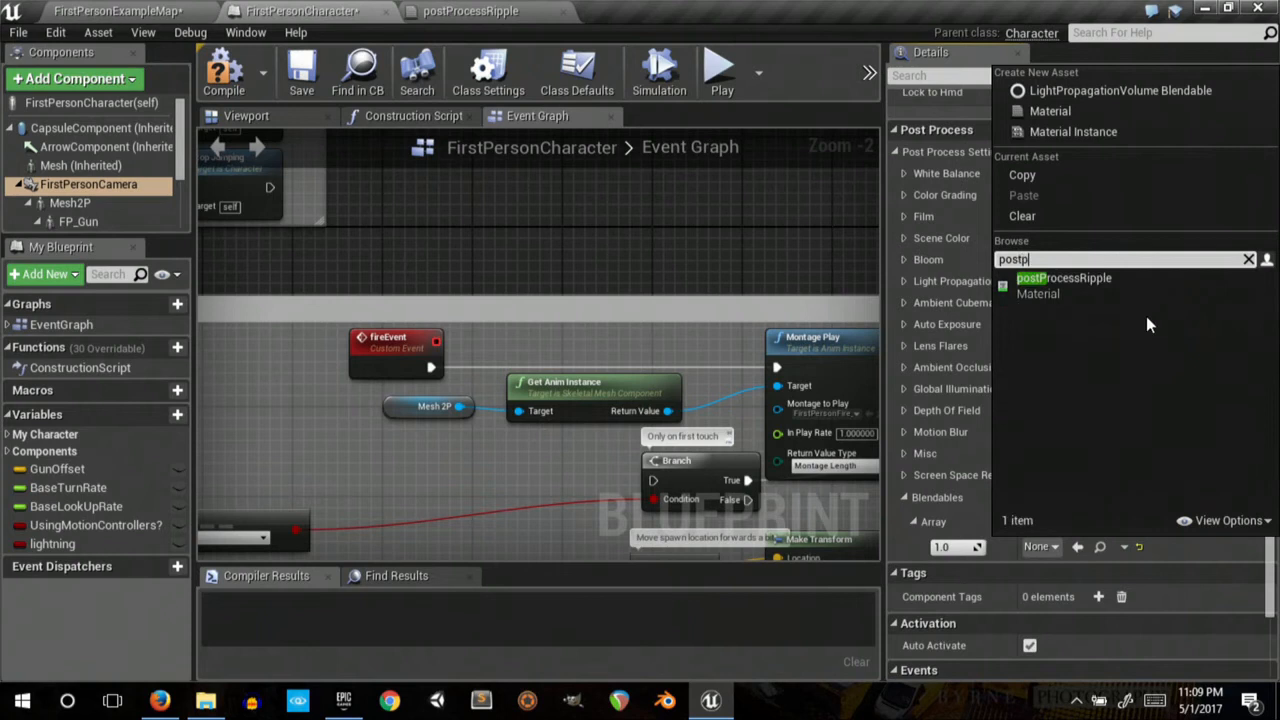
click(1064, 278)
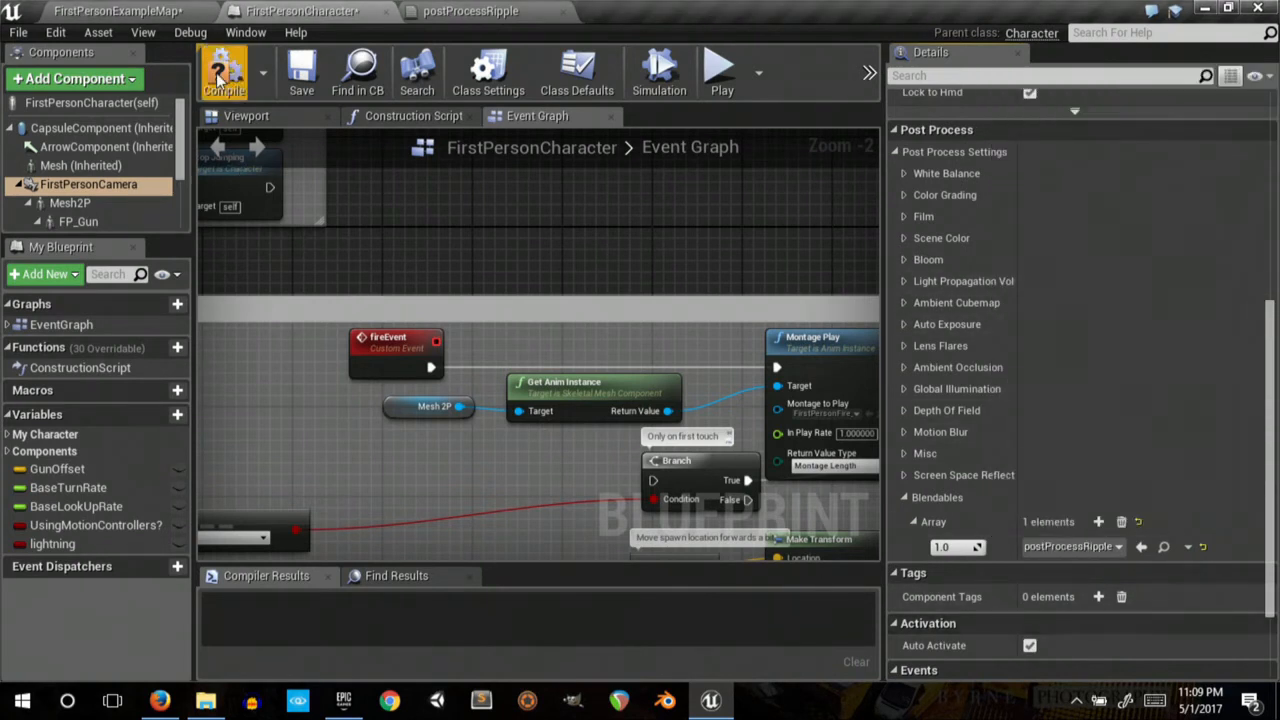
click(224, 70)
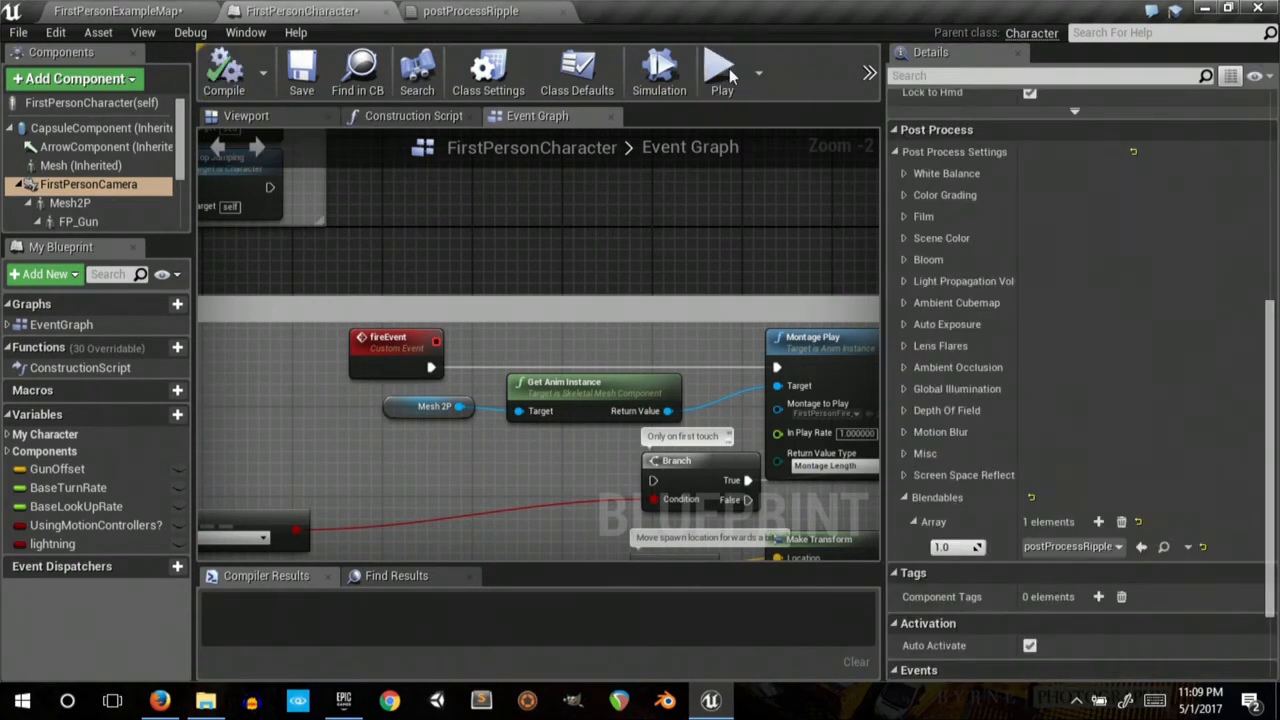
mouse_move(715, 72)
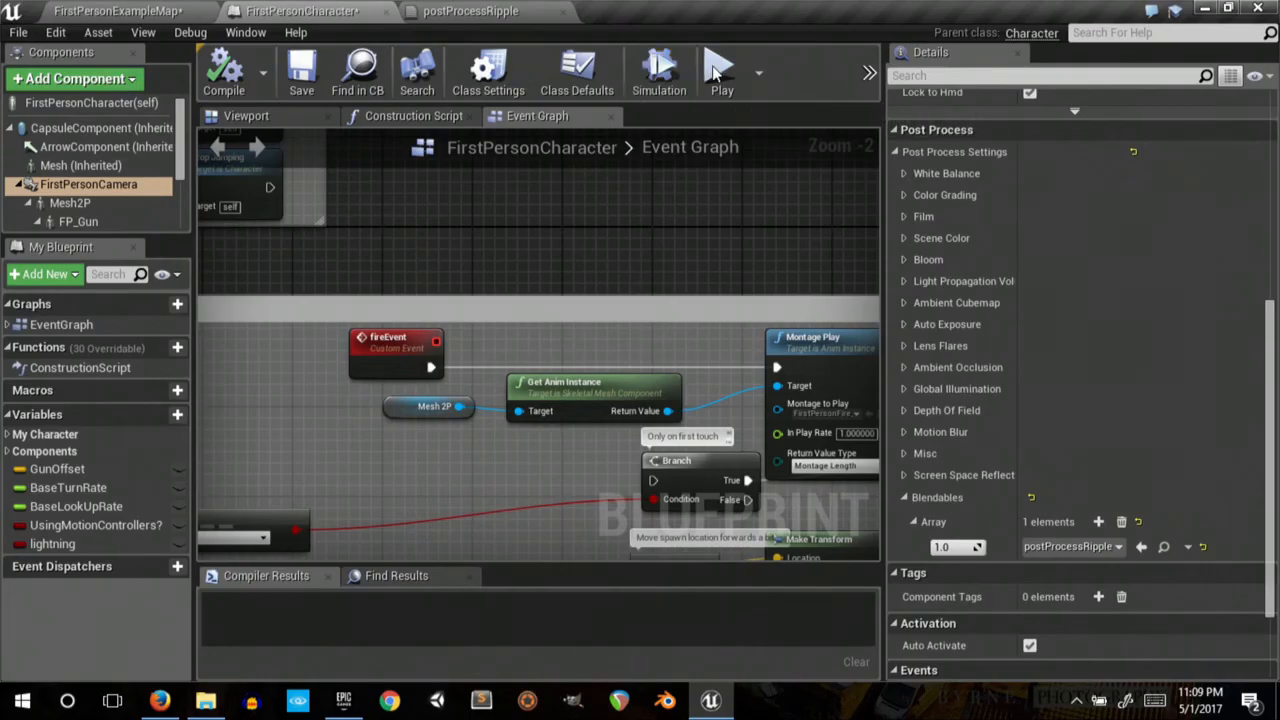
click(721, 70)
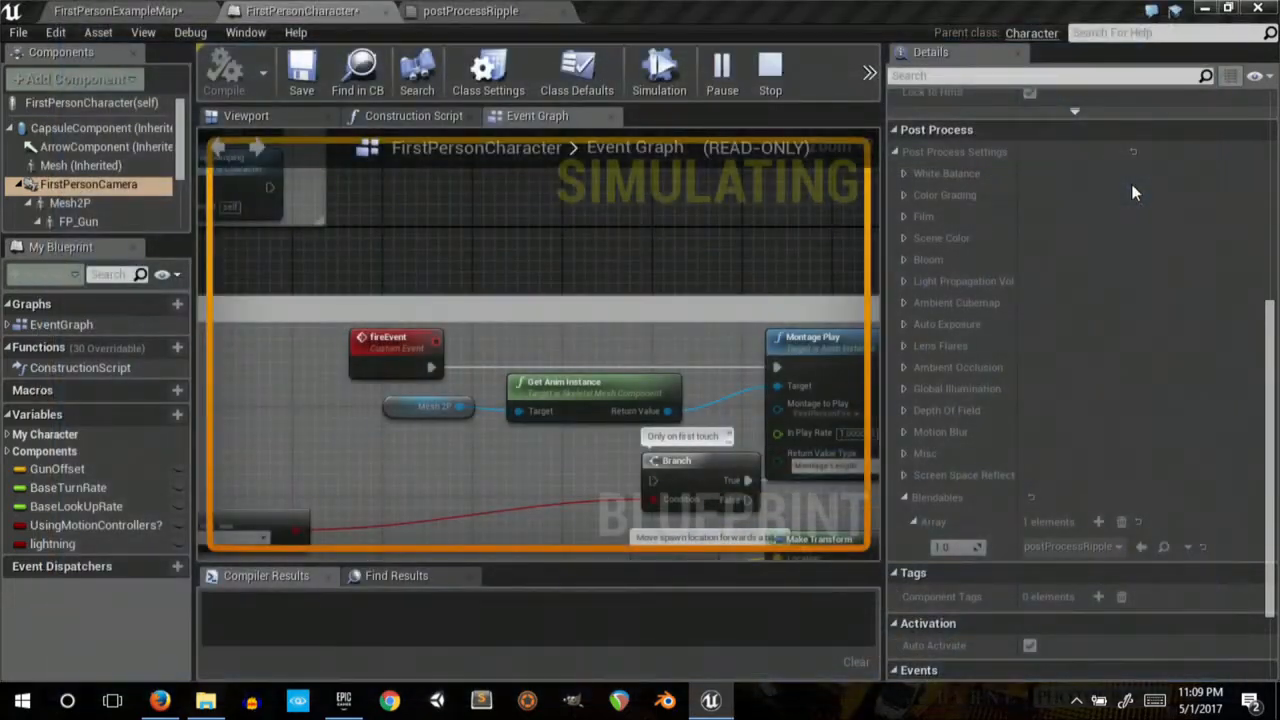
- Return from the play test to the postProcessRipple material editor tab
click(470, 11)
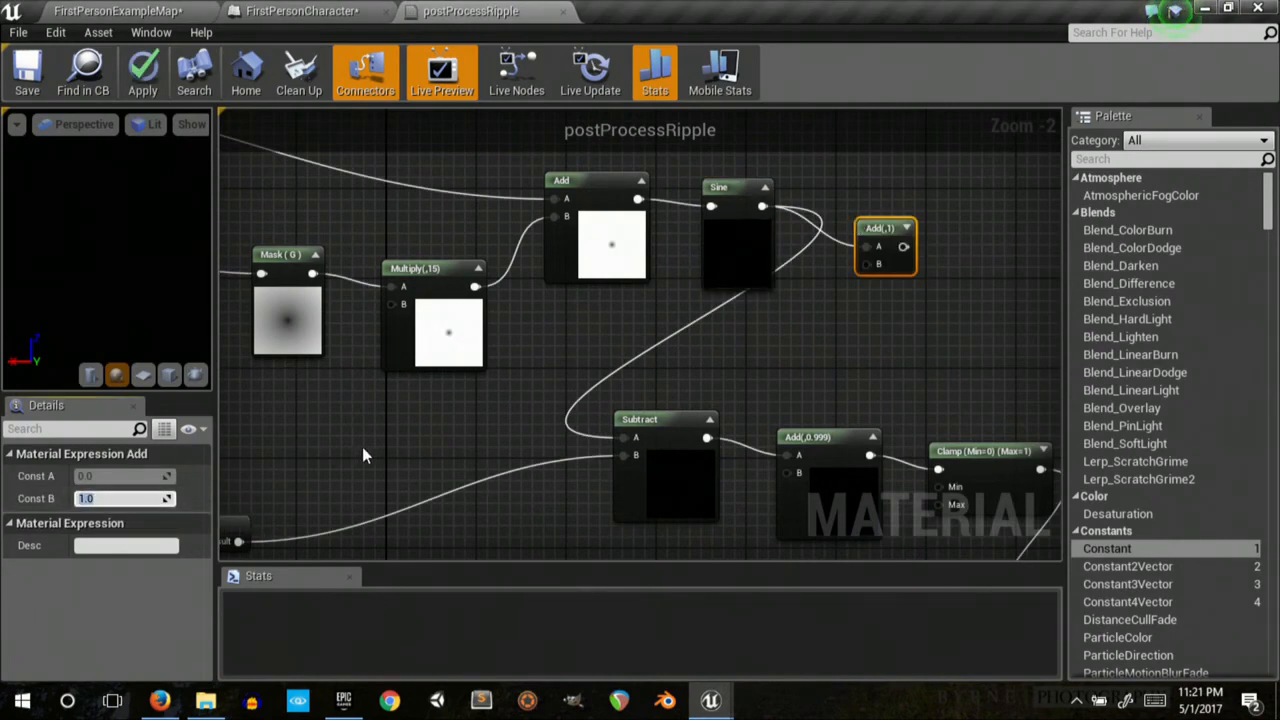
- Set the Add node's B constant to 1.8 and save postProcessRipple
text(1.8)
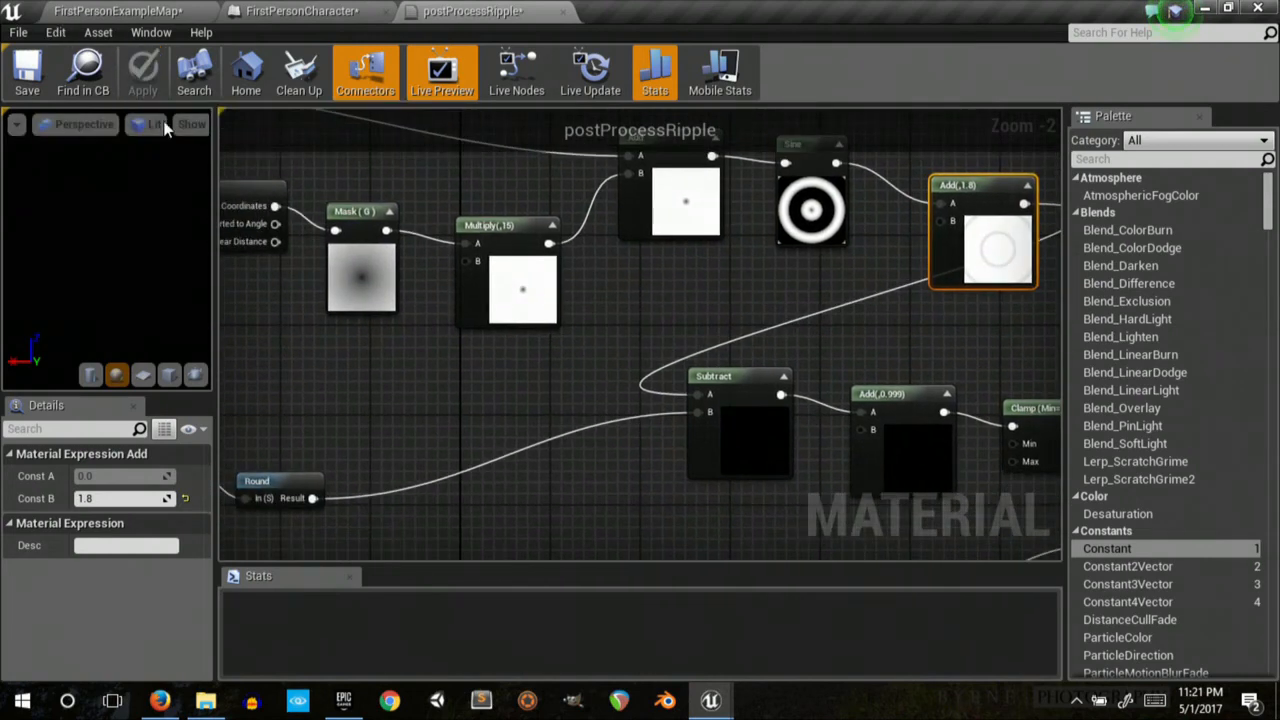
click(115, 11)
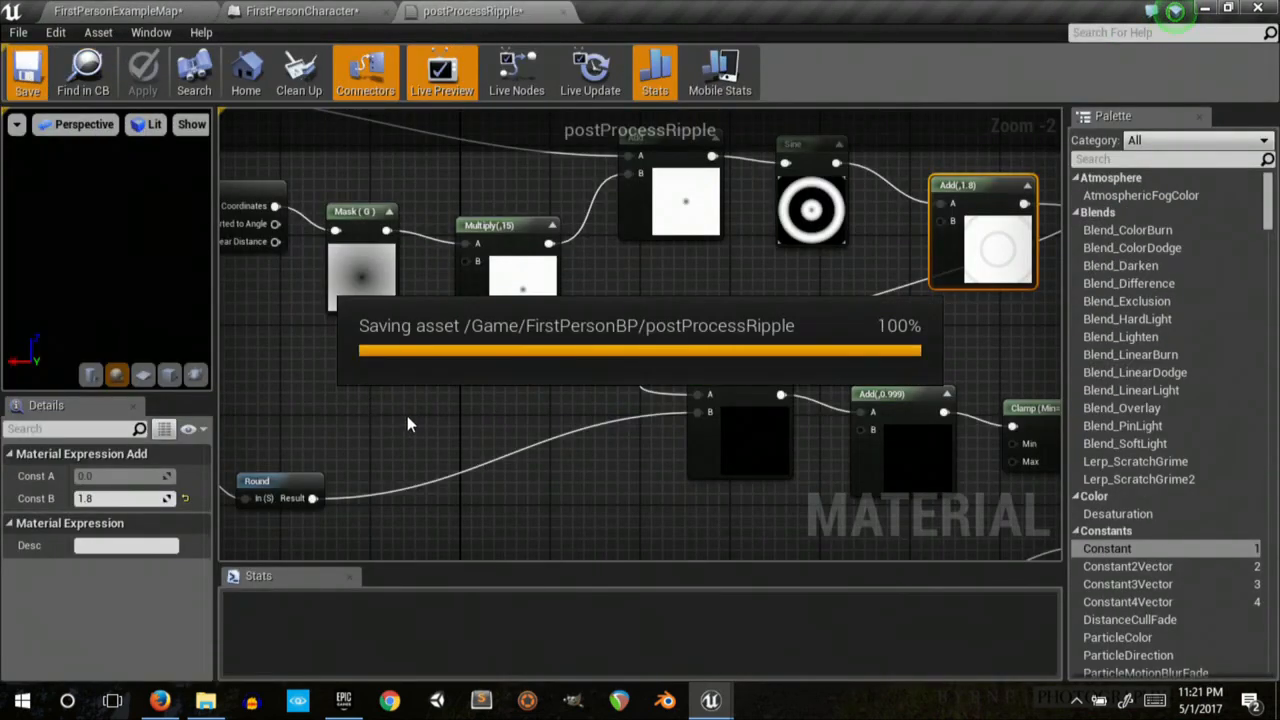
click(117, 11)
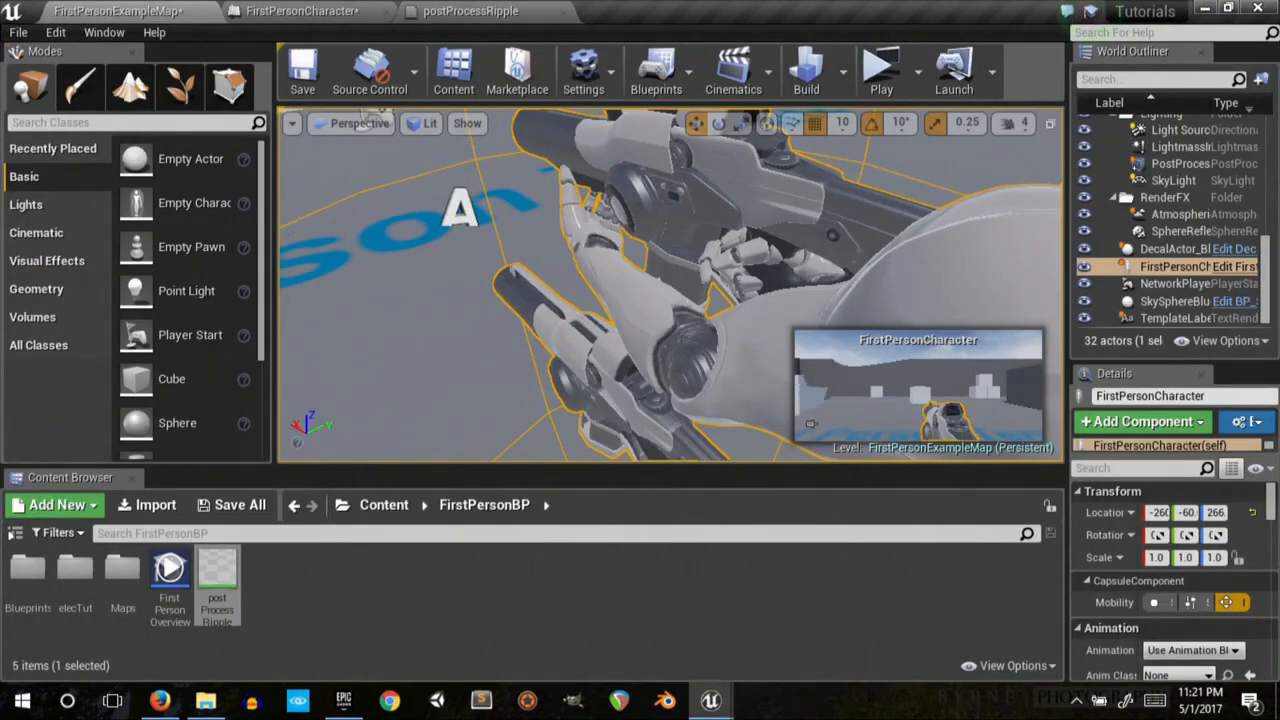
click(879, 67)
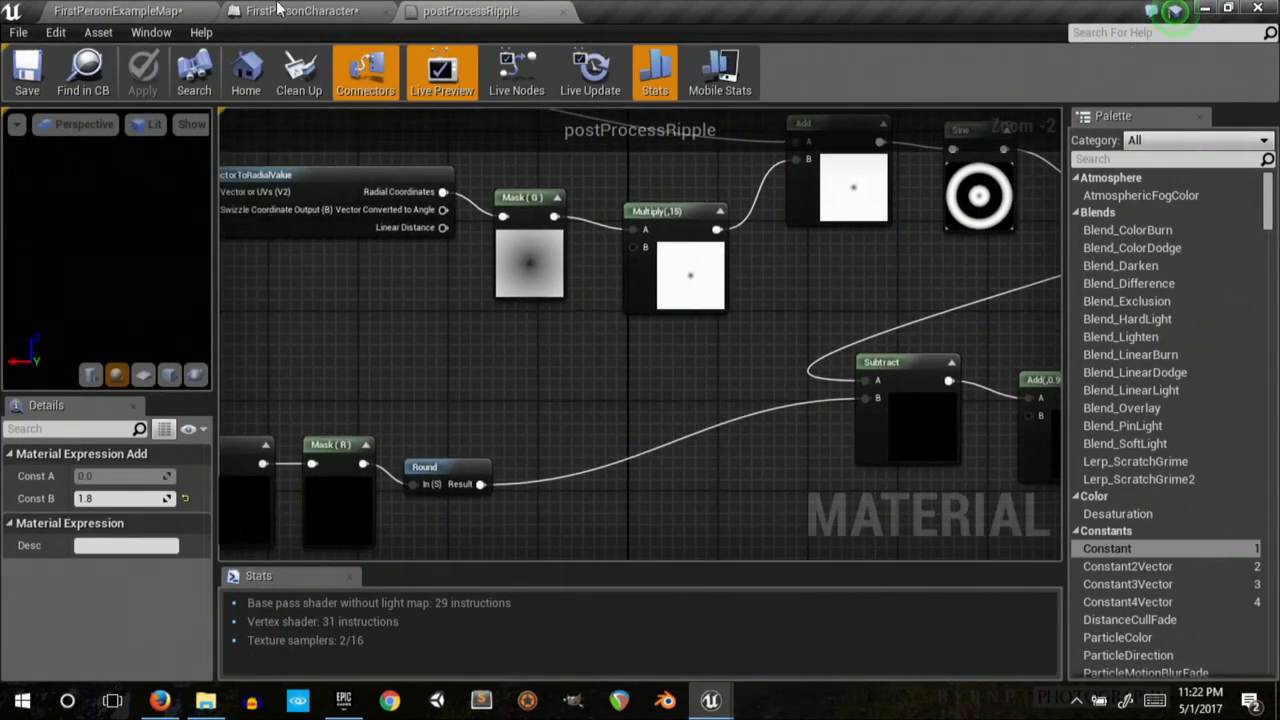
- Add a FirstPersonCamera node to the character Event Graph and pick its 'post p' blend-weight setter
click(300, 11)
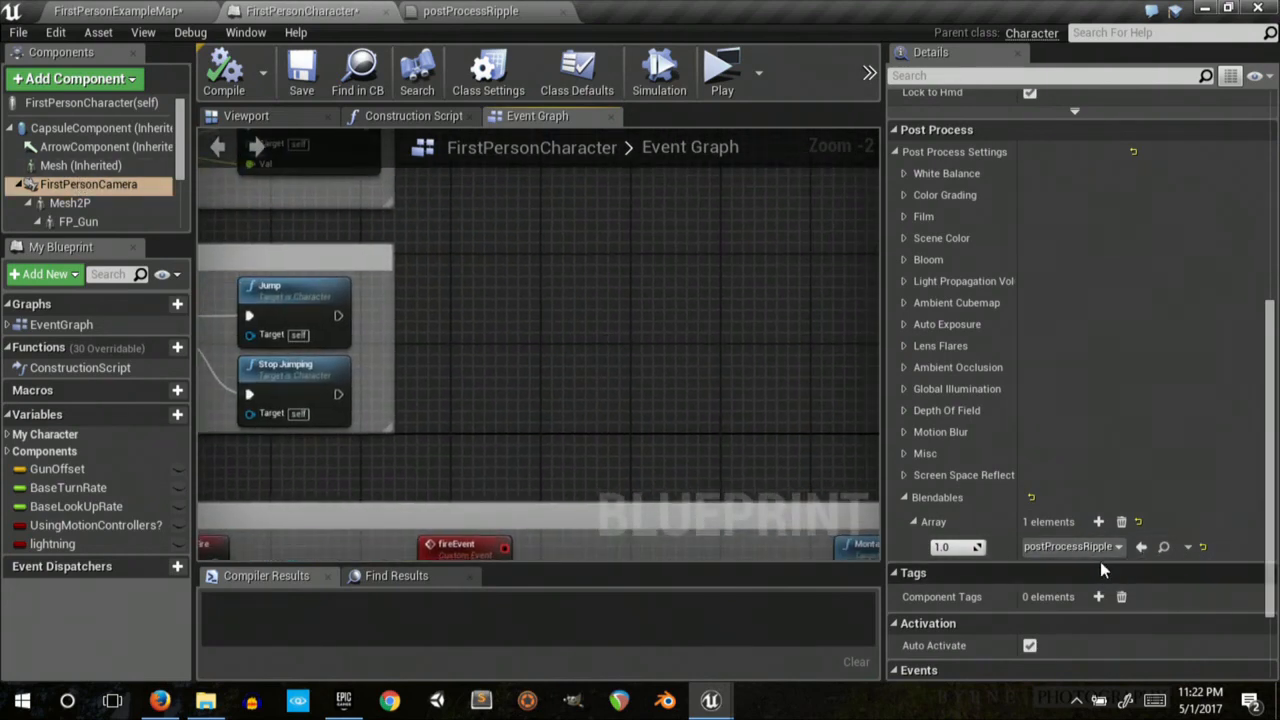
mouse_move(1070, 546)
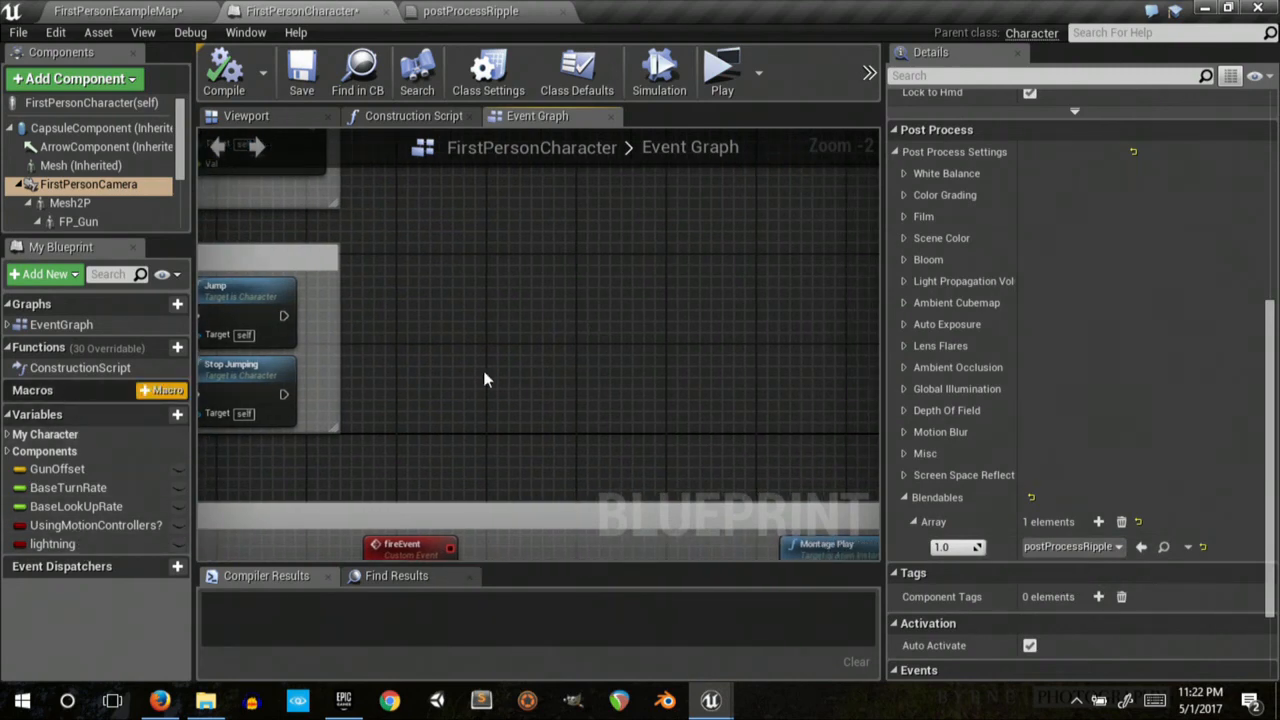
right_click(485, 378)
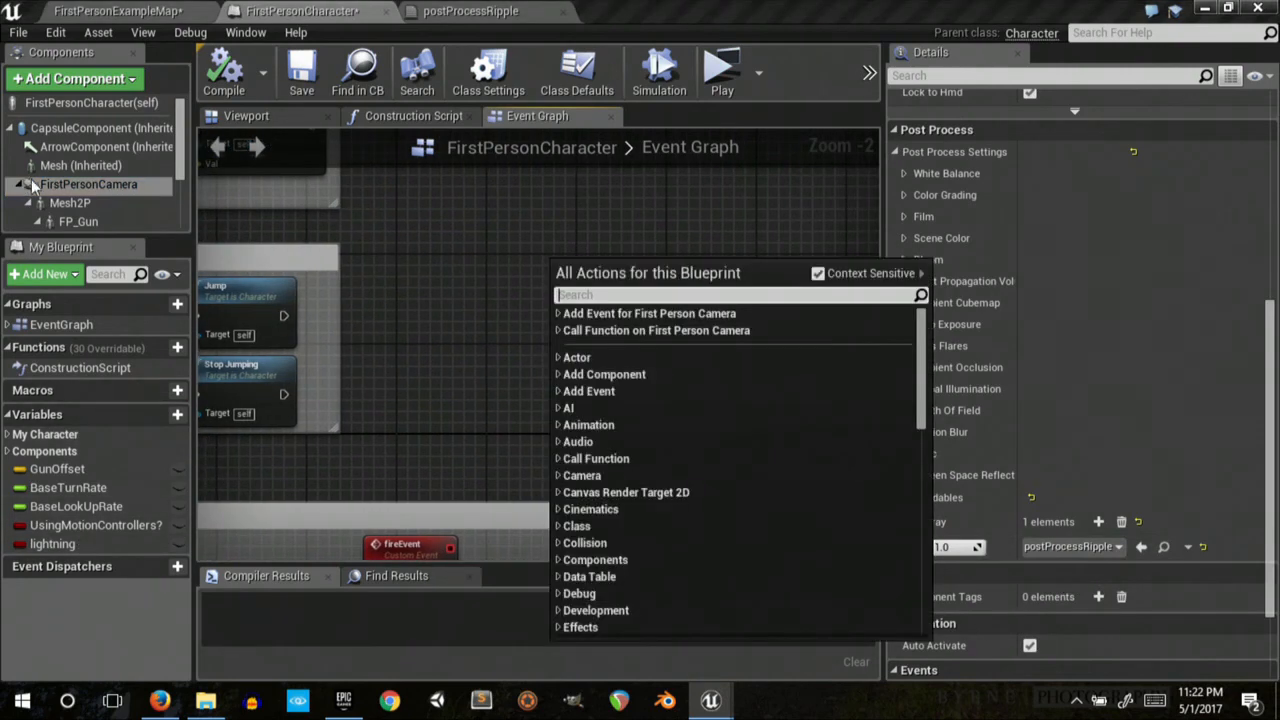
click(88, 184)
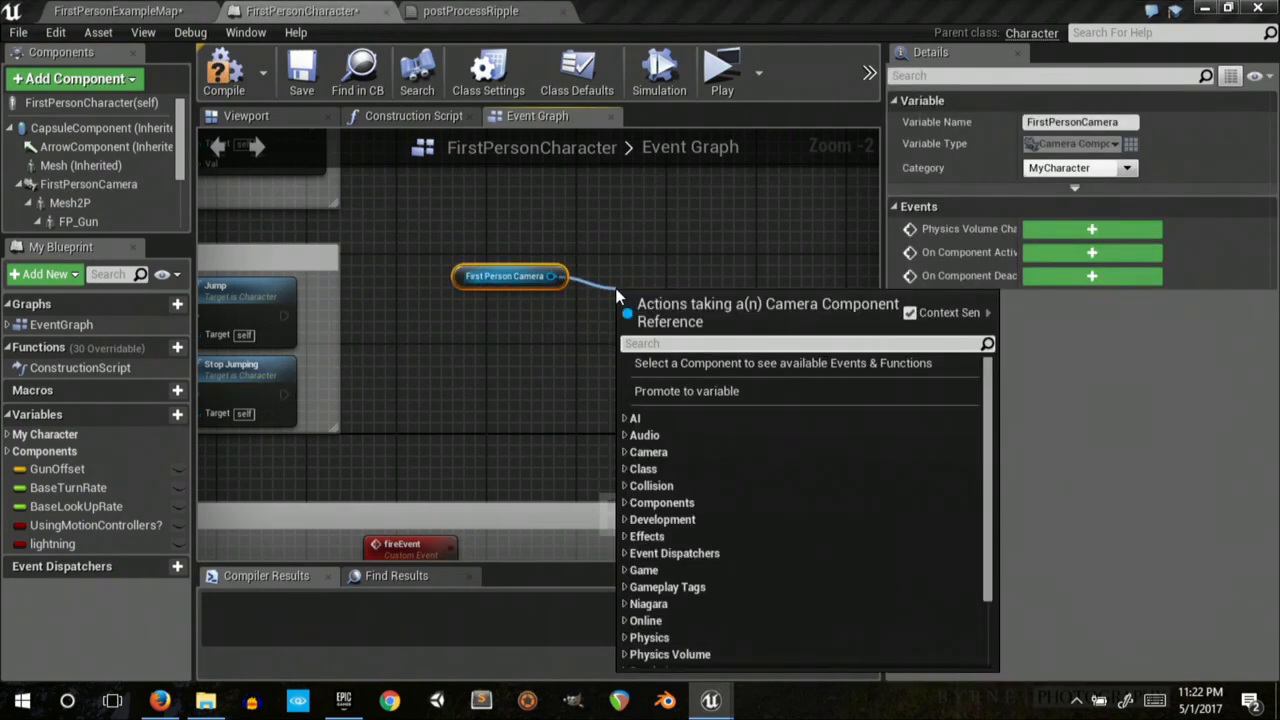
text(post p)
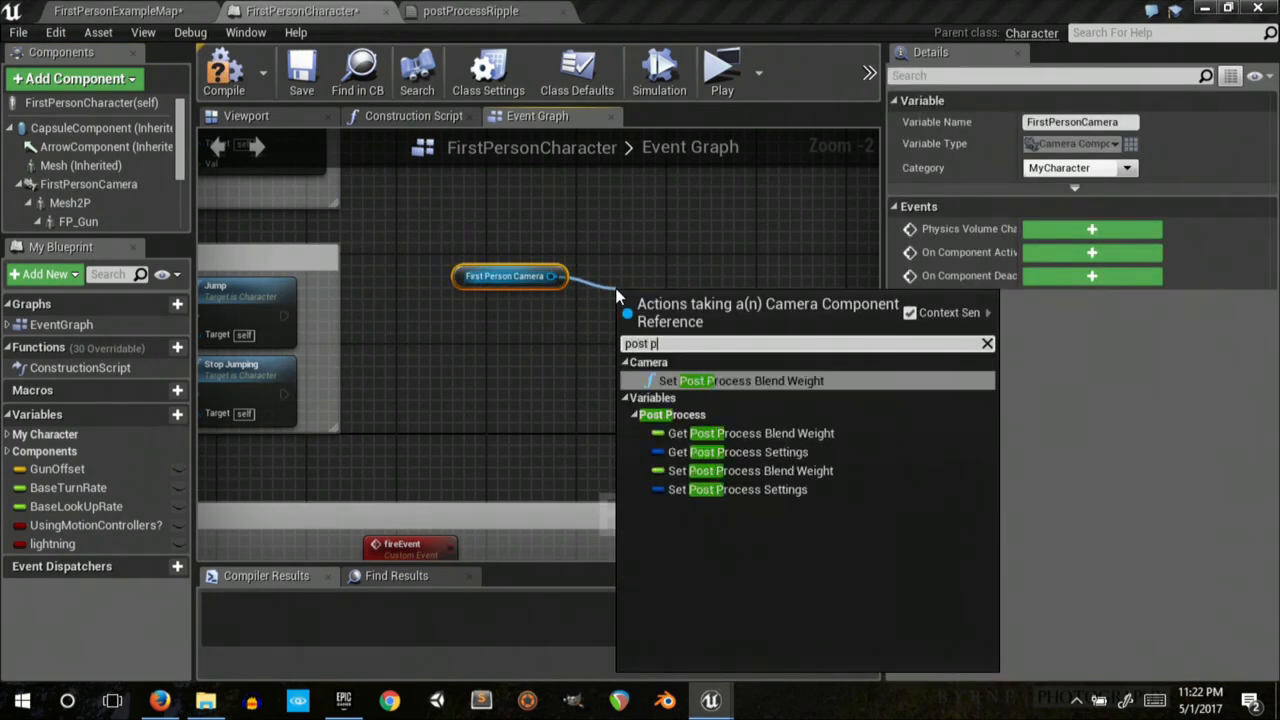
click(748, 380)
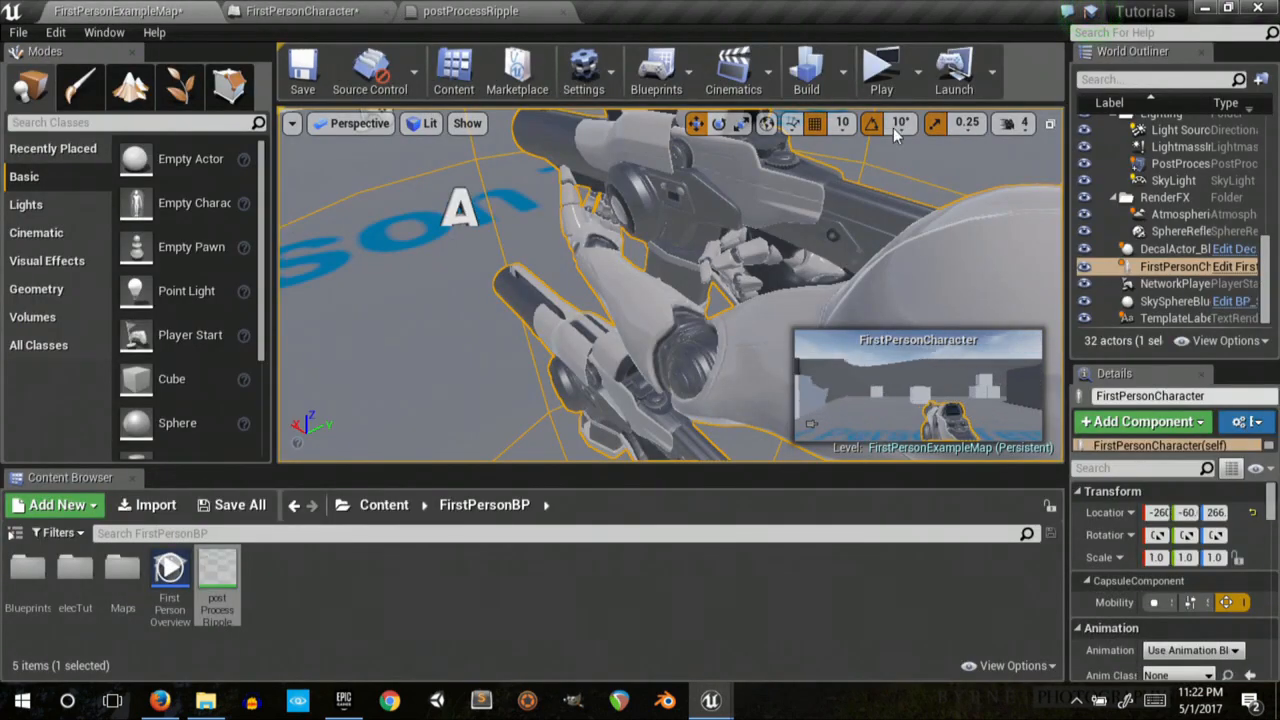
mouse_move(881, 70)
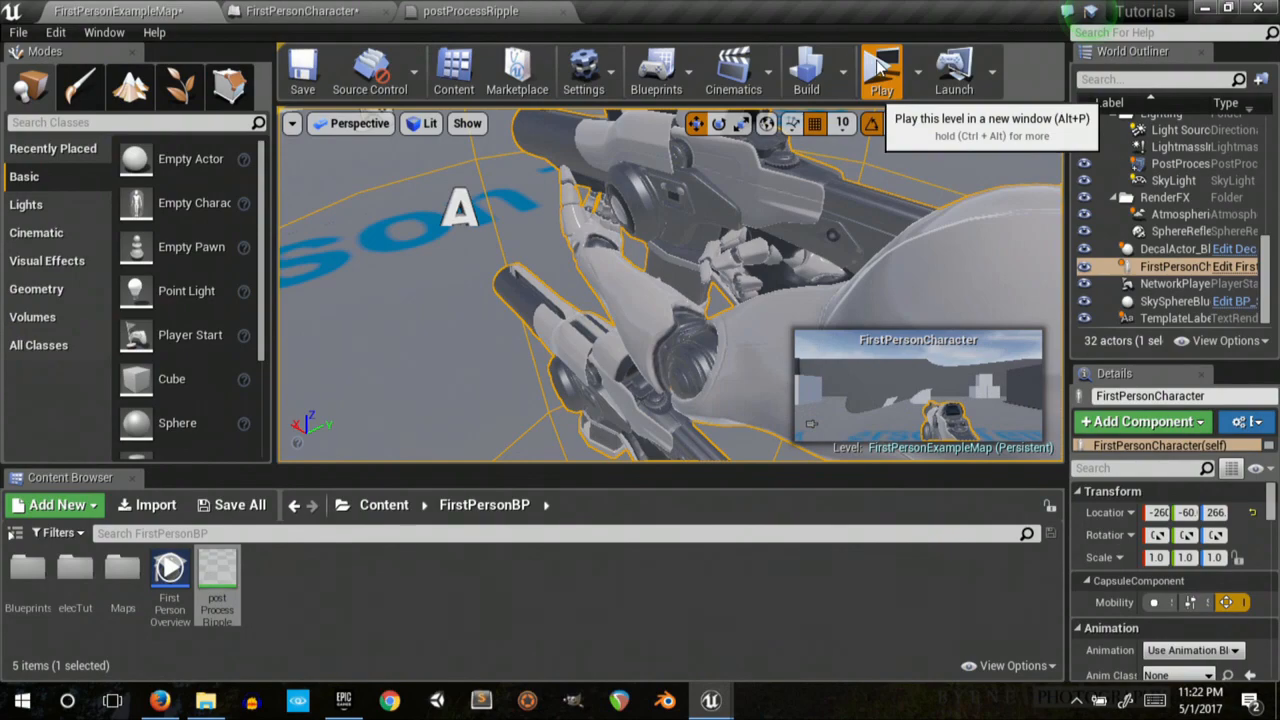
- Play the level in a new standalone window to view the ripple effect
click(881, 70)
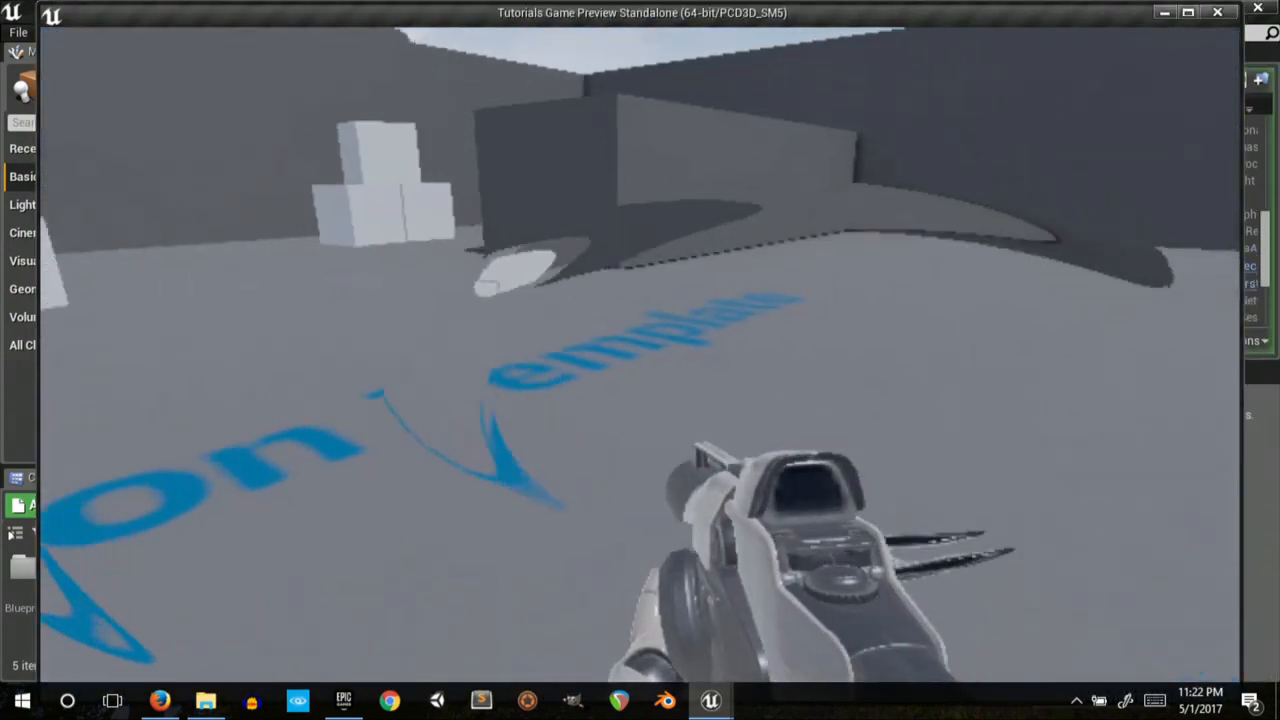